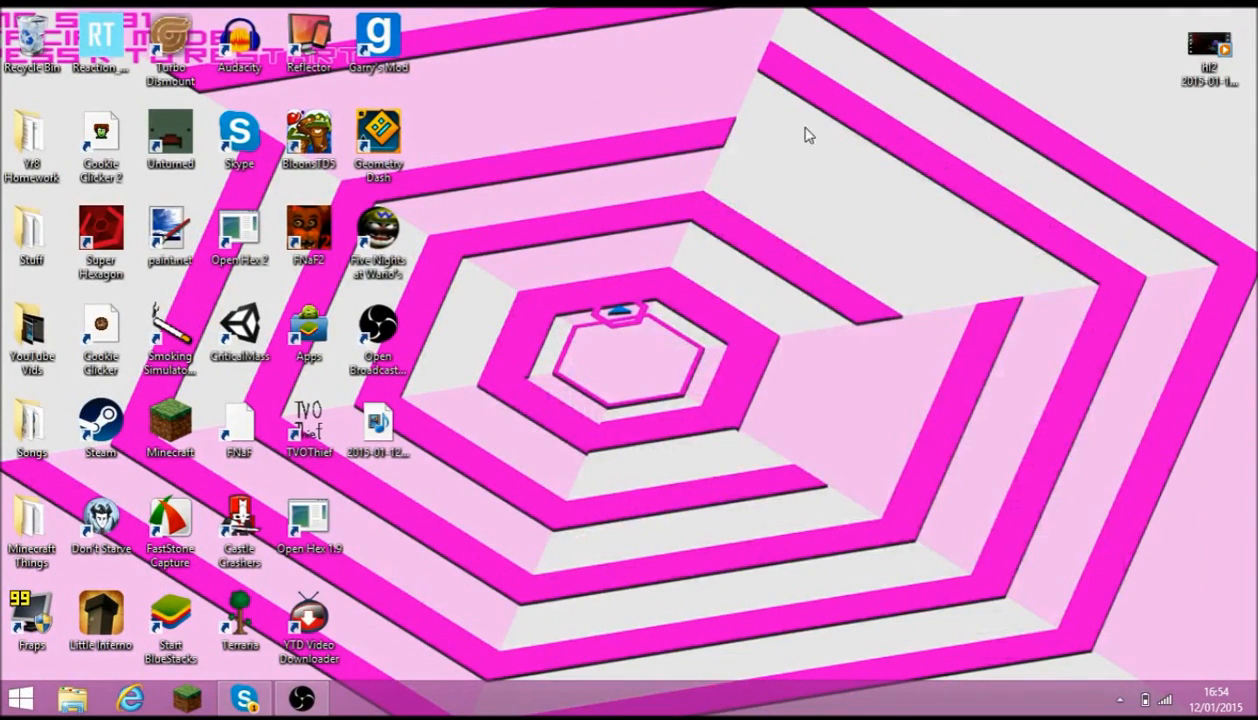
pyautogui.moveTo(628, 172)
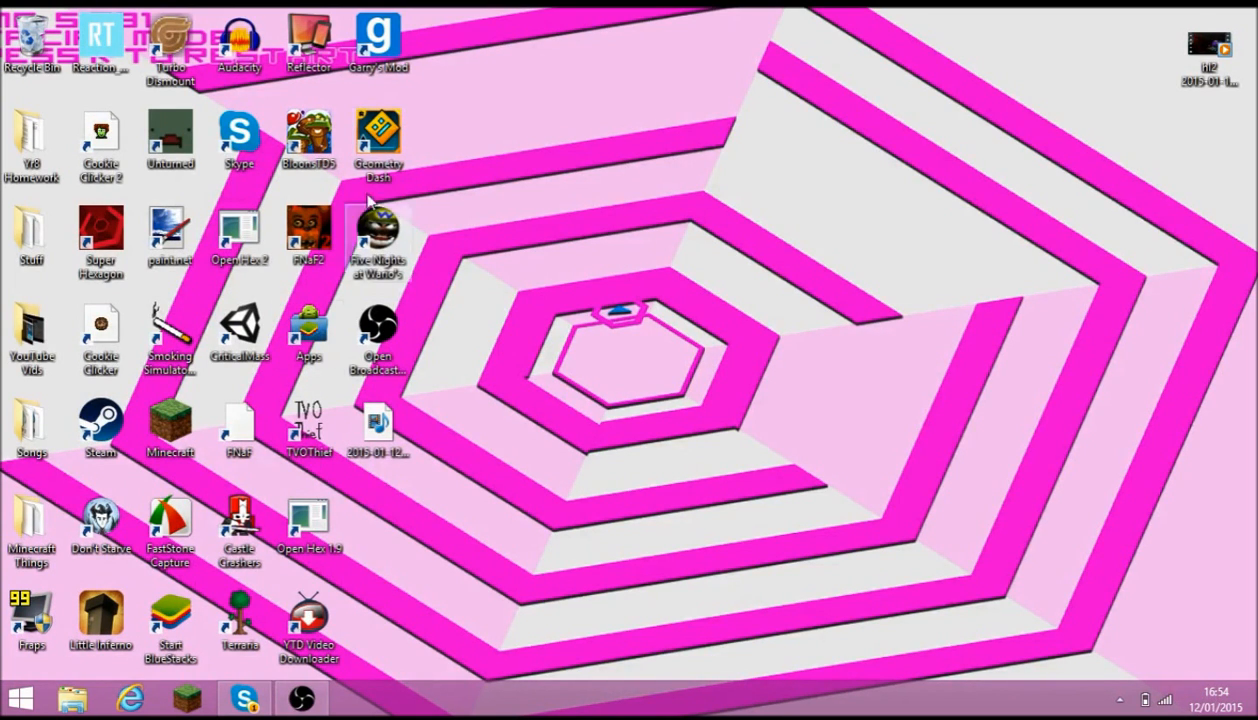
pyautogui.moveTo(596, 404)
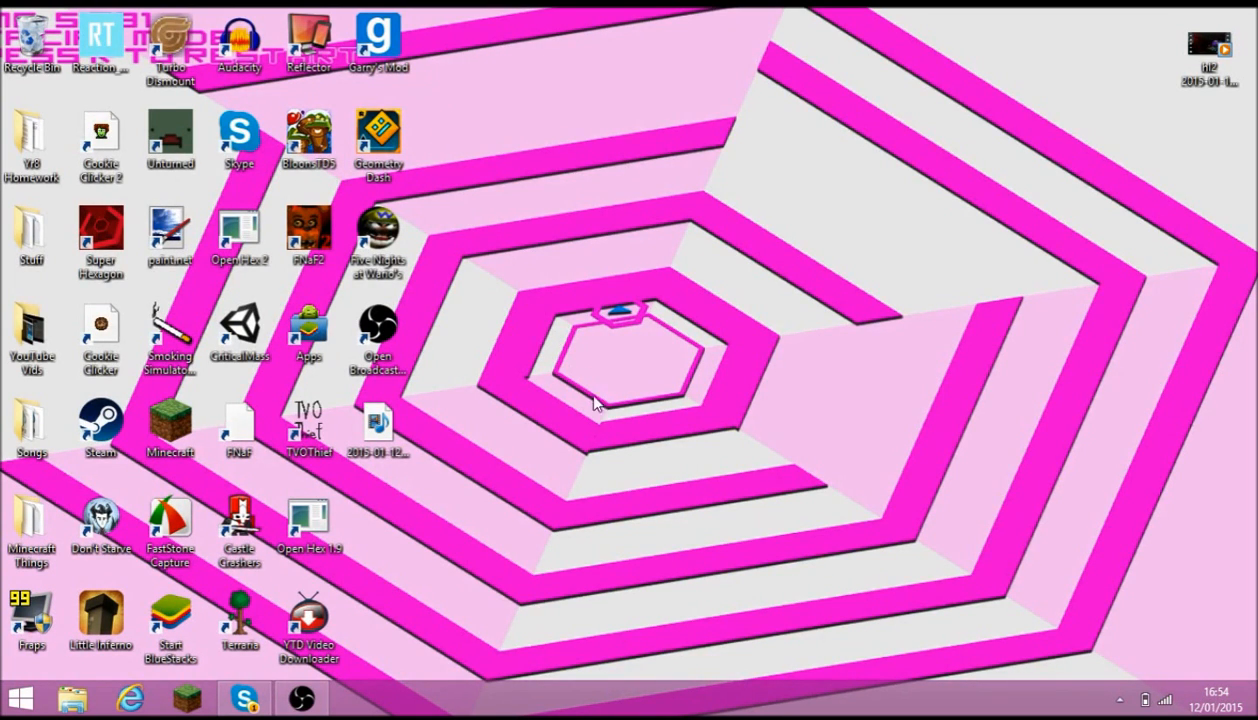
pyautogui.moveTo(584, 168)
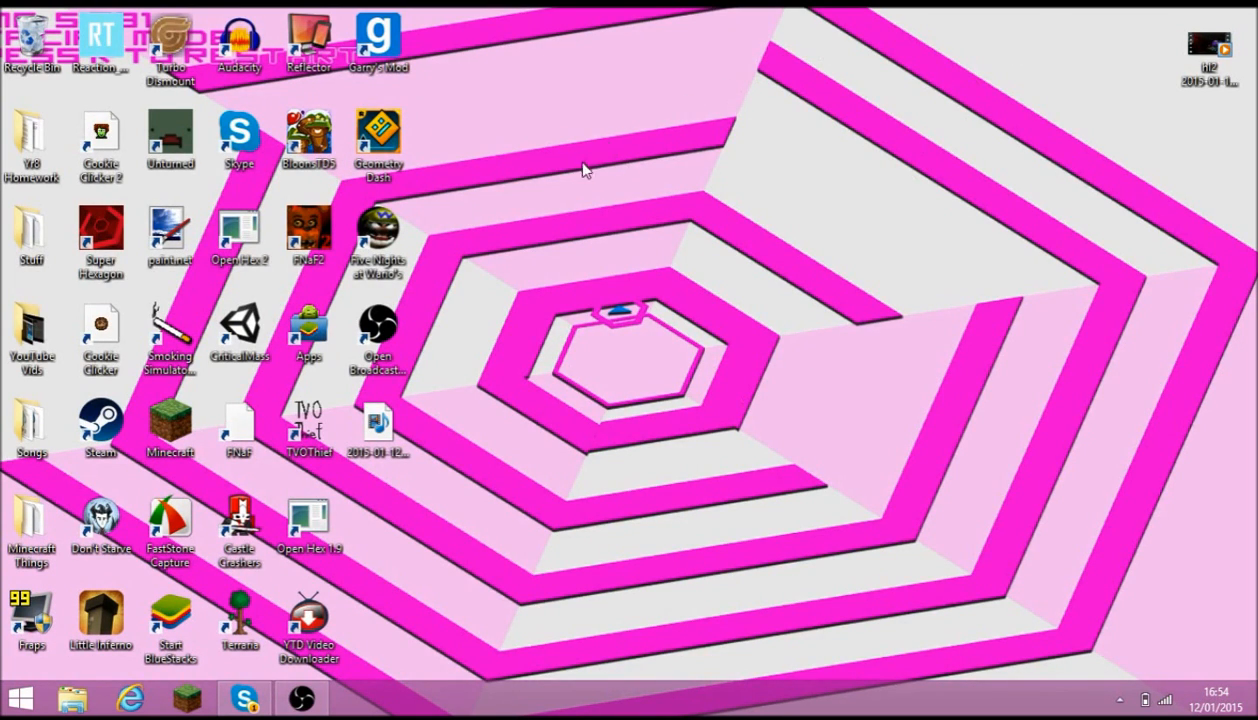
pyautogui.moveTo(490, 270)
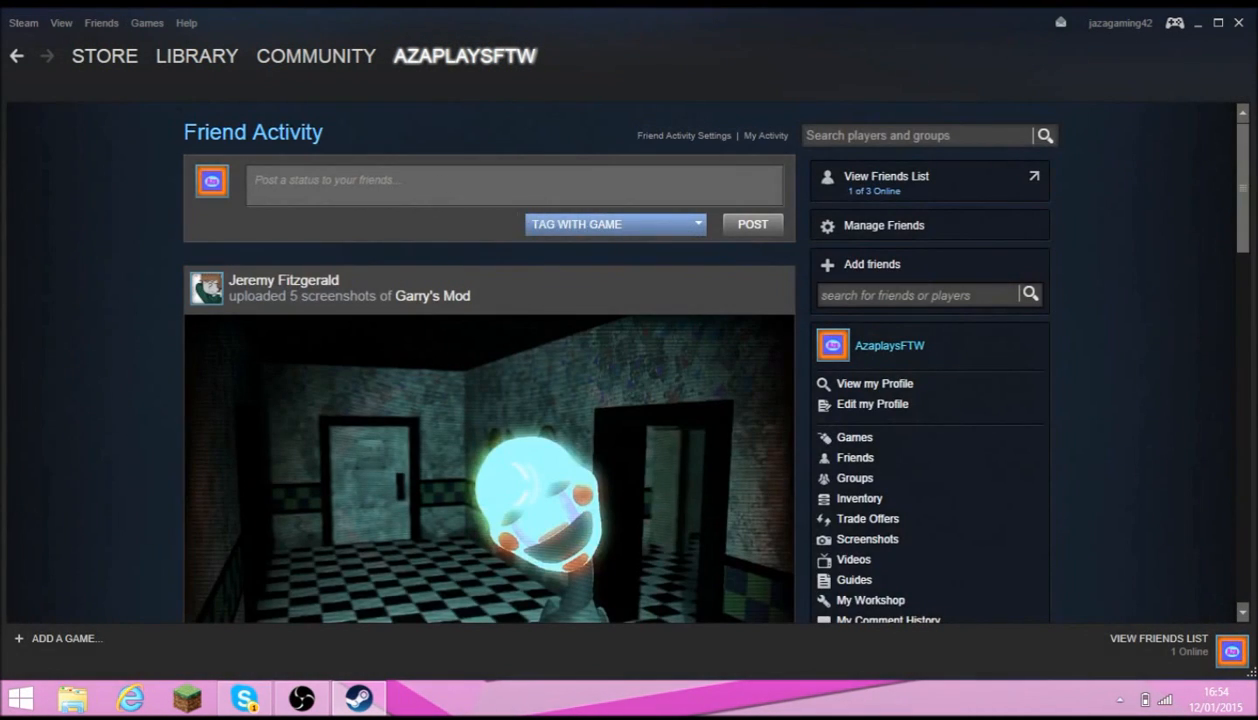
# Show the owned games in the Steam library and select Garry's Mod, reaching its Workshop panel
pyautogui.click(314, 56)
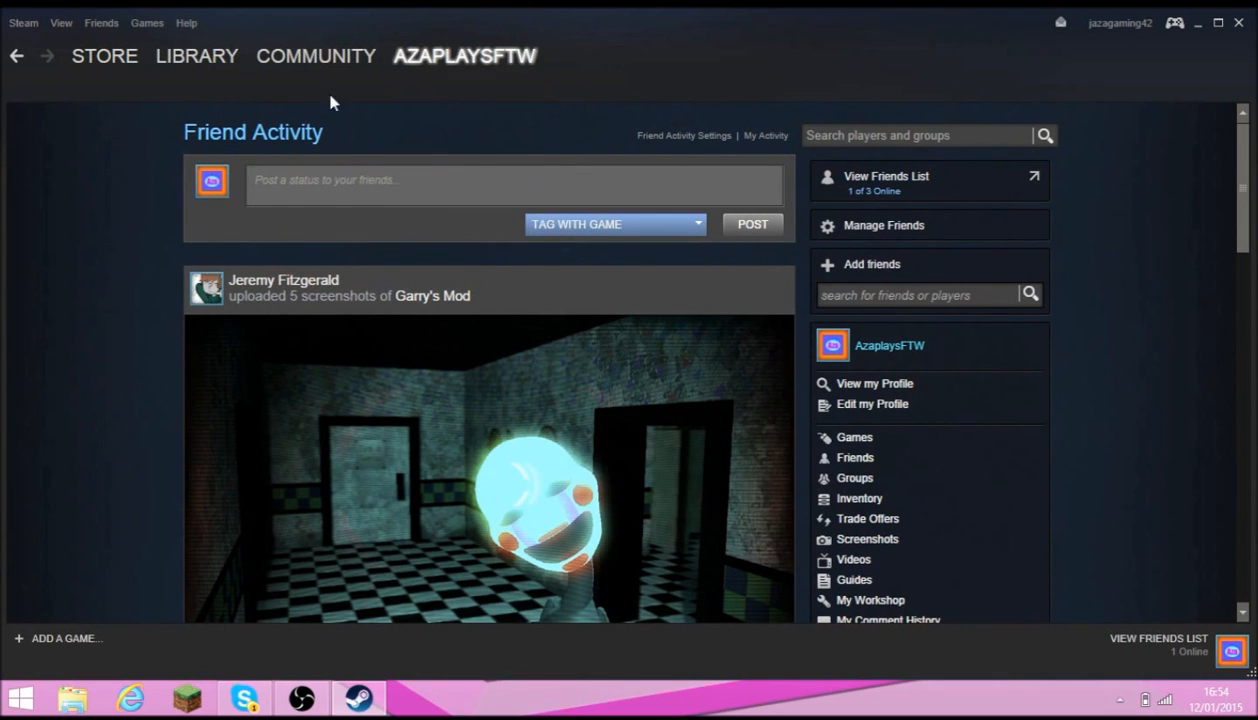
pyautogui.click(196, 56)
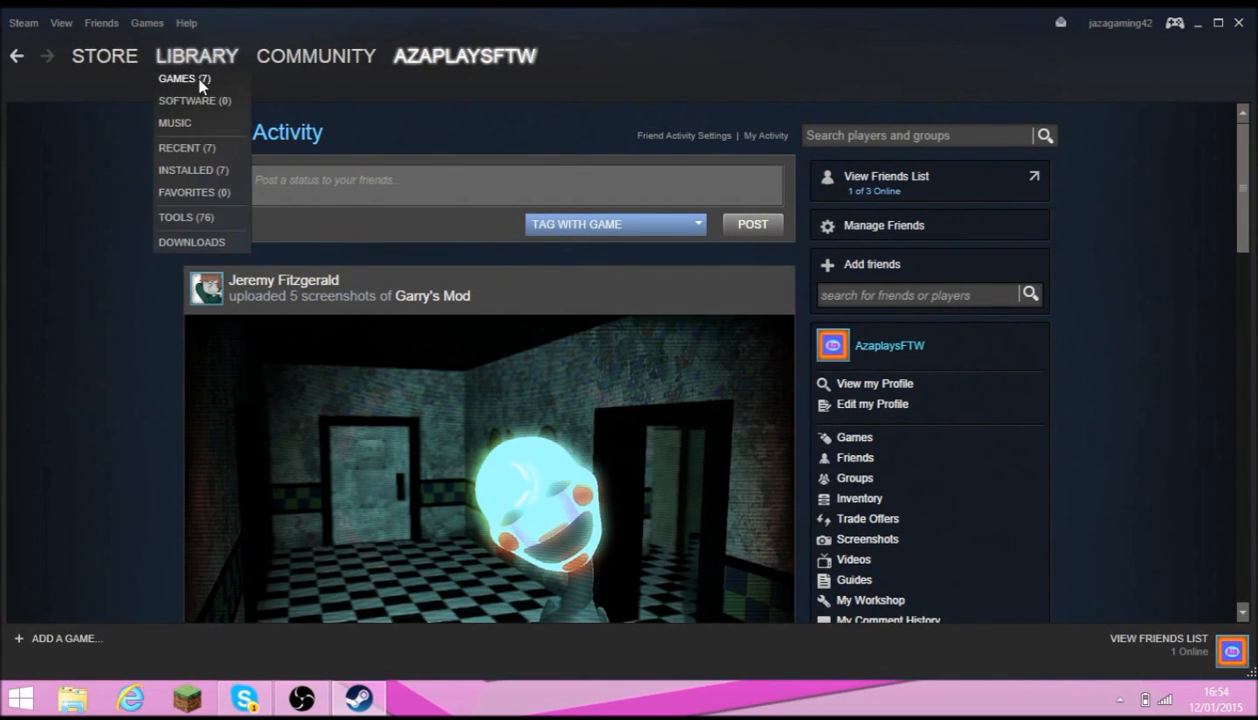
pyautogui.click(176, 78)
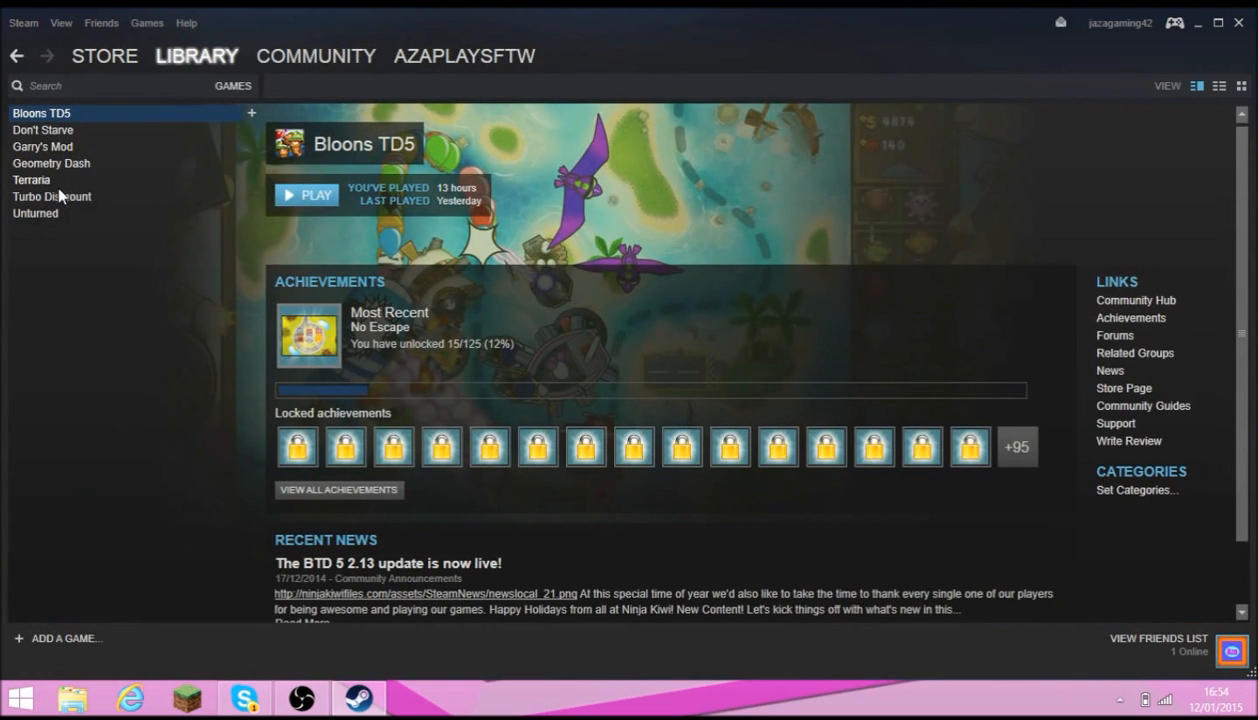
pyautogui.moveTo(68, 150)
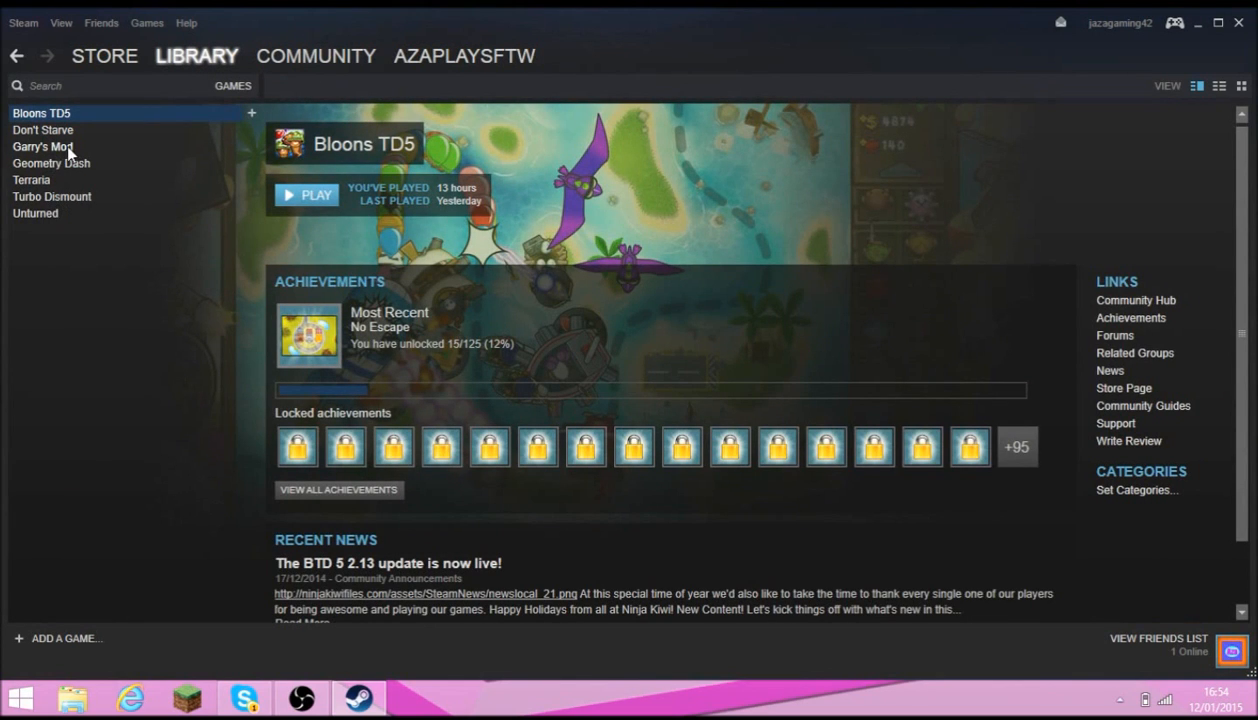
pyautogui.click(42, 146)
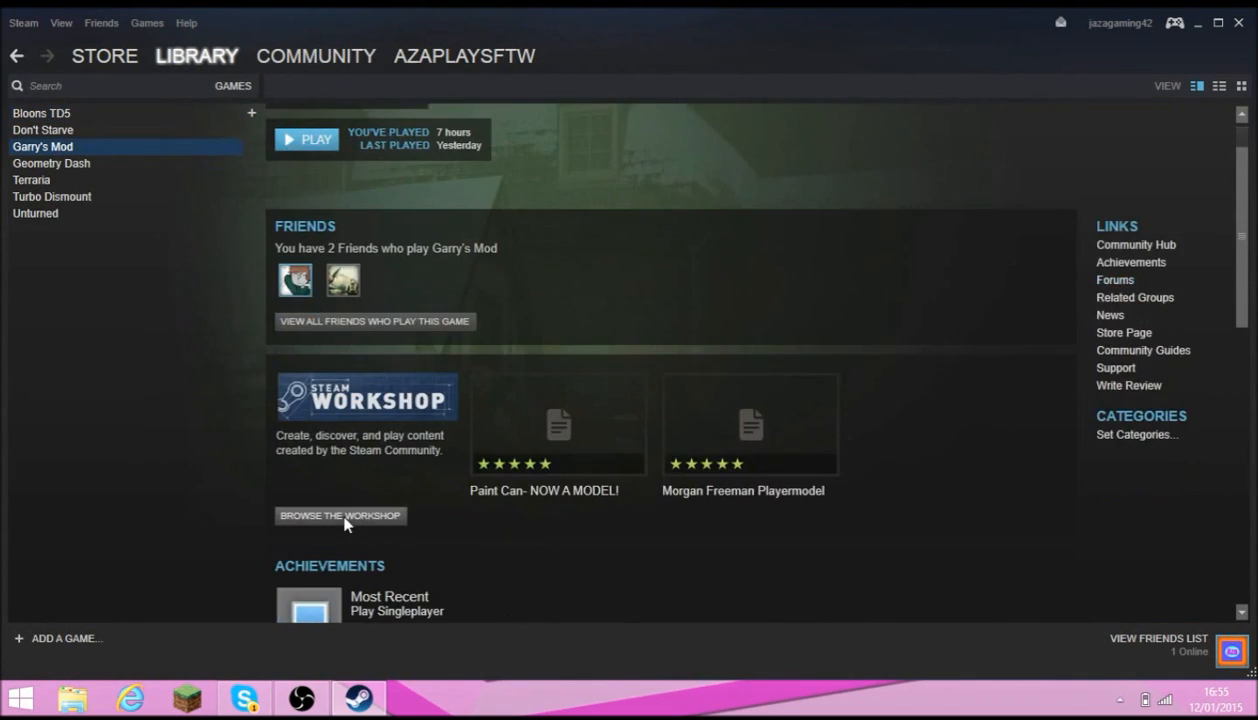
# Search the Garry's Mod Workshop for 'Five nights at freddys', listing about 2,047 items
pyautogui.click(314, 56)
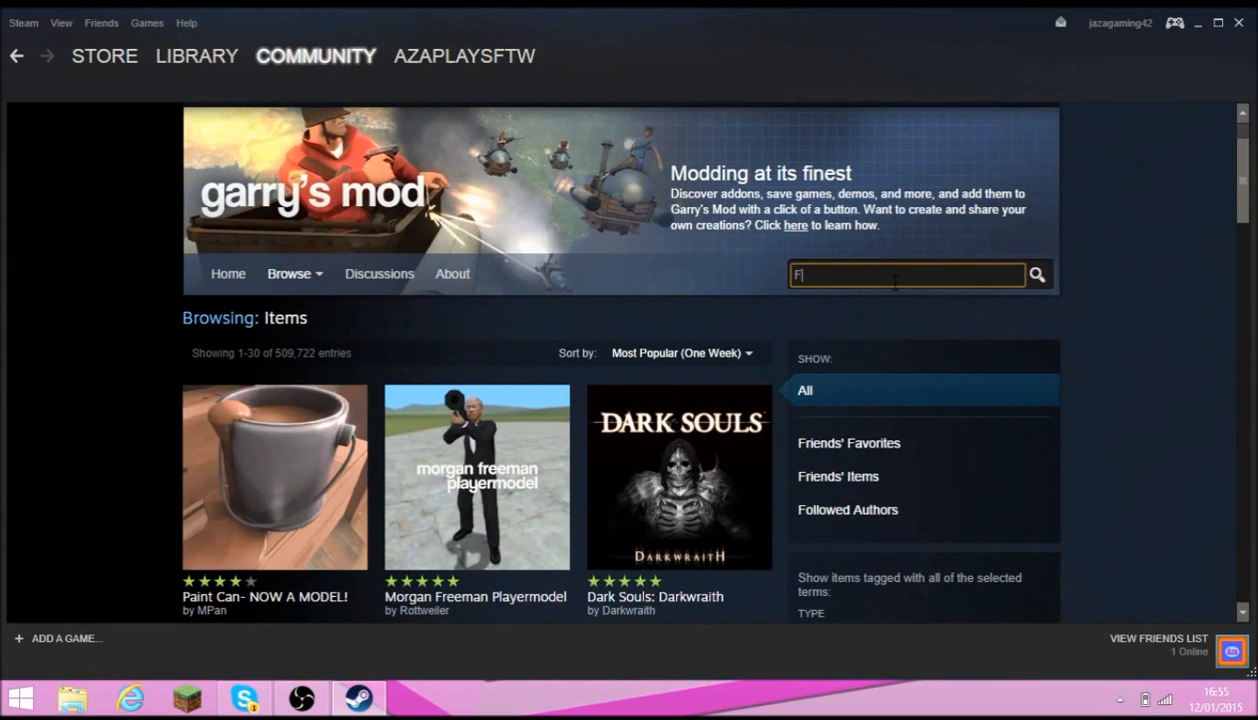
pyautogui.write('Five n')
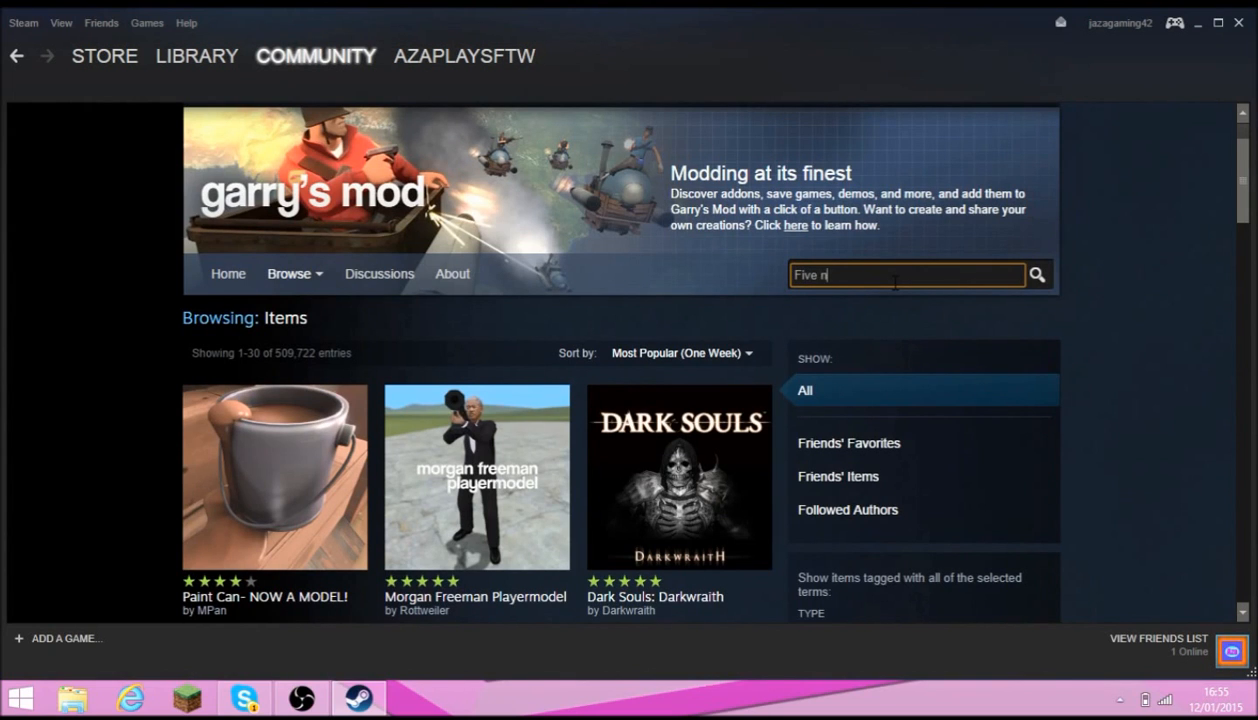
pyautogui.write('ights at')
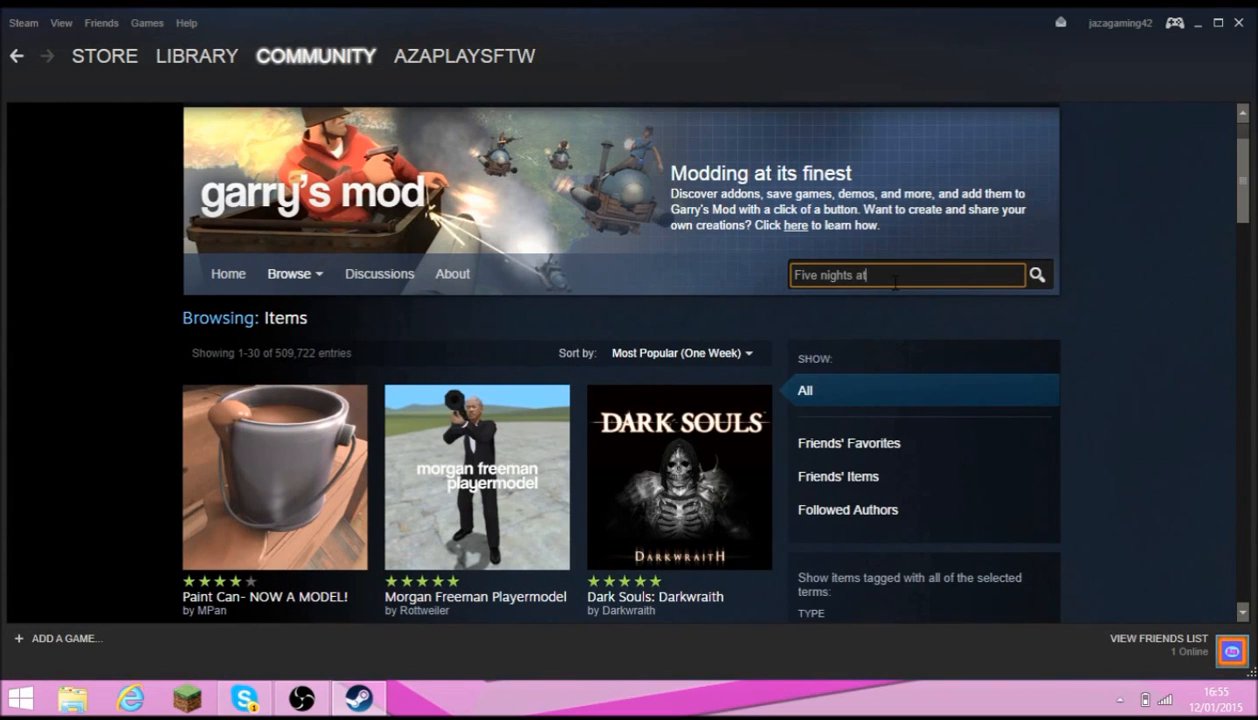
pyautogui.write('fredd')
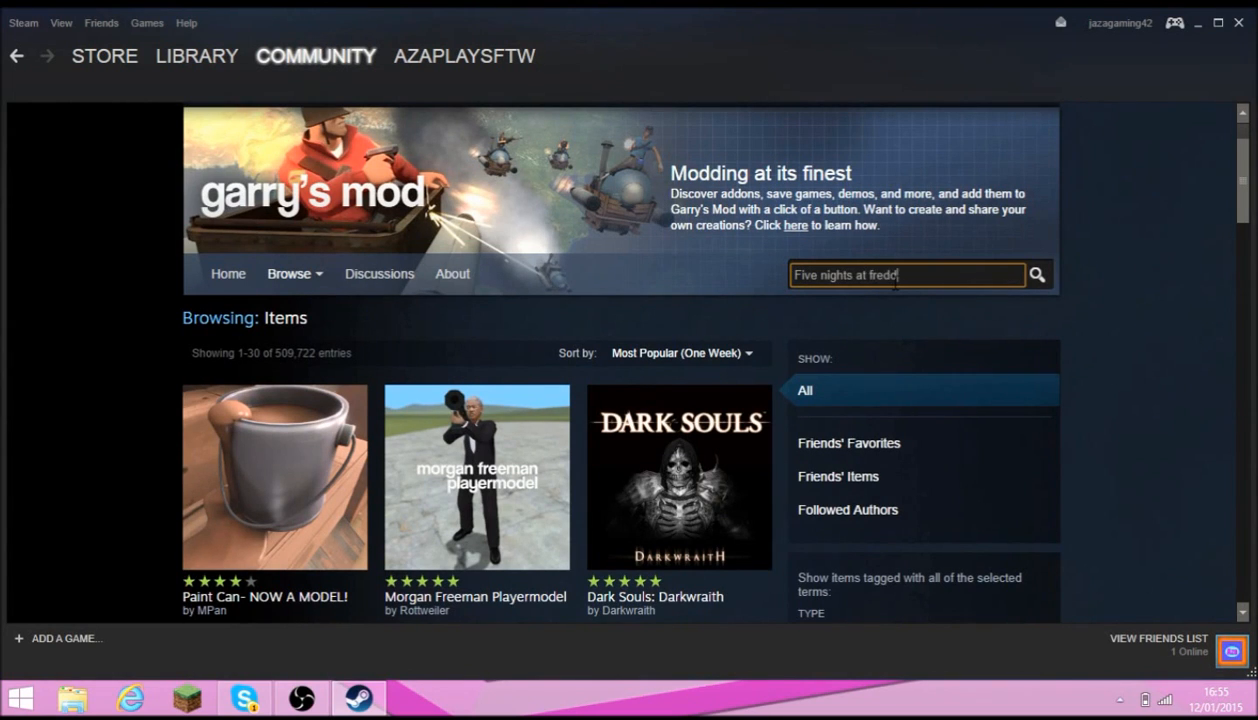
pyautogui.write('ys')
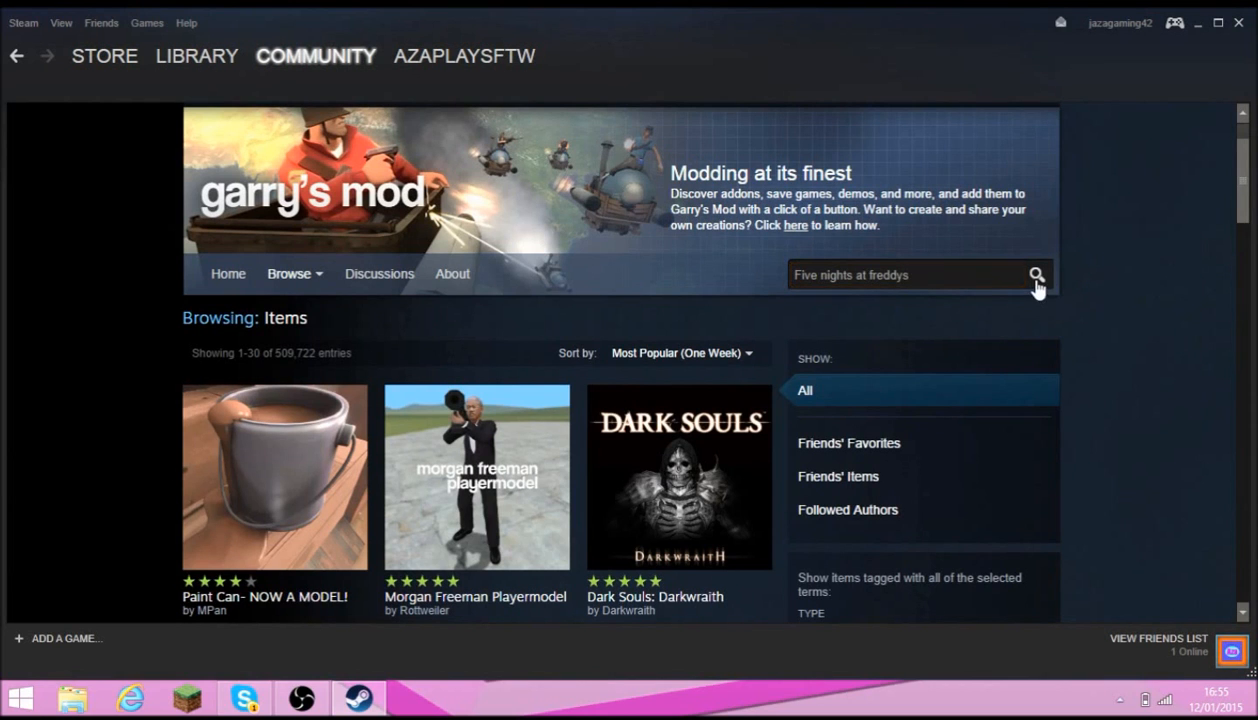
pyautogui.click(1036, 276)
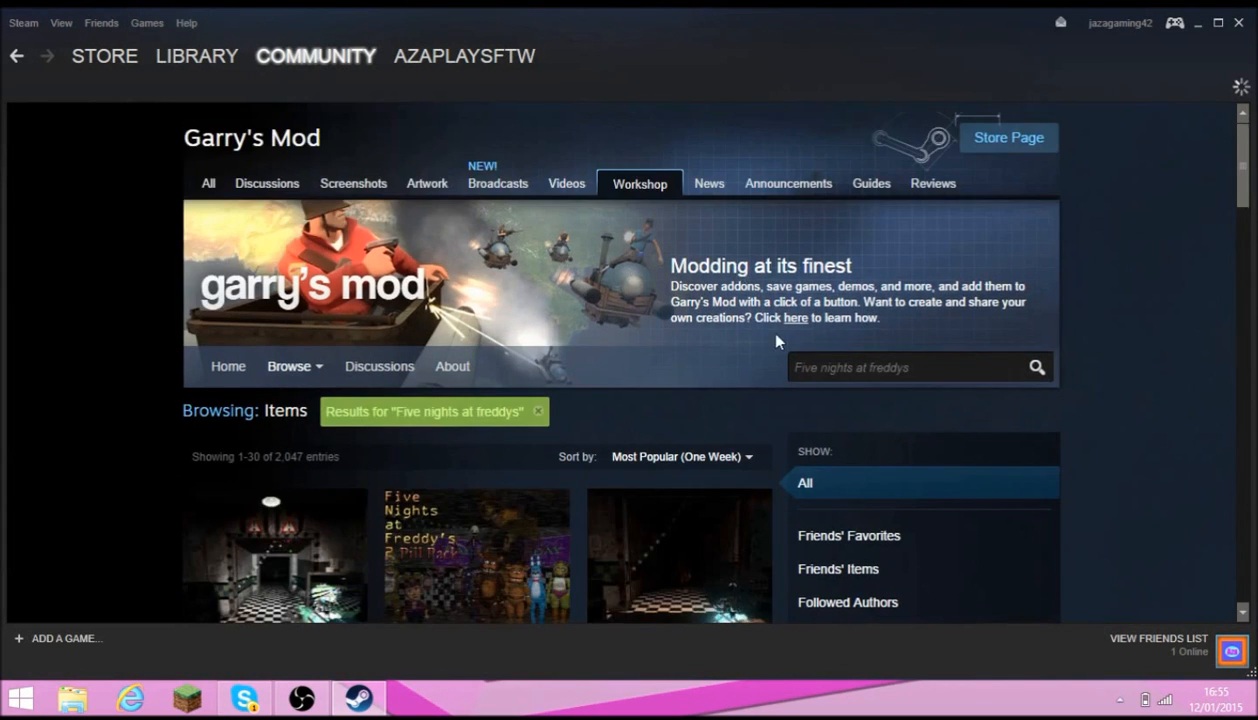
# Scroll the results to the first page's end until Freddy Fazbear's Pizza is listed
pyautogui.scroll(-3)
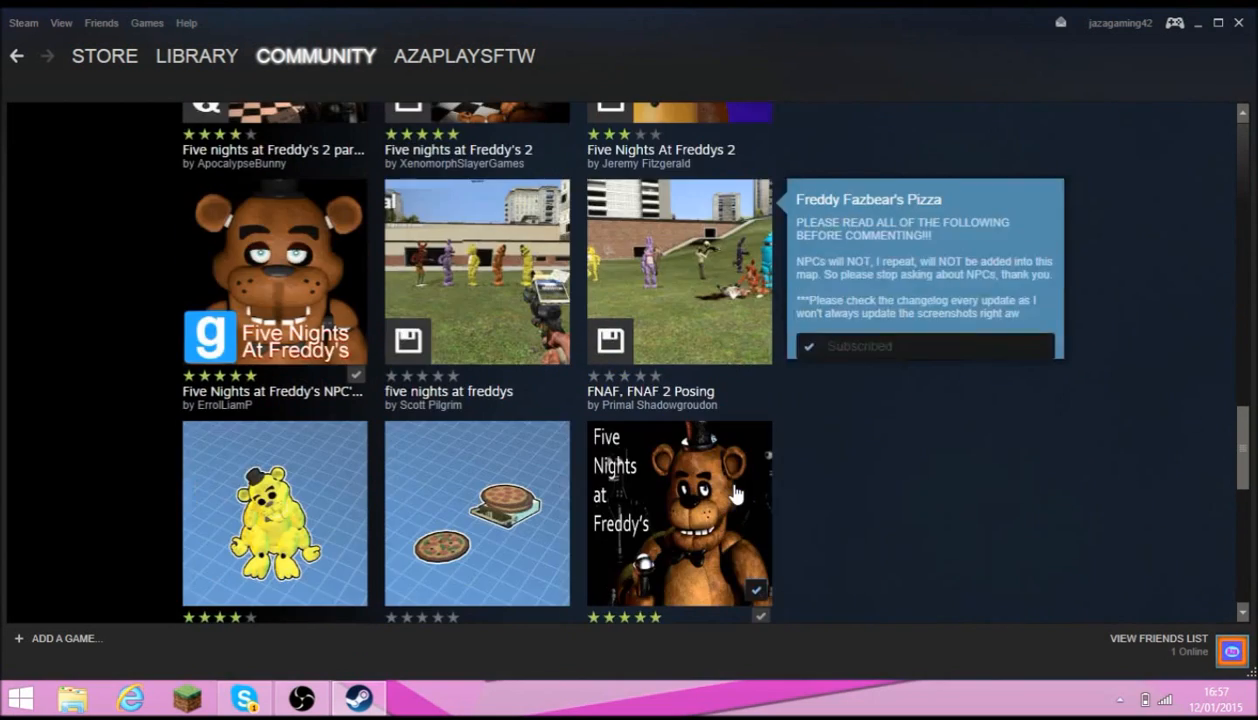
pyautogui.scroll(-3)
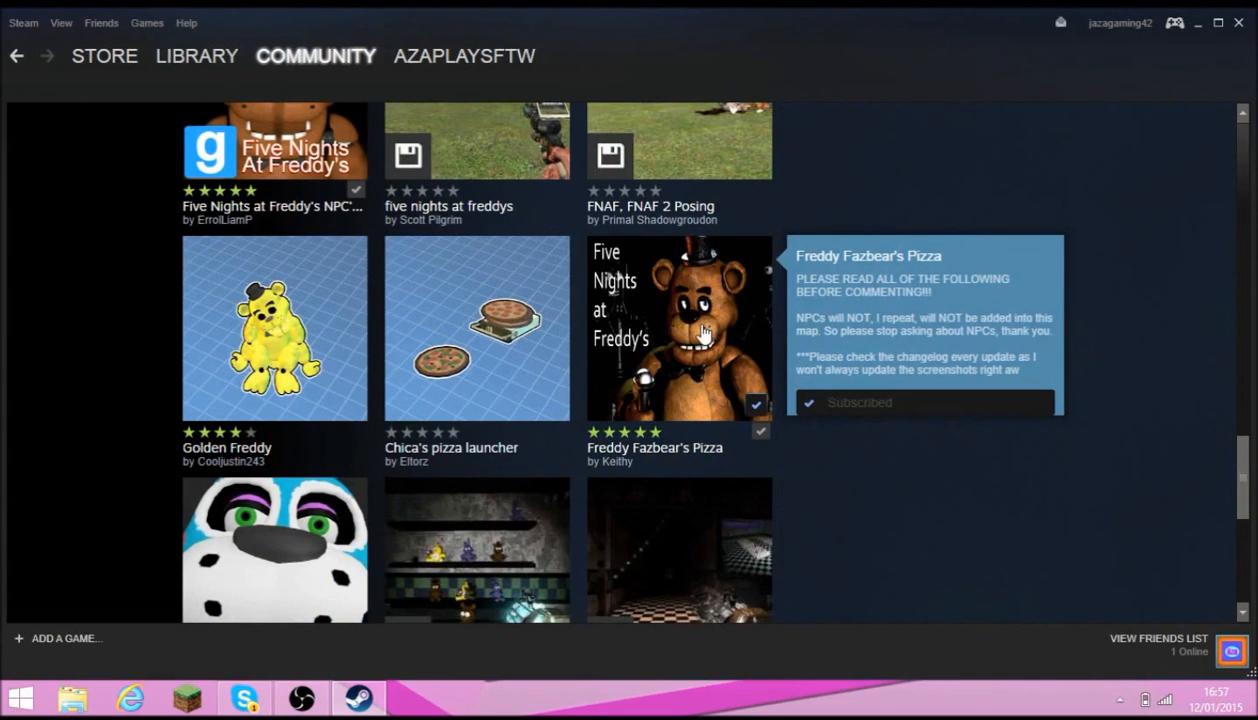
pyautogui.scroll(-3)
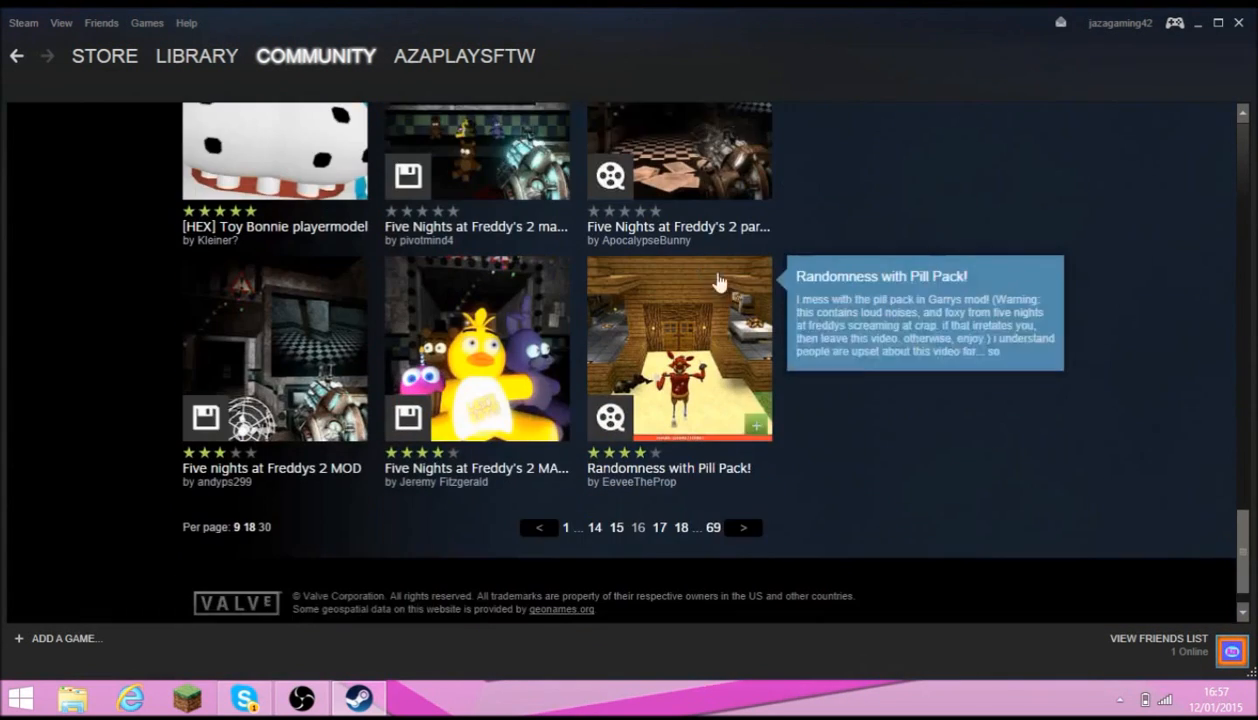
pyautogui.scroll(3)
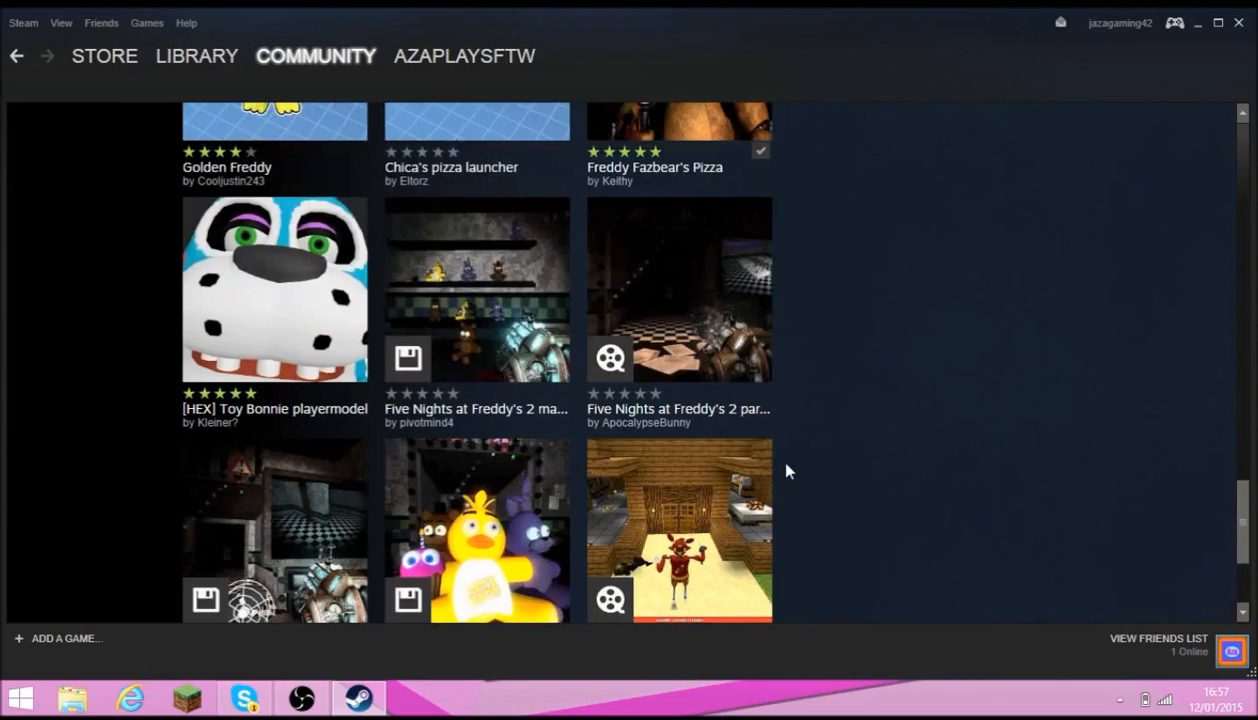
pyautogui.scroll(3)
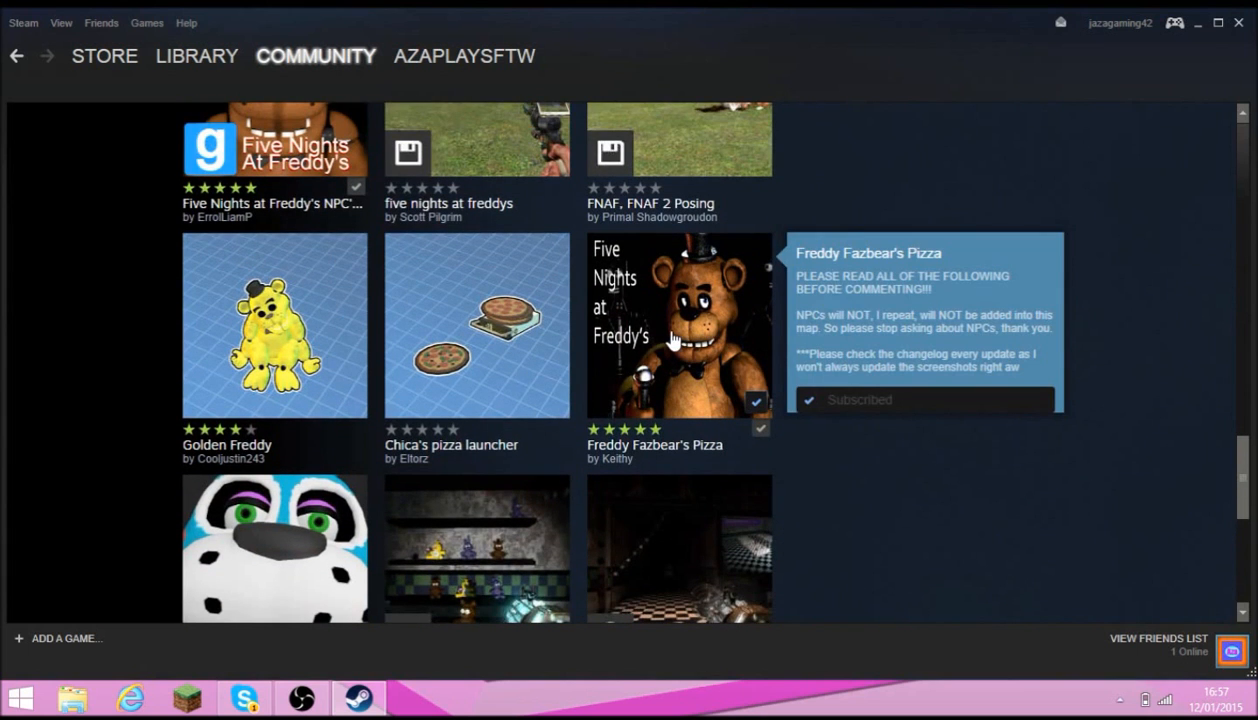
# View the Freddy Fazbear's Pizza item page, already subscribed, with its description and map details
pyautogui.click(680, 324)
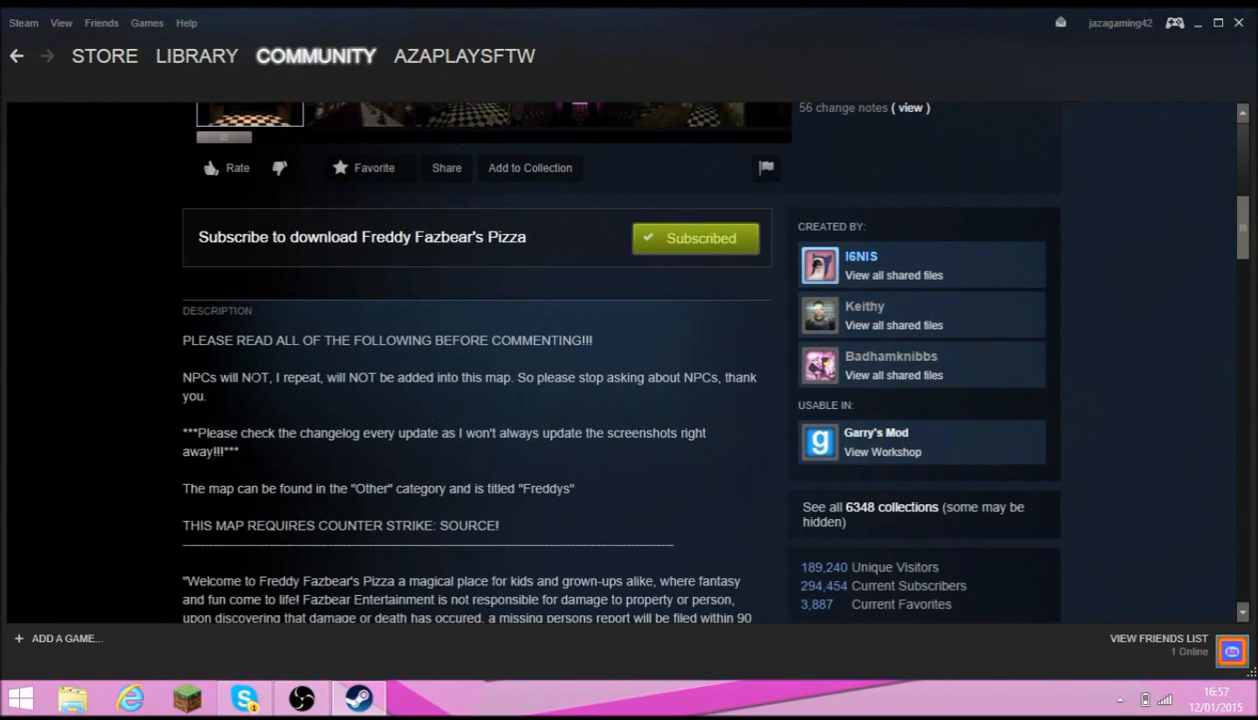
pyautogui.scroll(-3)
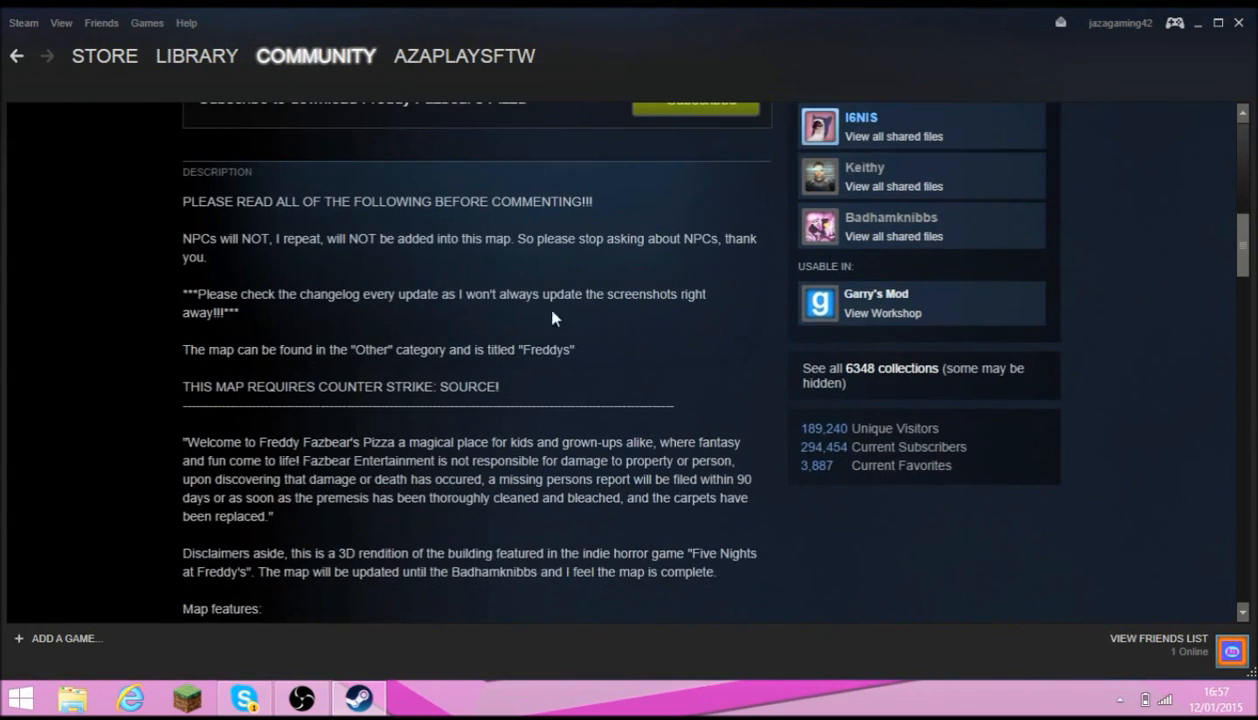
pyautogui.scroll(-3)
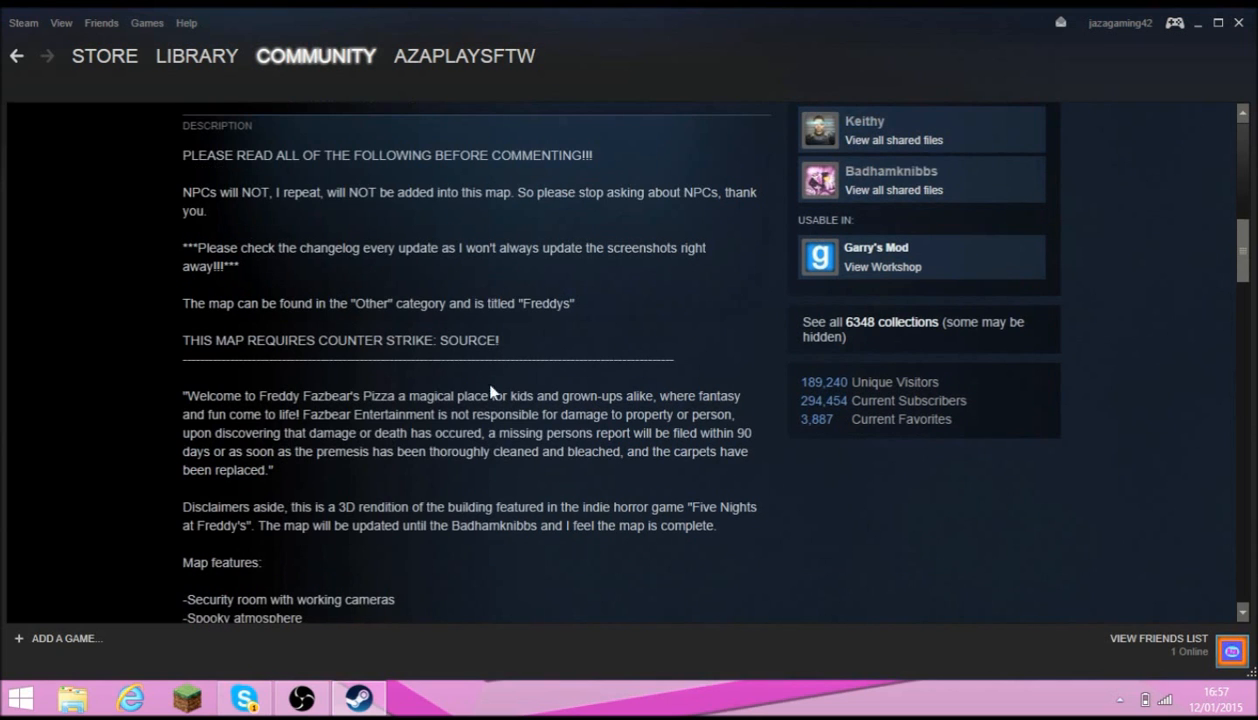
pyautogui.scroll(3)
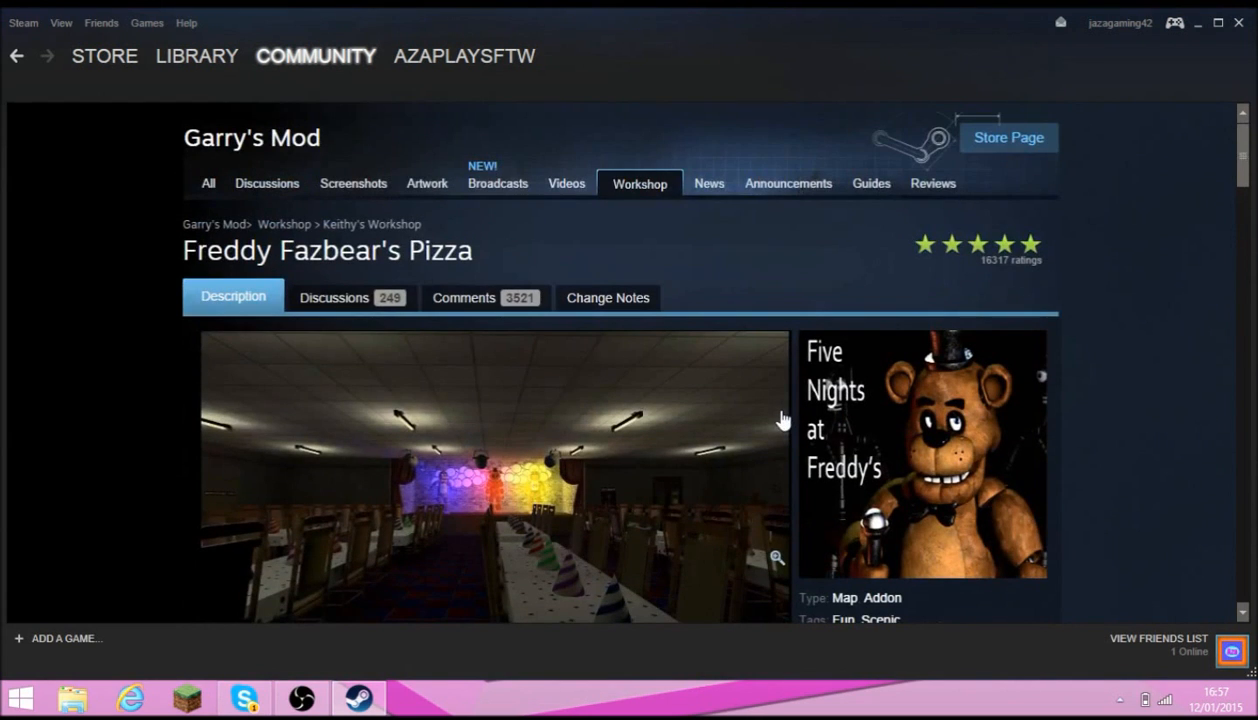
pyautogui.scroll(-3)
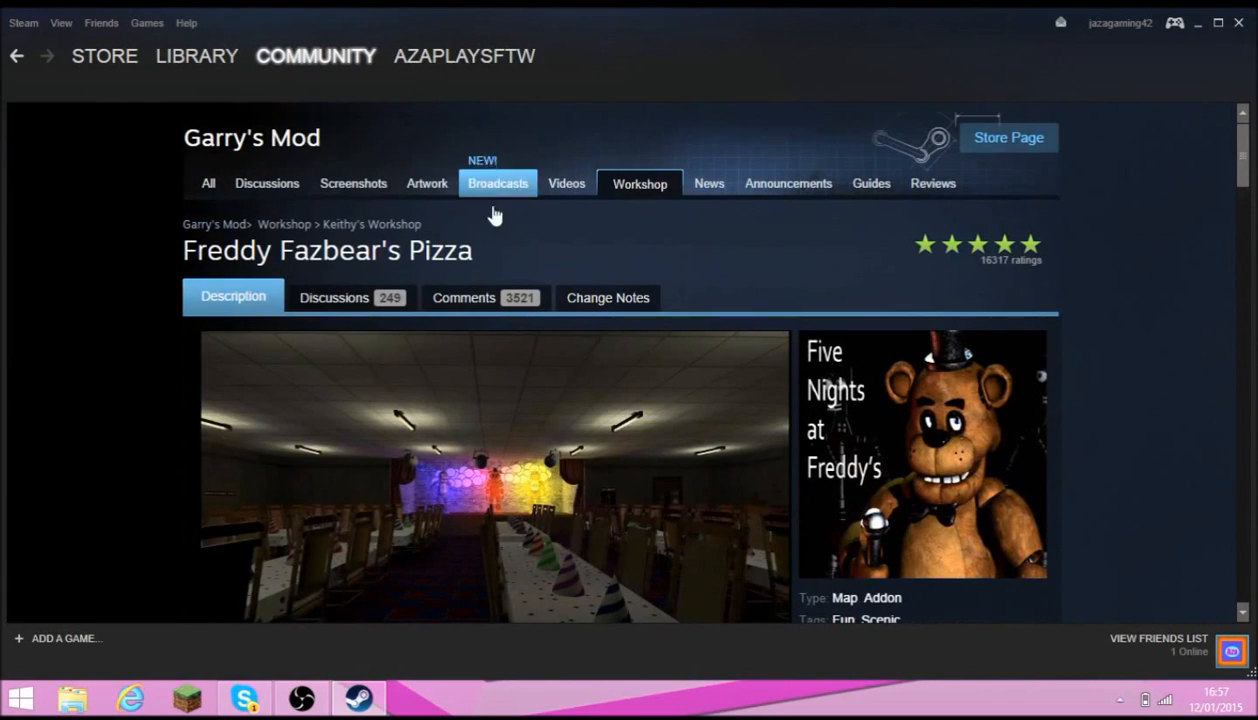
# Return to the Workshop results and search for 'food and household' items instead
pyautogui.click(24, 22)
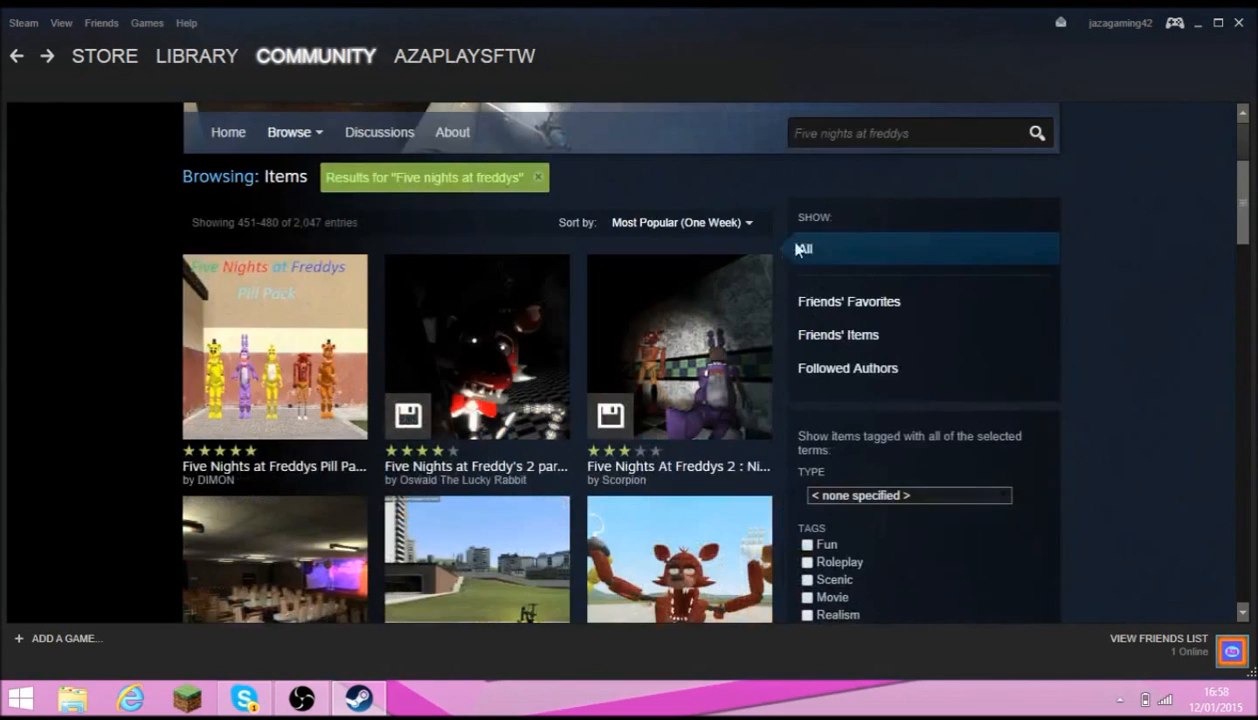
pyautogui.click(908, 132)
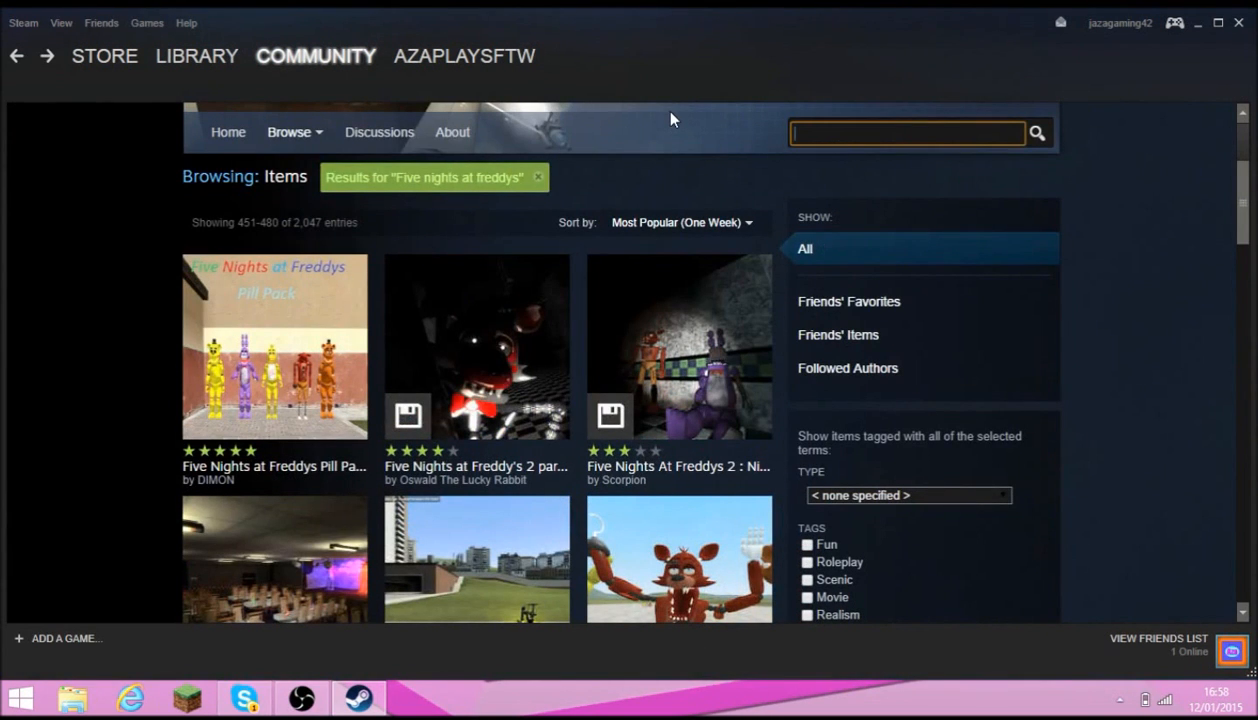
pyautogui.write('fodd')
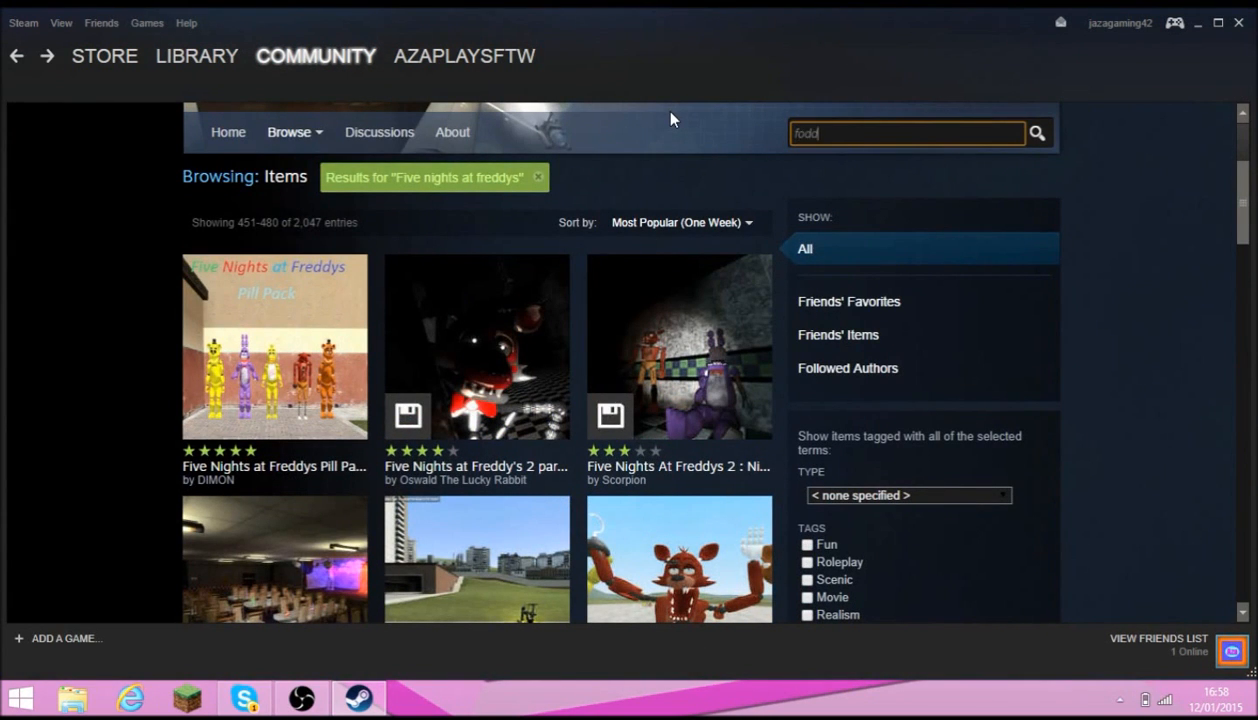
pyautogui.write('food')
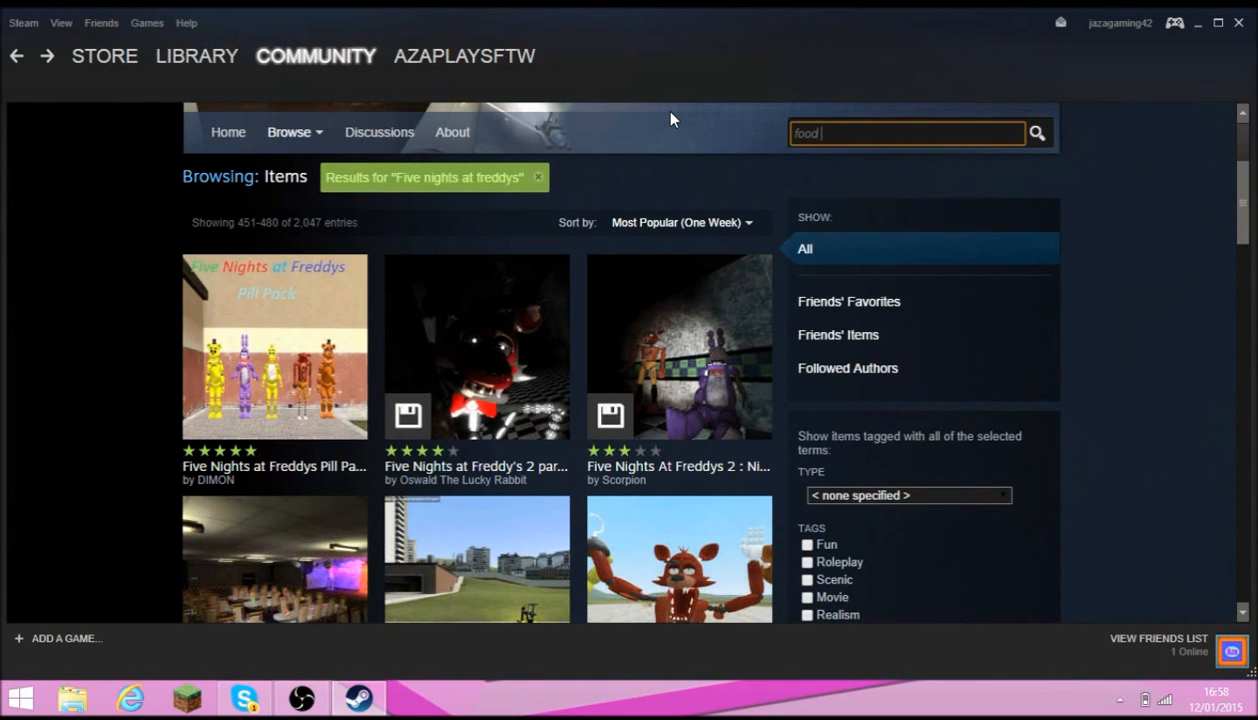
pyautogui.write('and ho')
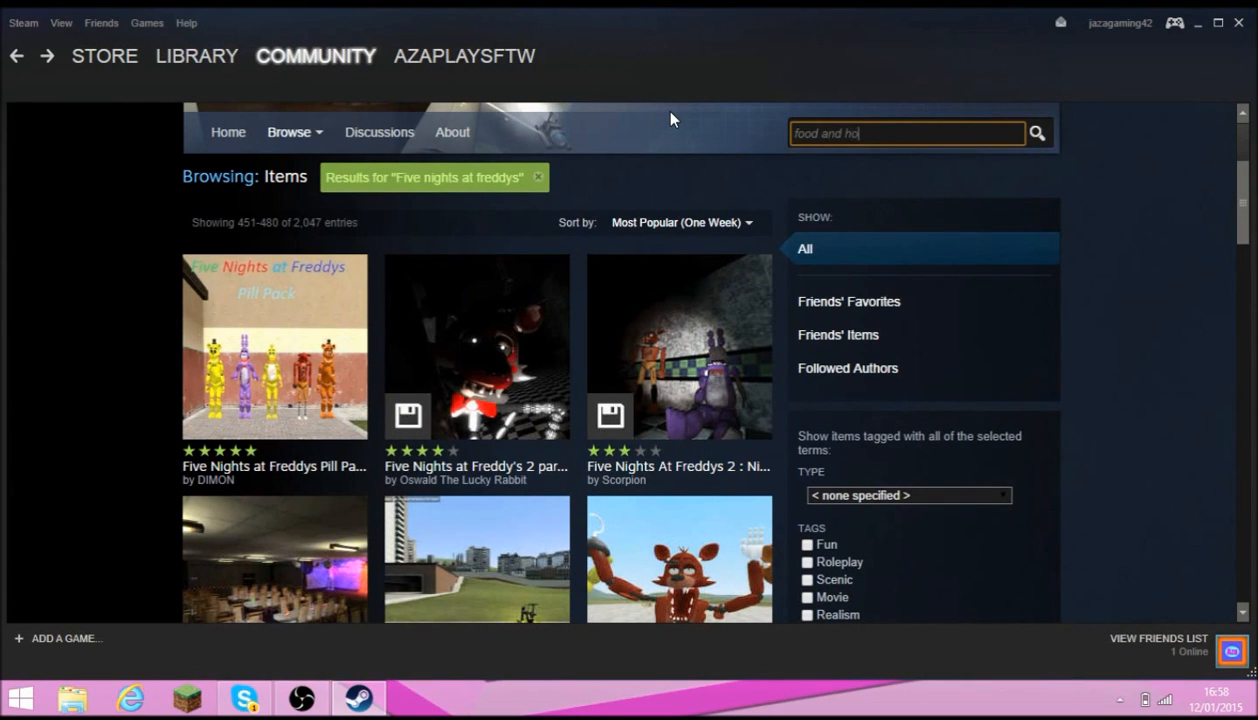
pyautogui.write('usehold items')
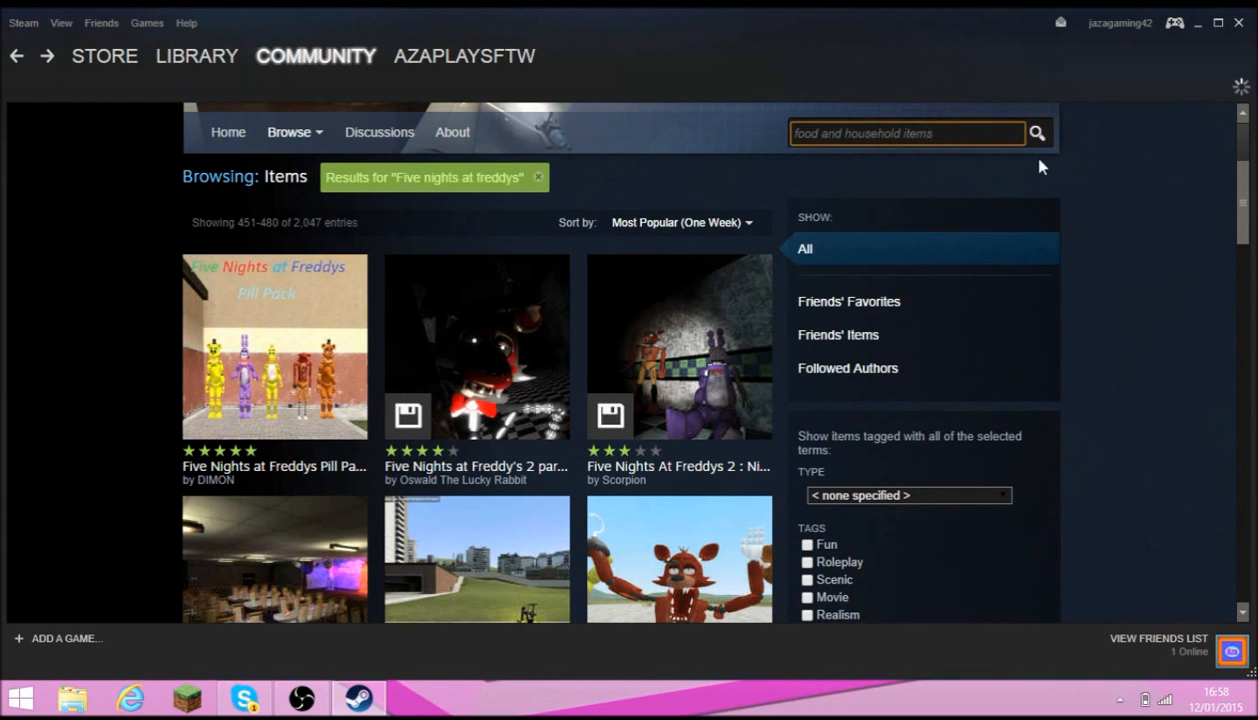
# Look through the first page of the 261 food and household results and move to the next page
pyautogui.scroll(-3)
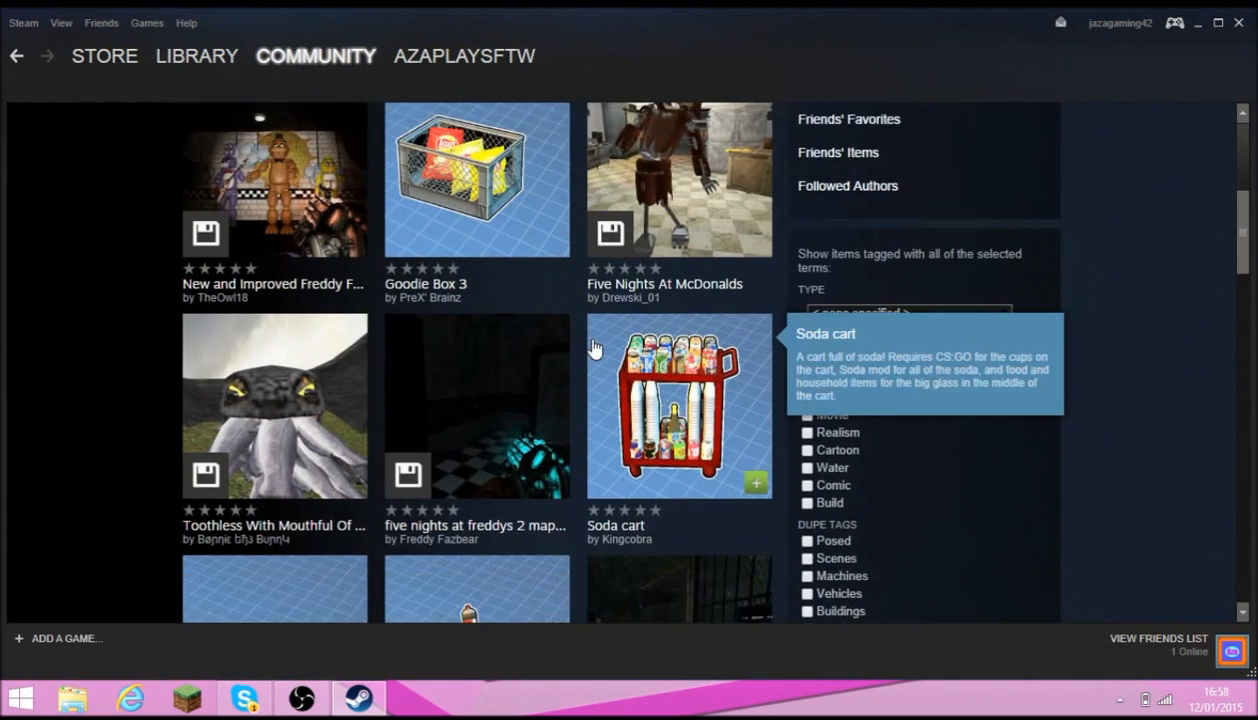
pyautogui.scroll(-3)
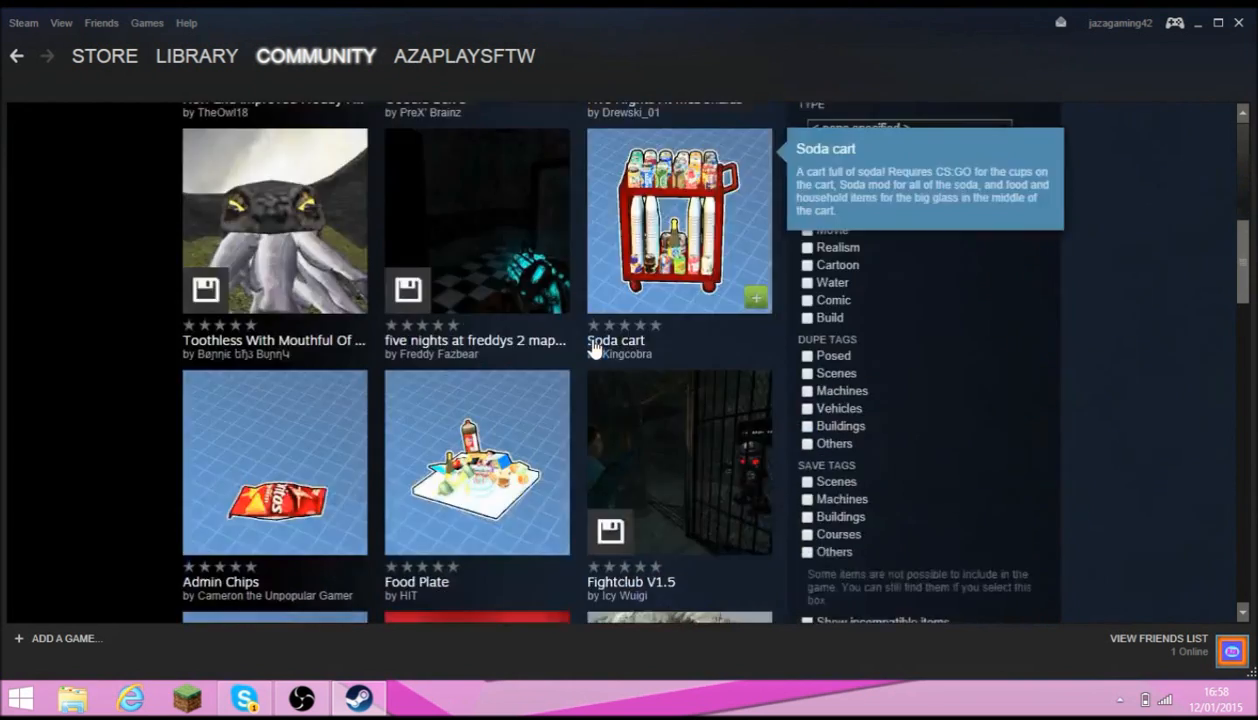
pyautogui.scroll(-3)
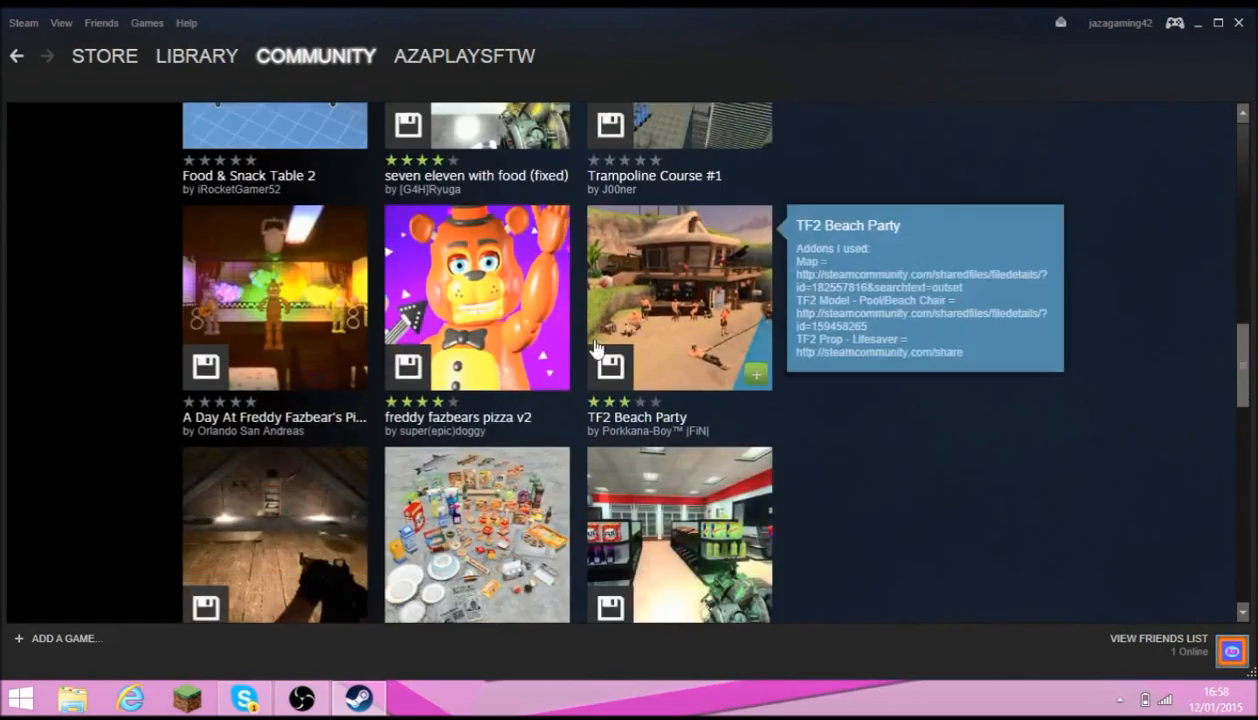
pyautogui.scroll(-3)
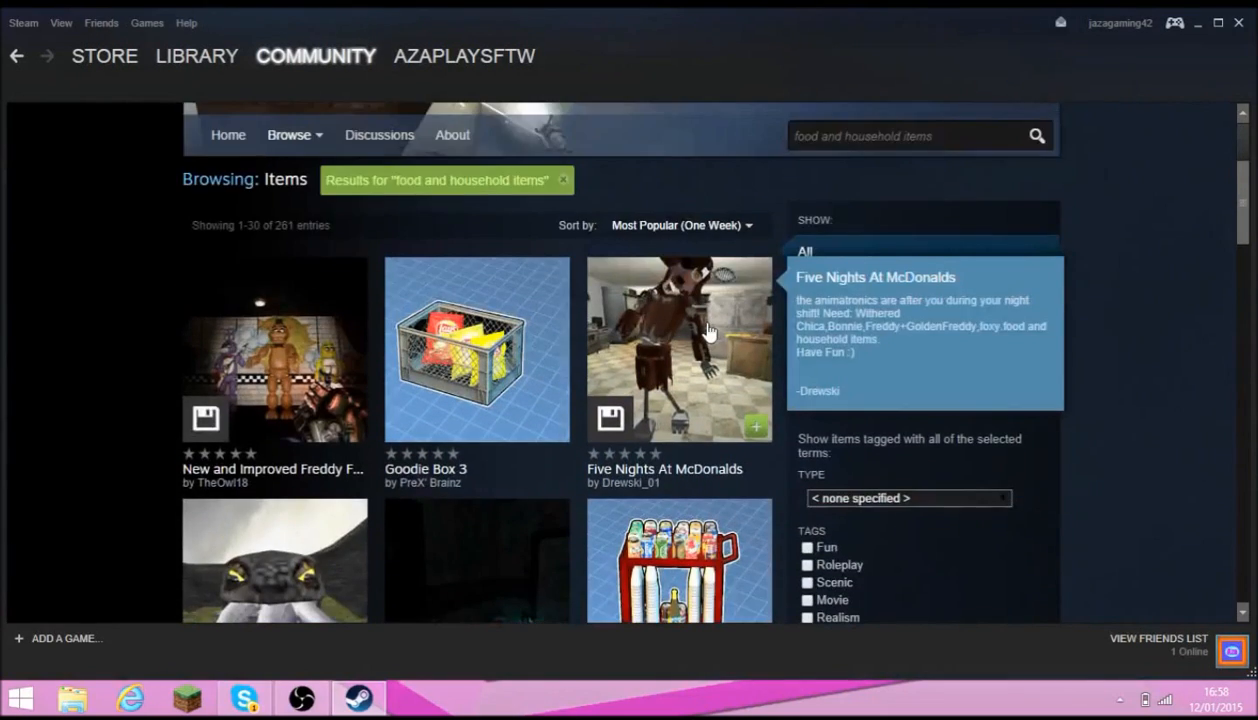
pyautogui.scroll(-3)
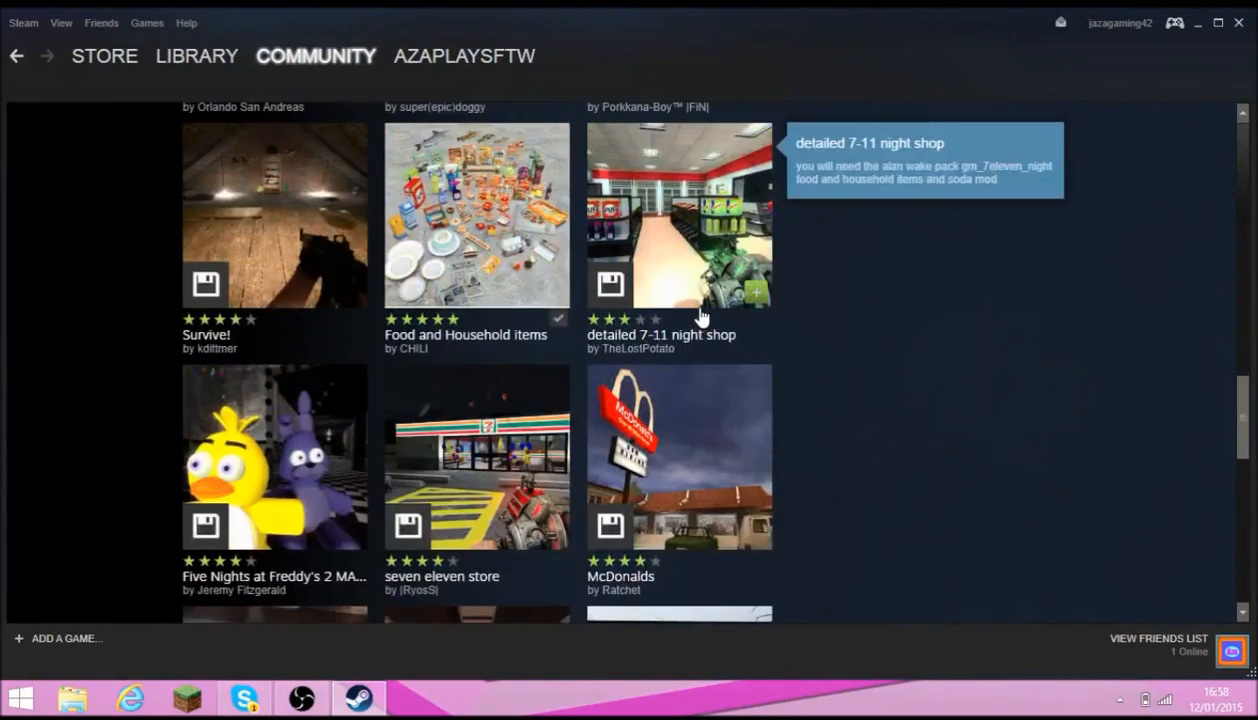
pyautogui.scroll(-3)
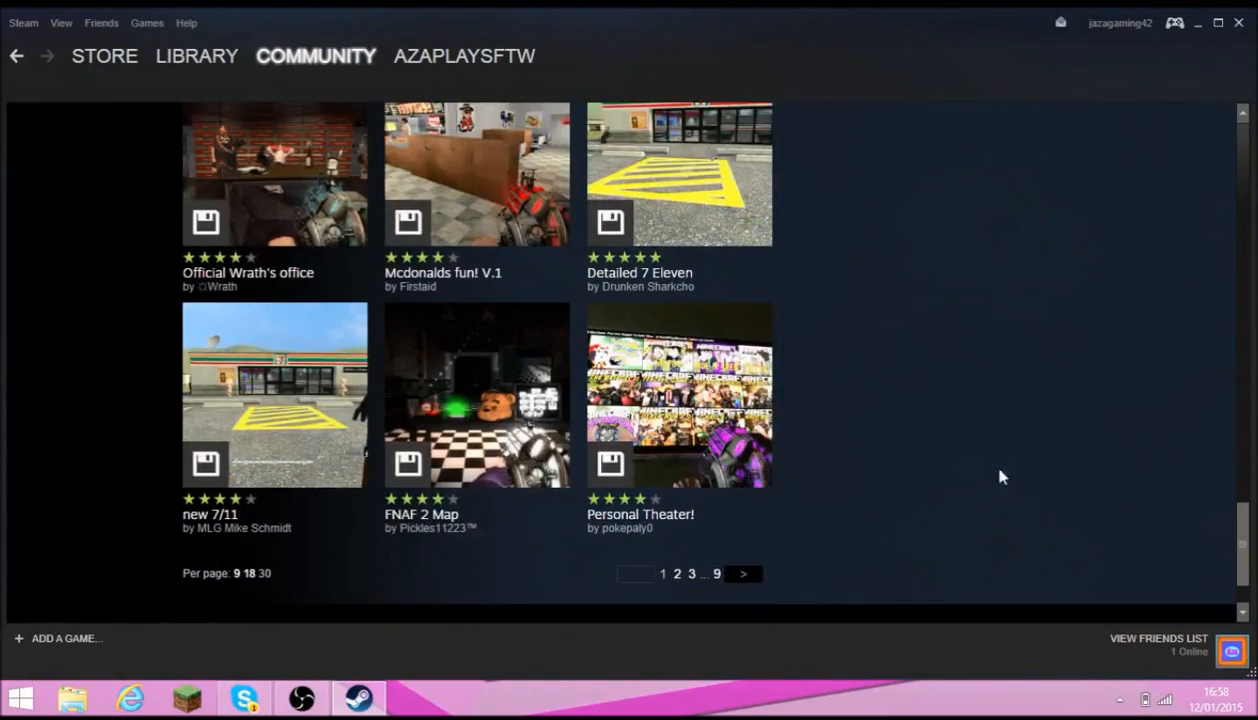
pyautogui.moveTo(866, 558)
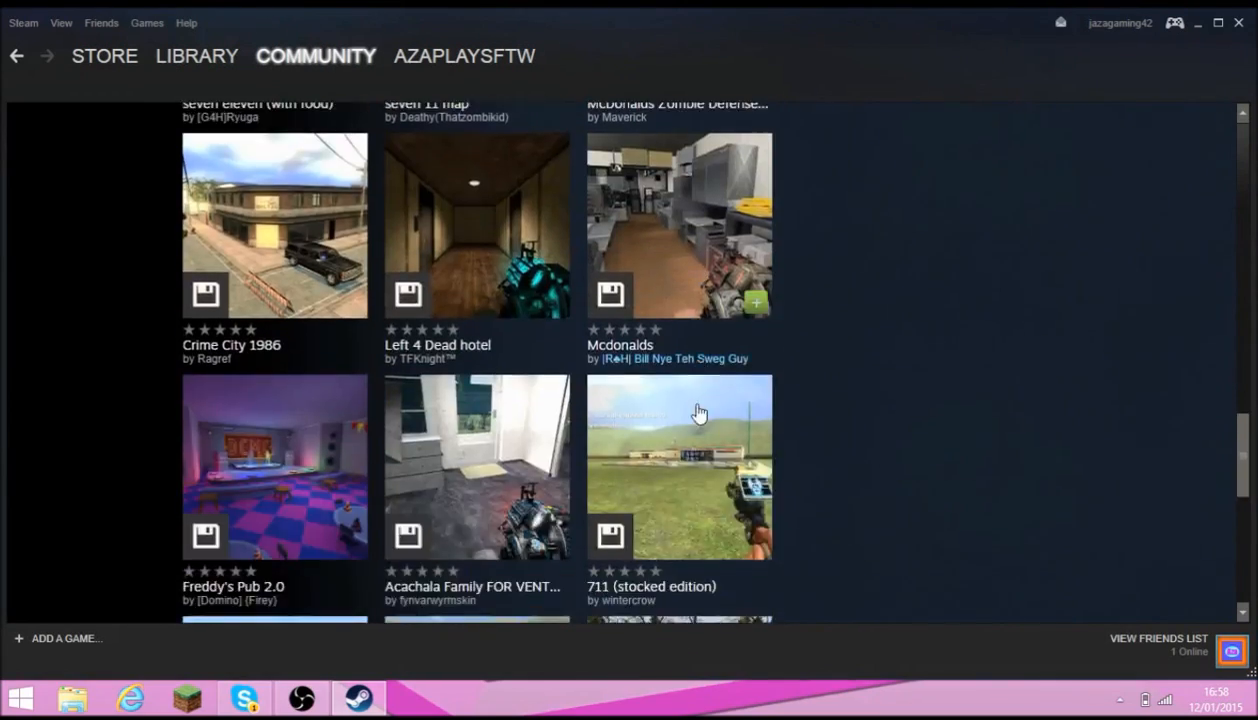
pyautogui.scroll(-3)
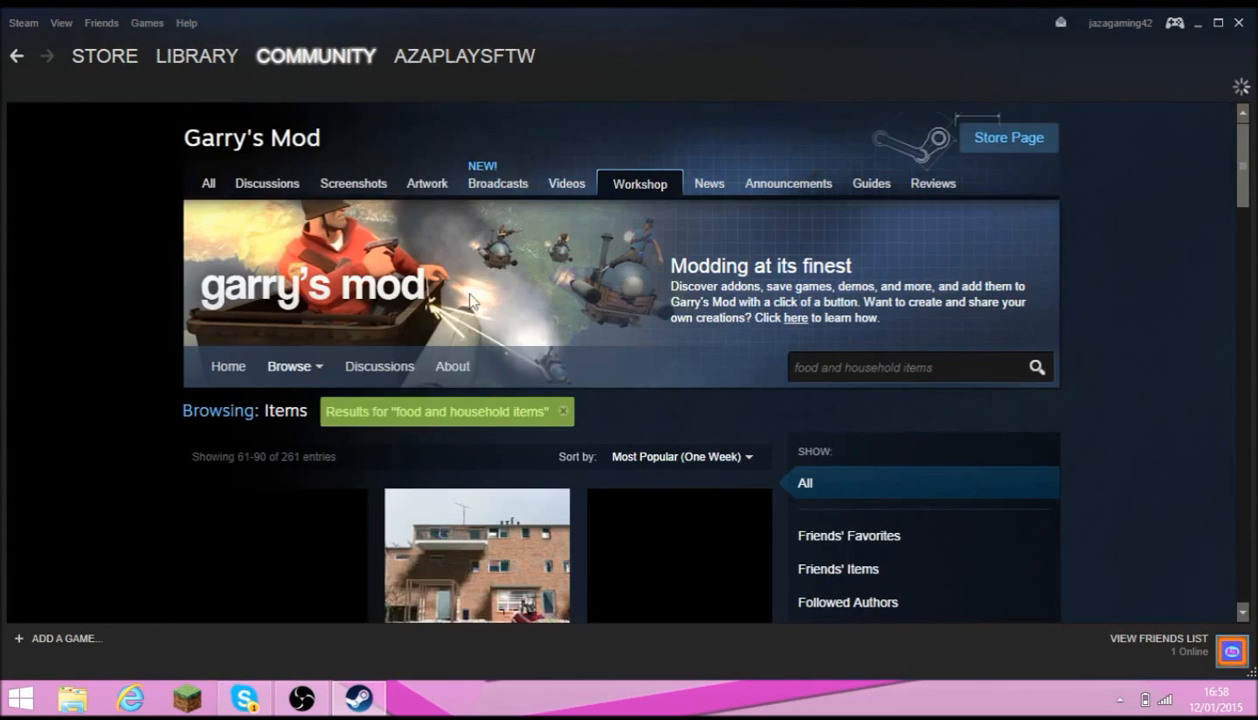
pyautogui.scroll(-3)
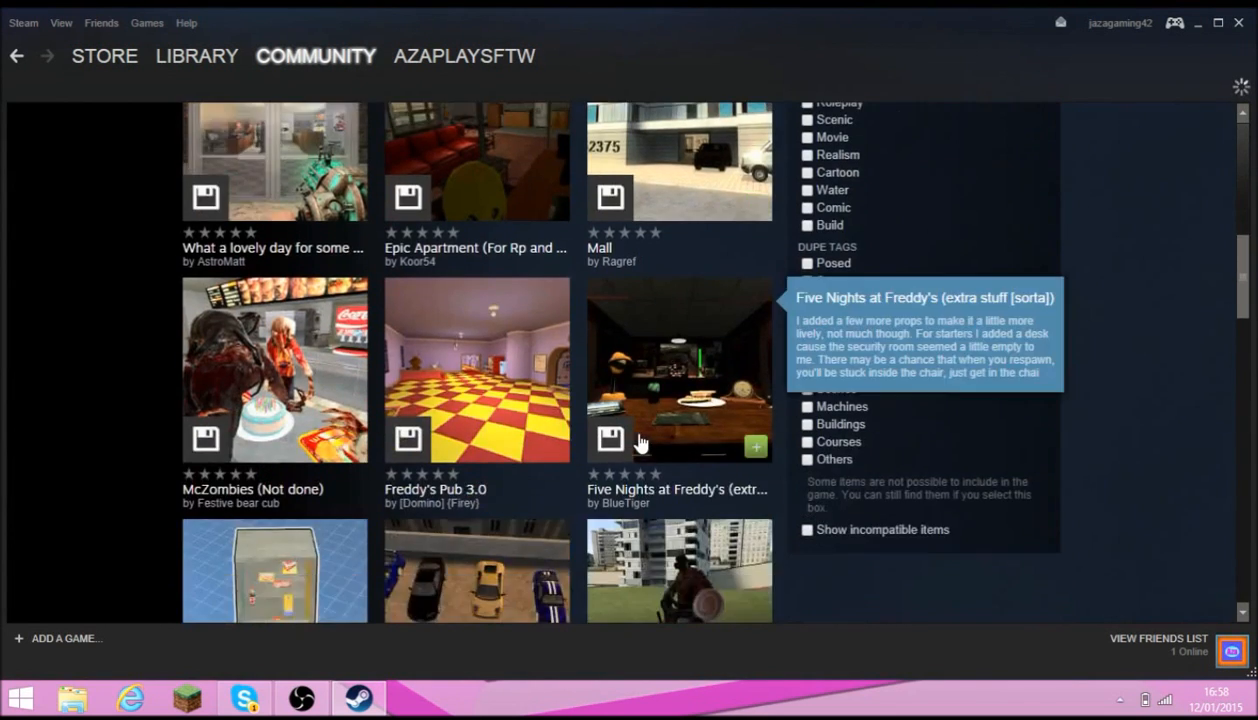
pyautogui.scroll(-3)
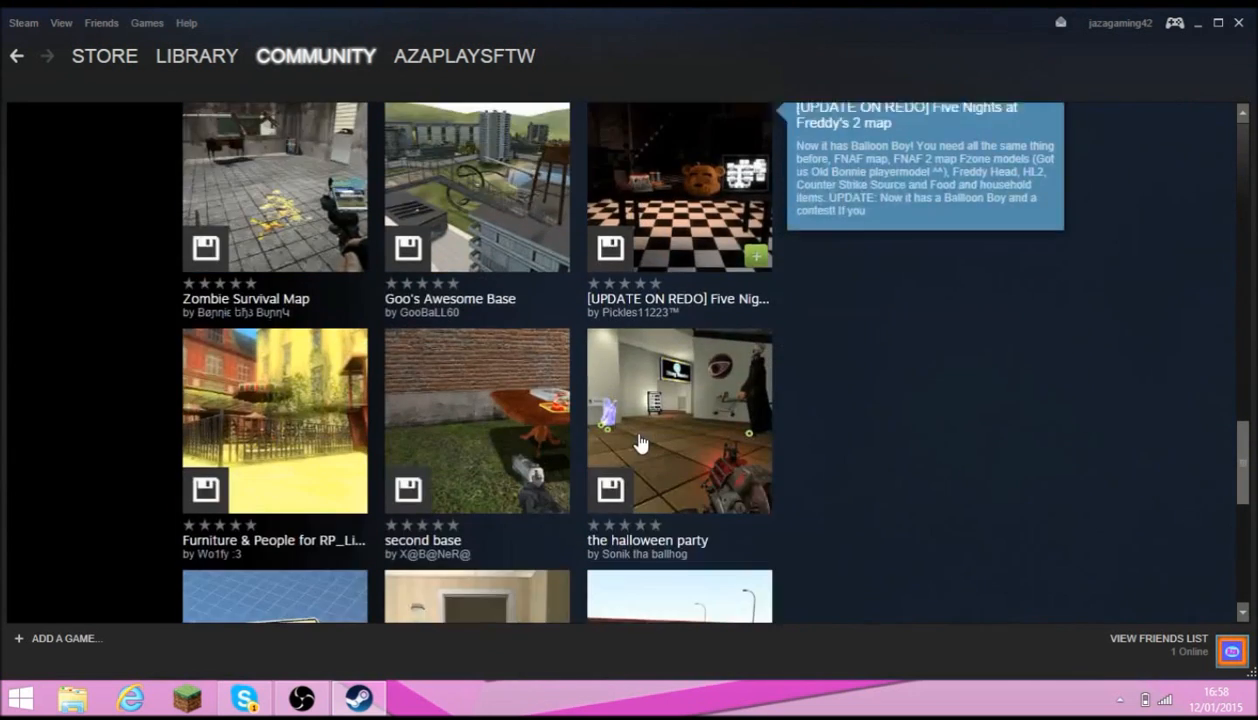
pyautogui.scroll(-3)
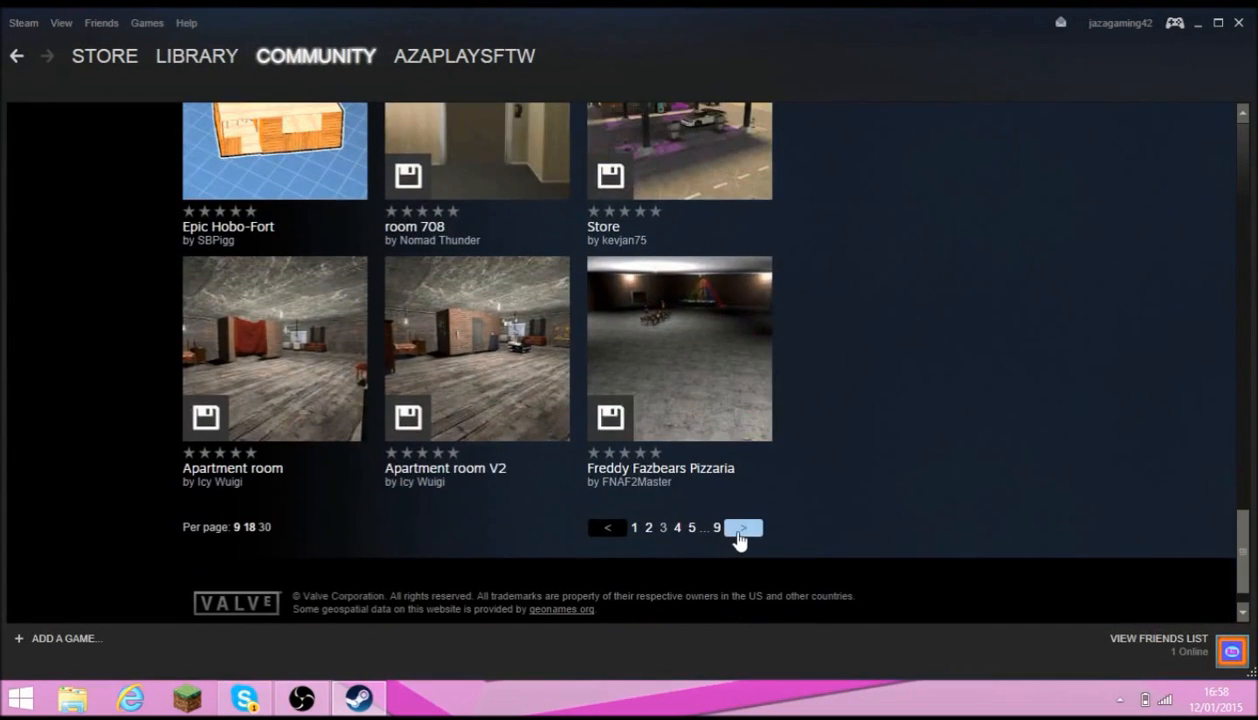
pyautogui.moveTo(440, 418)
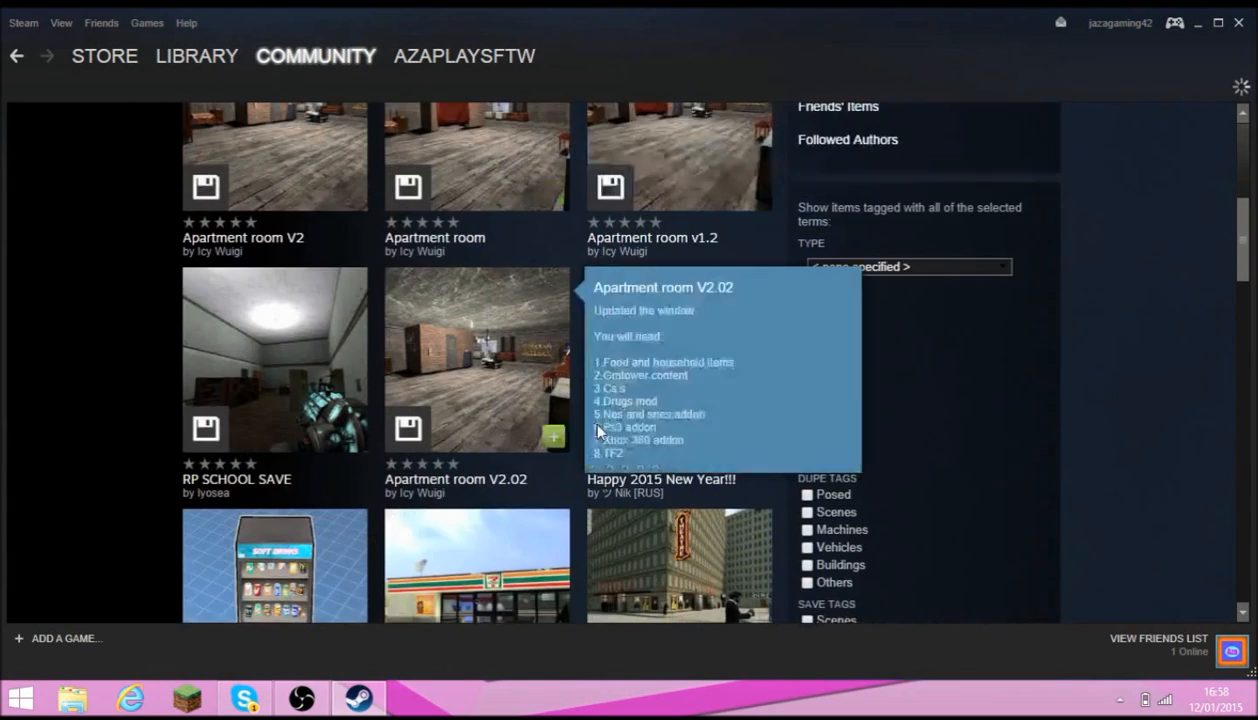
pyautogui.scroll(-3)
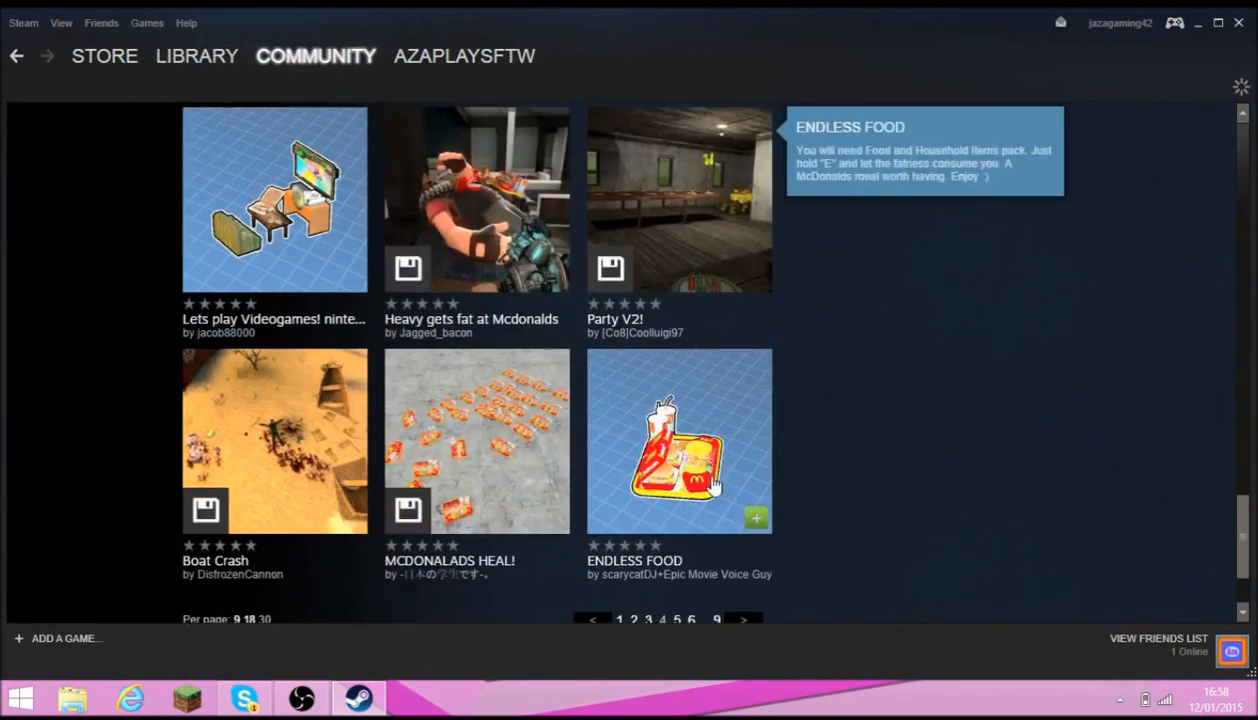
pyautogui.scroll(-3)
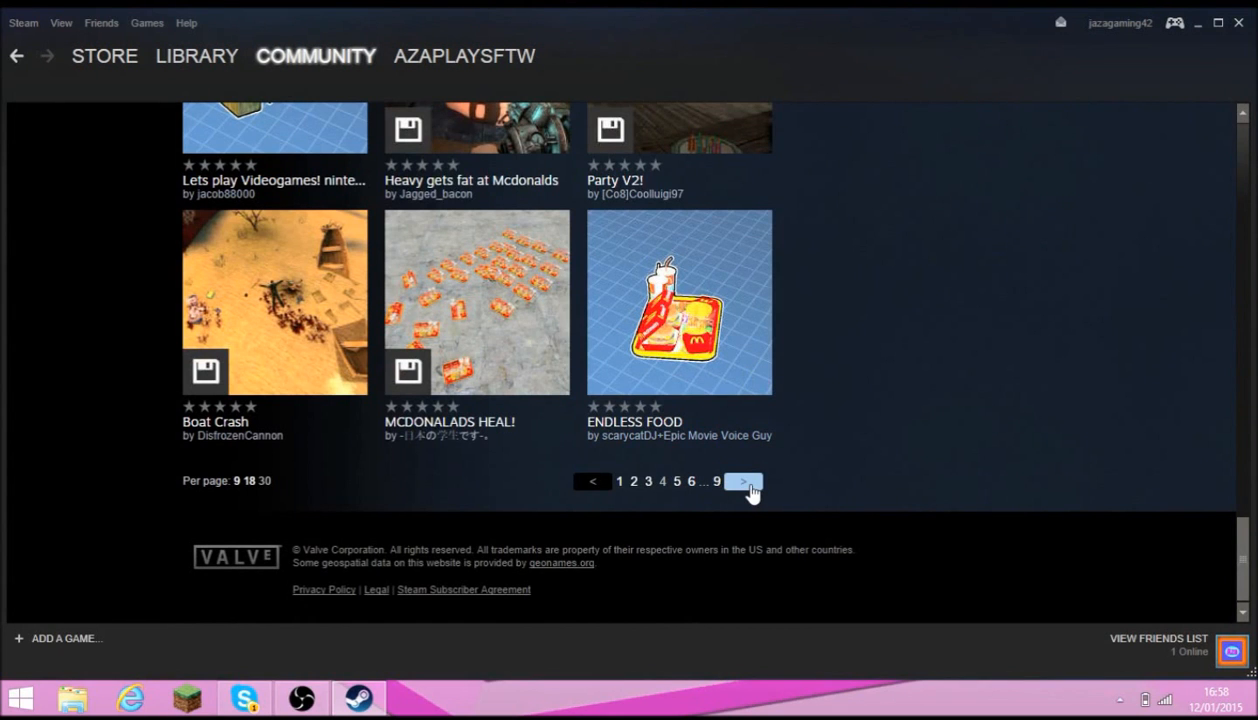
pyautogui.click(742, 480)
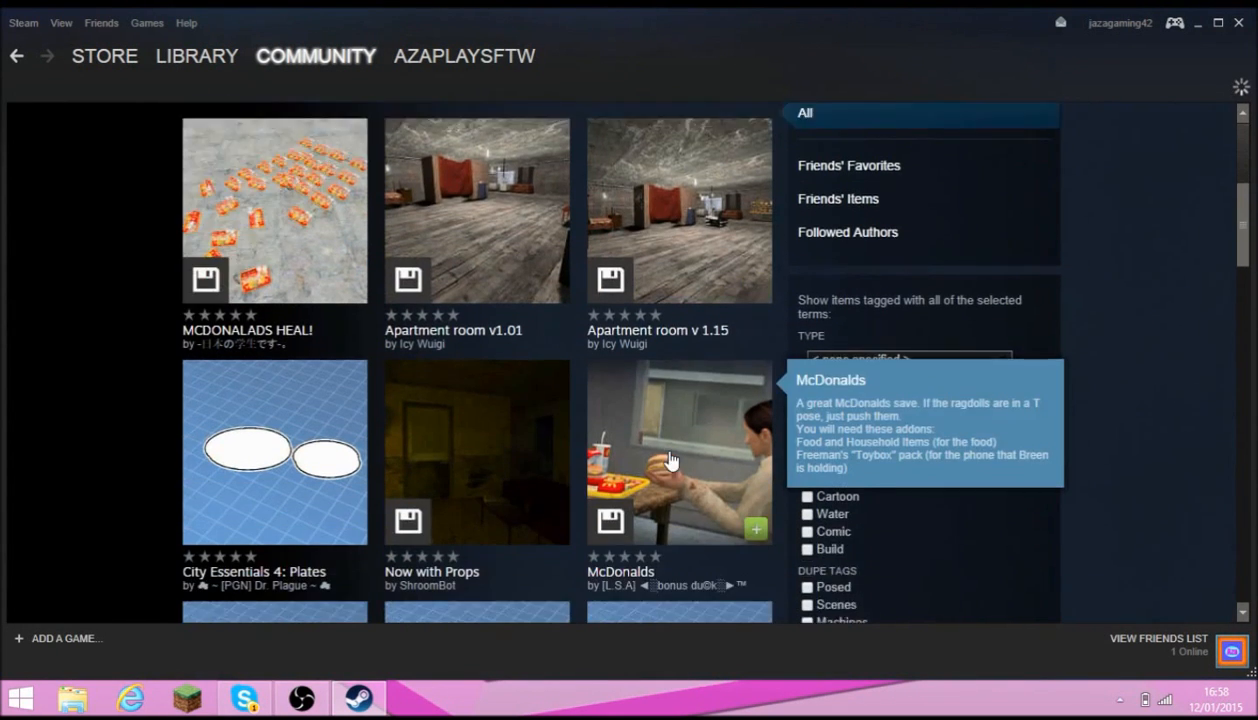
pyautogui.scroll(-3)
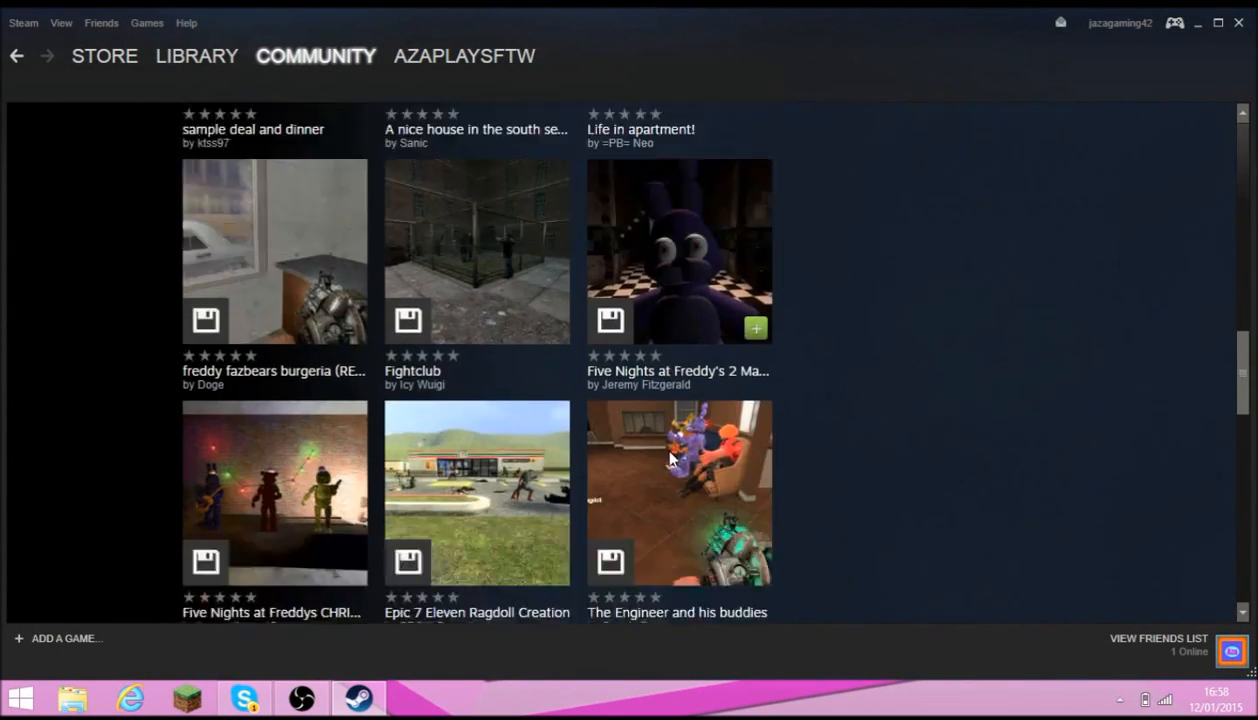
pyautogui.scroll(-3)
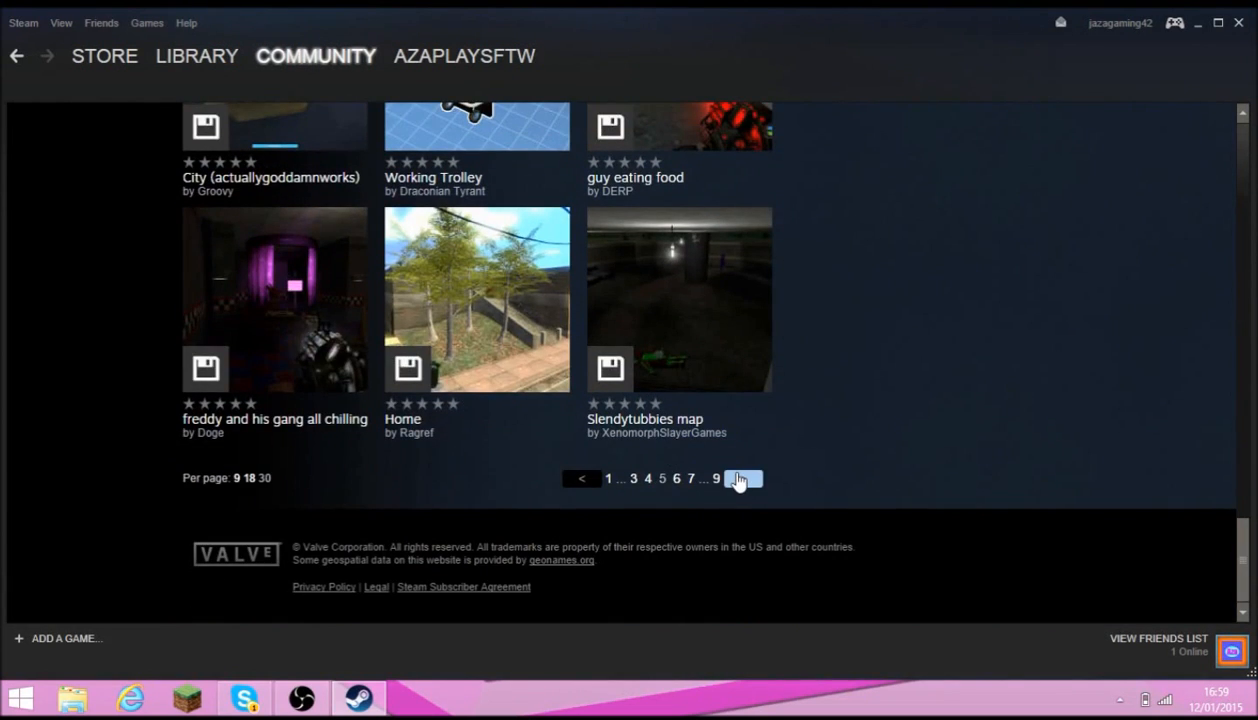
# Advance through the remaining pages to the final entries 241-261 and review them
pyautogui.click(742, 478)
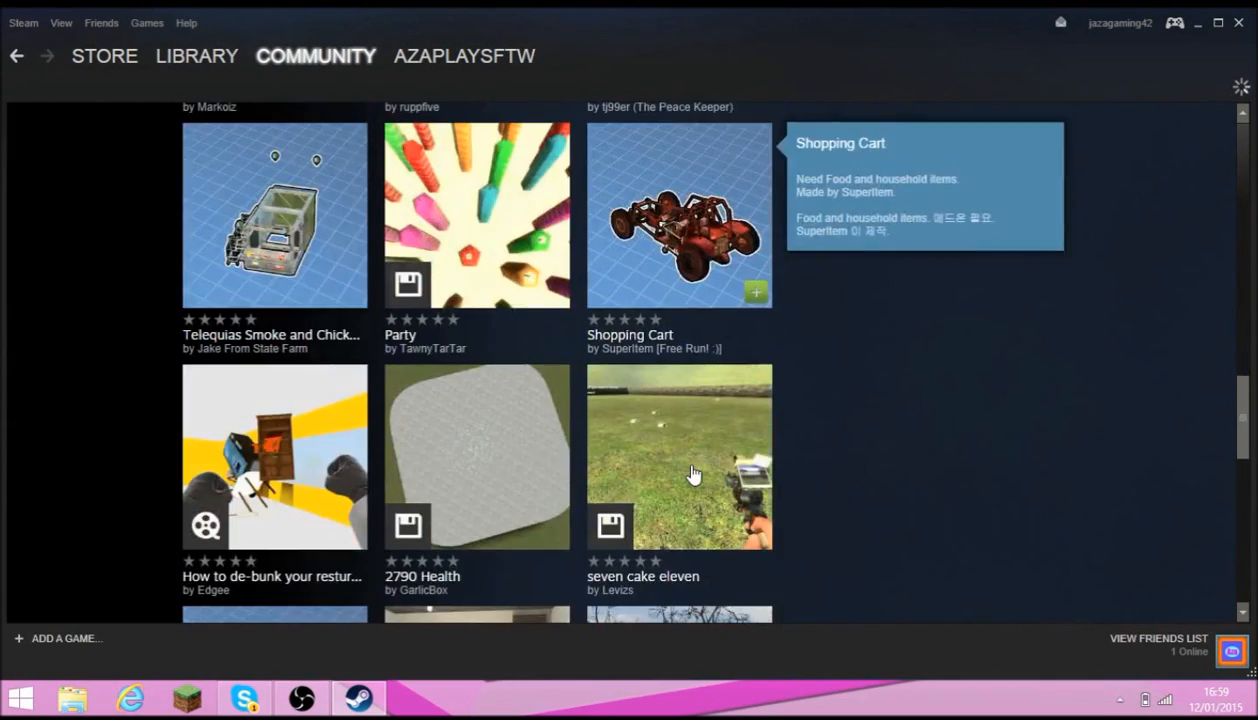
pyautogui.click(742, 478)
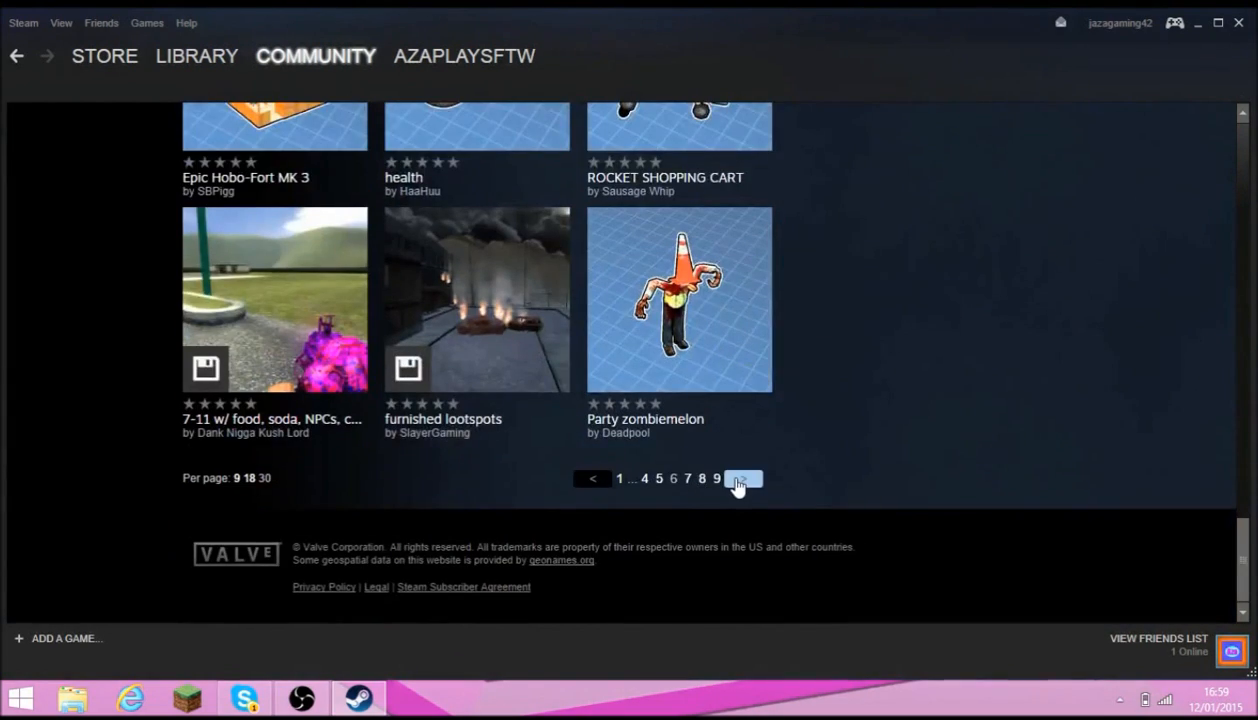
pyautogui.click(742, 478)
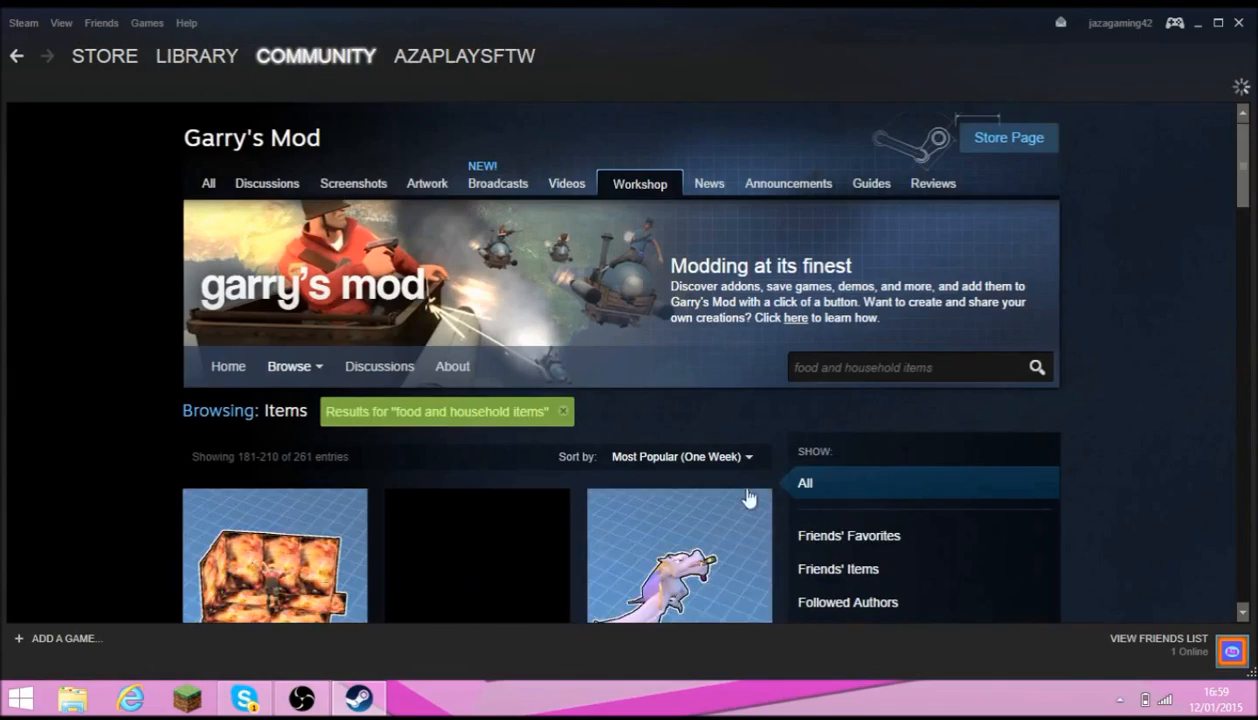
pyautogui.scroll(-3)
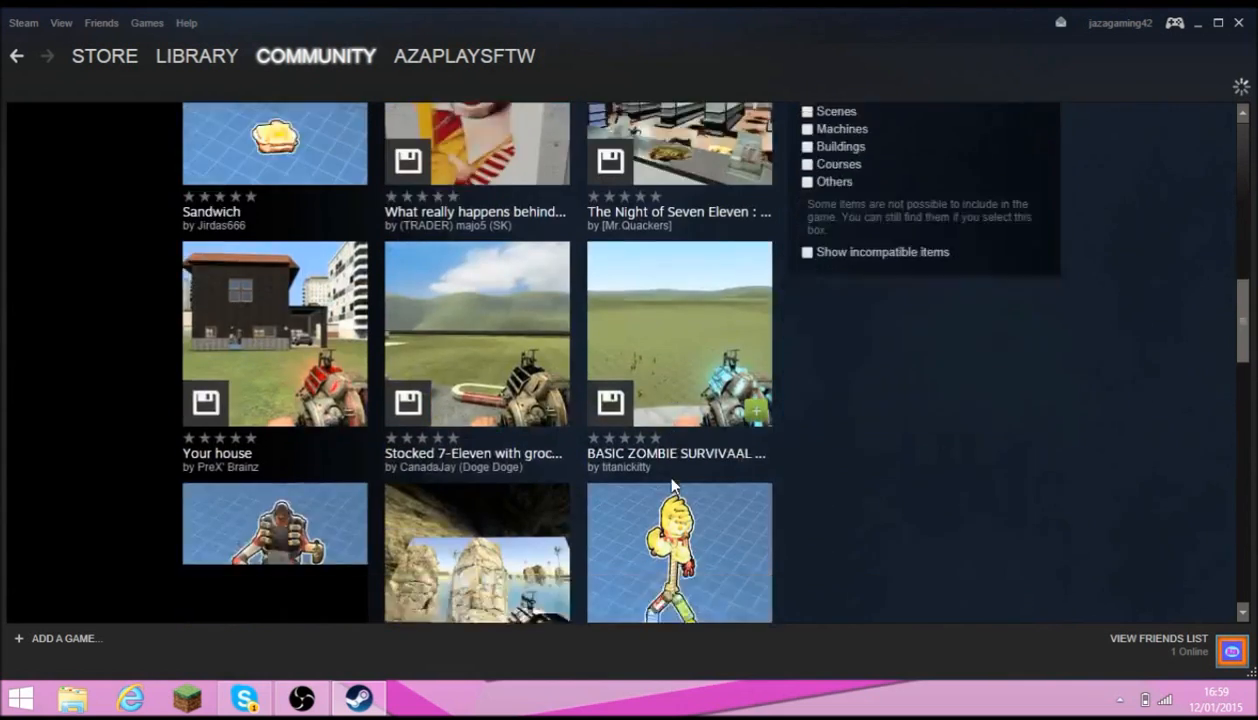
pyautogui.scroll(-3)
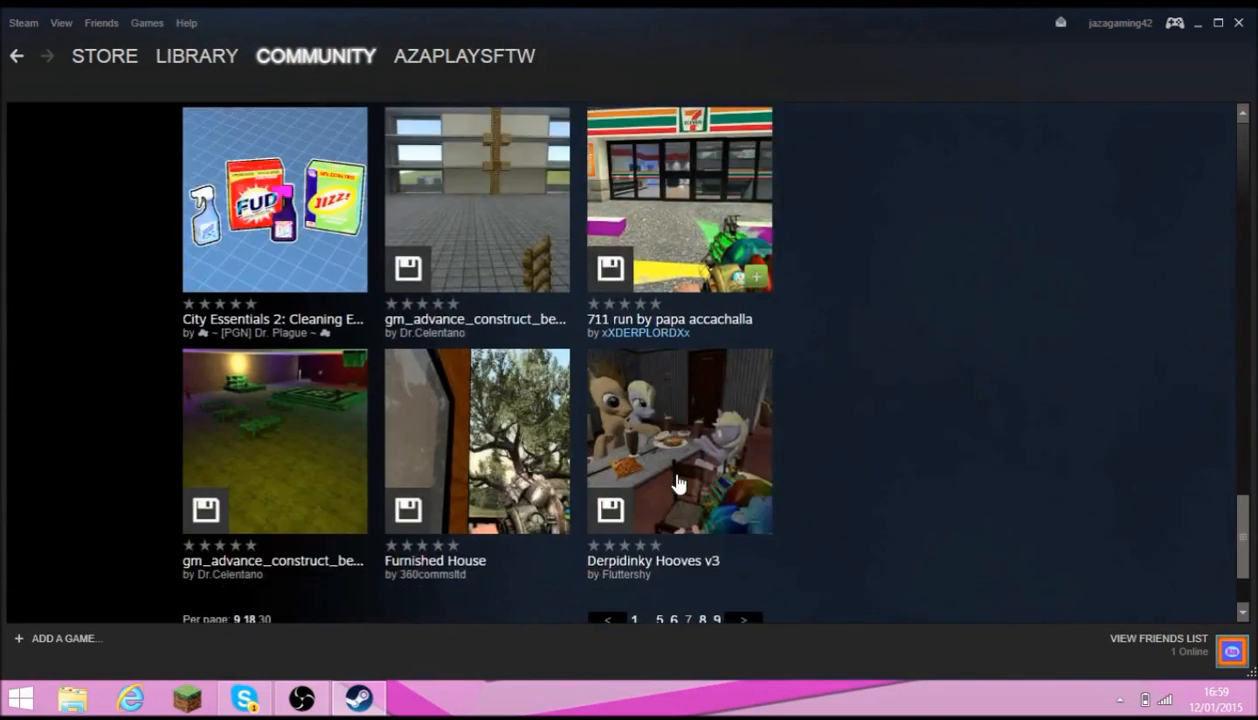
pyautogui.scroll(-3)
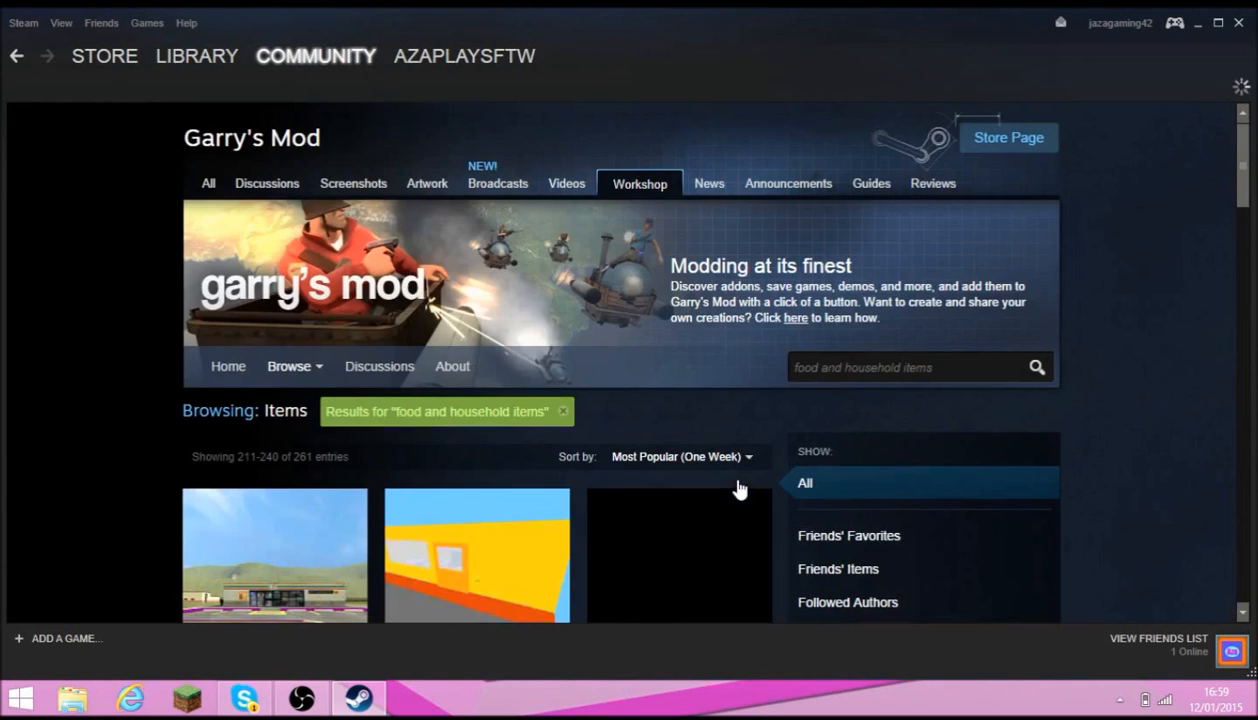
pyautogui.scroll(-3)
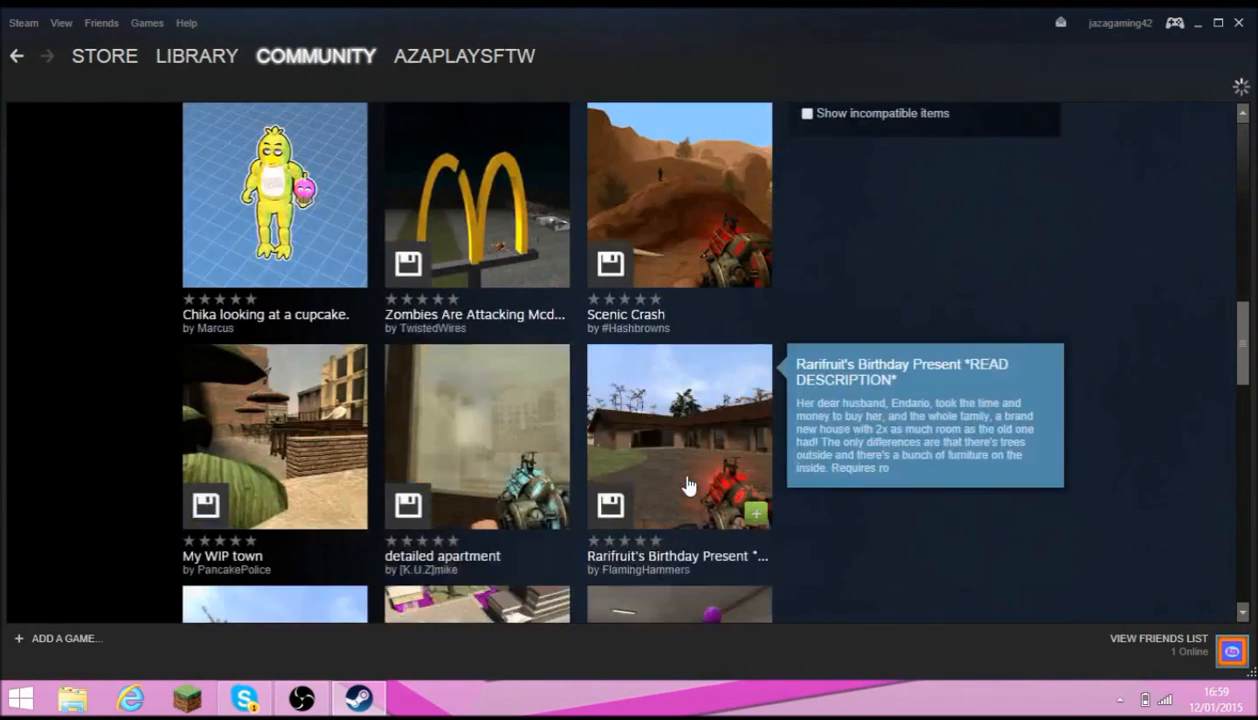
pyautogui.scroll(-3)
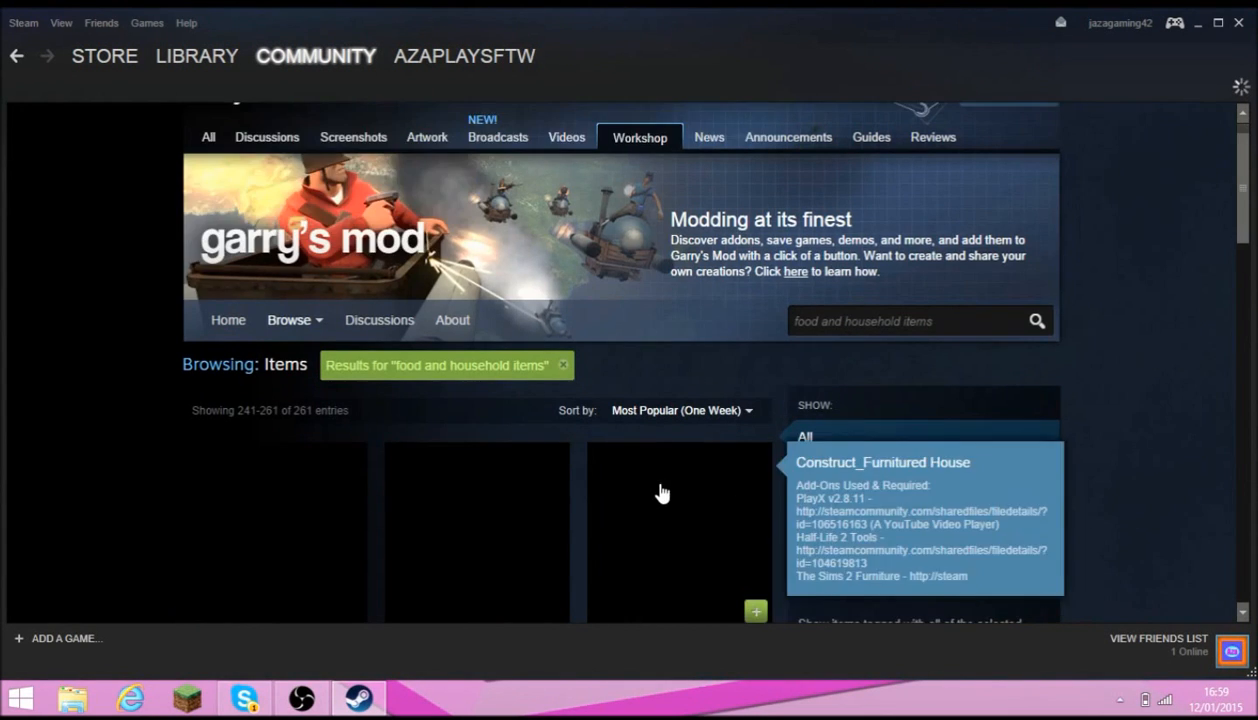
pyautogui.scroll(-3)
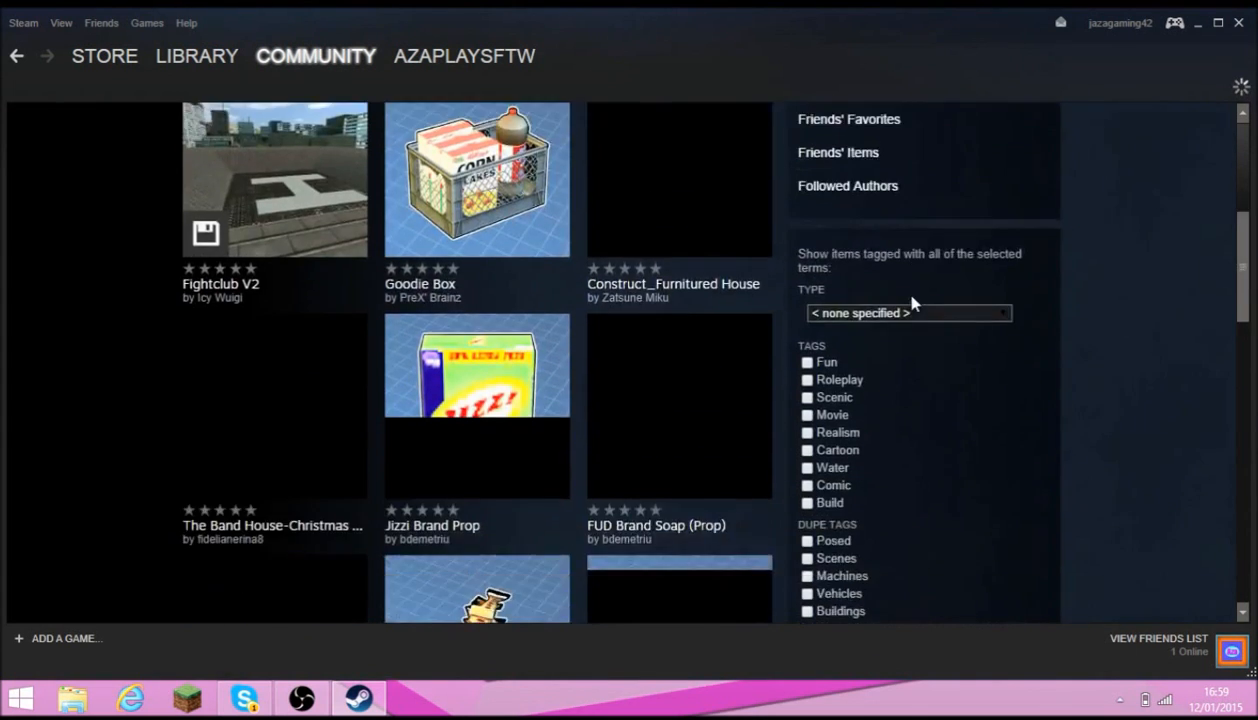
pyautogui.scroll(3)
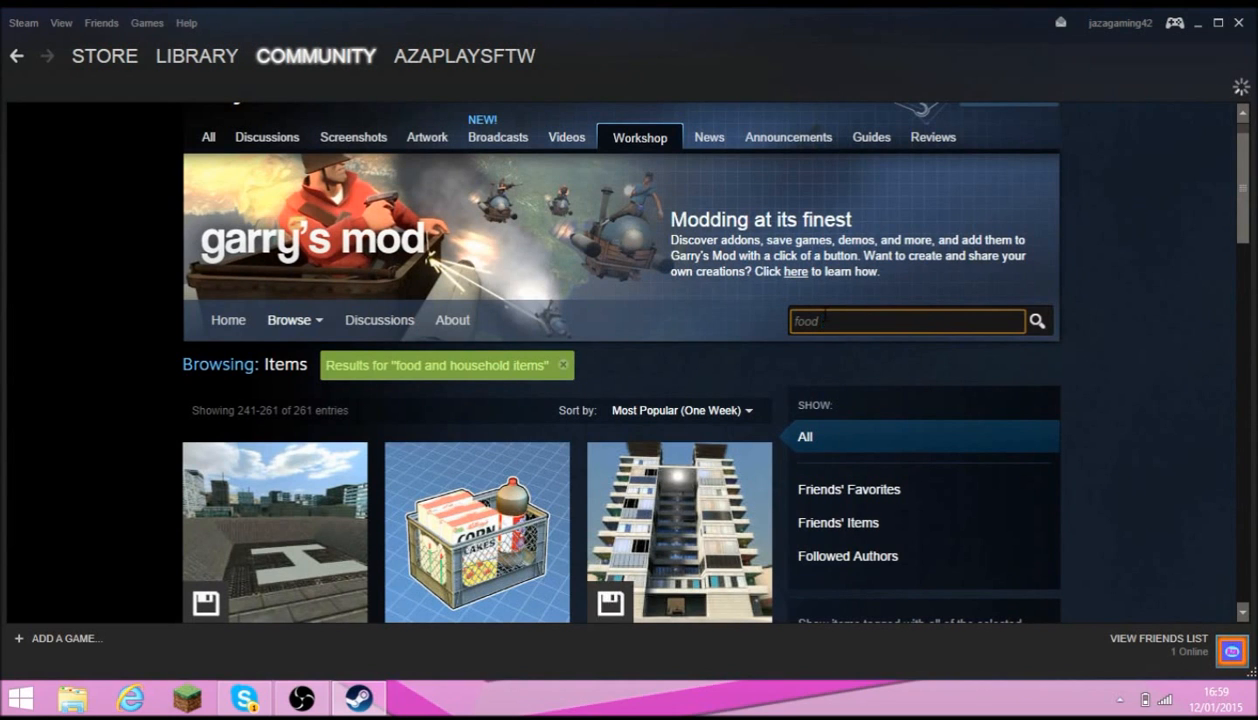
# Search for 'food items' and open the Food and Household items pack page
pyautogui.write('items')
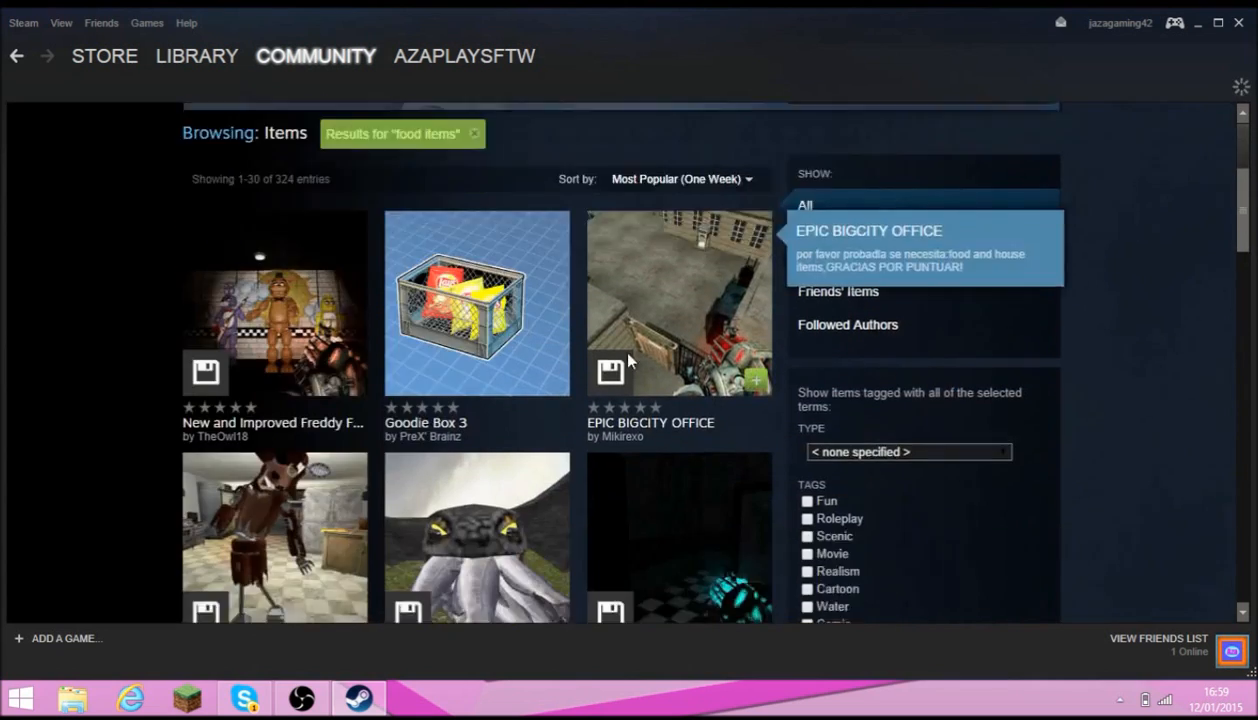
pyautogui.scroll(-3)
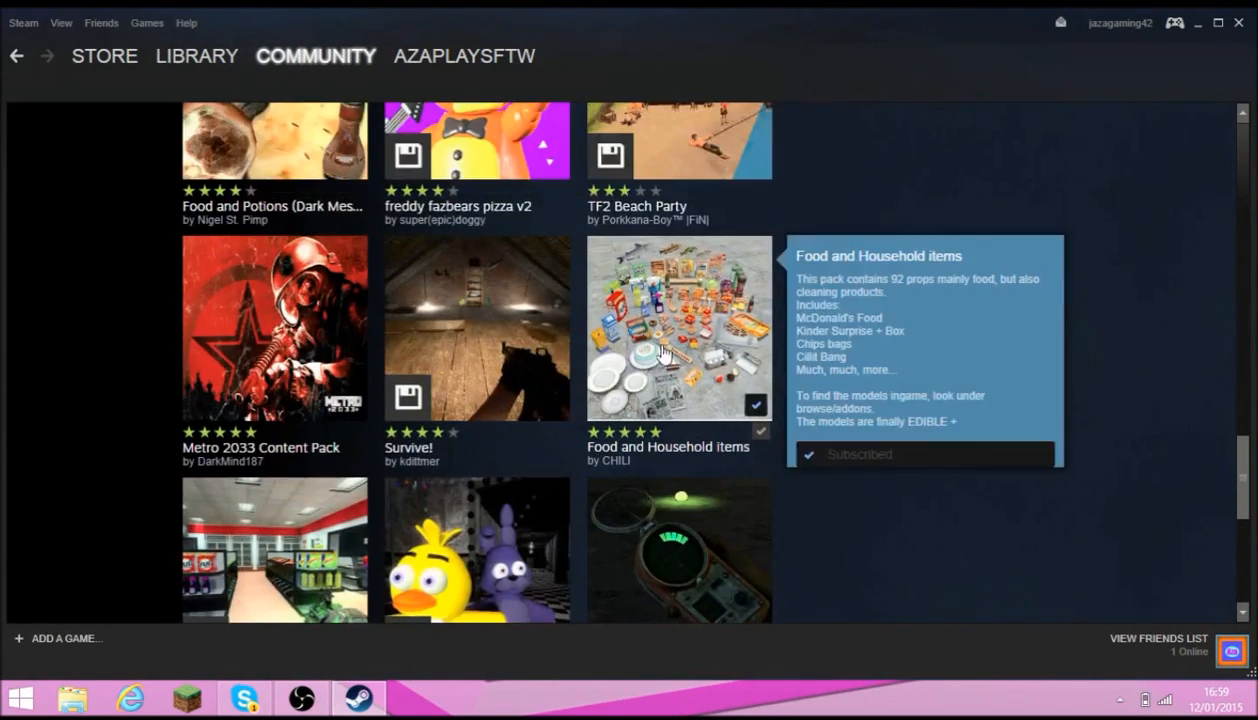
pyautogui.moveTo(748, 278)
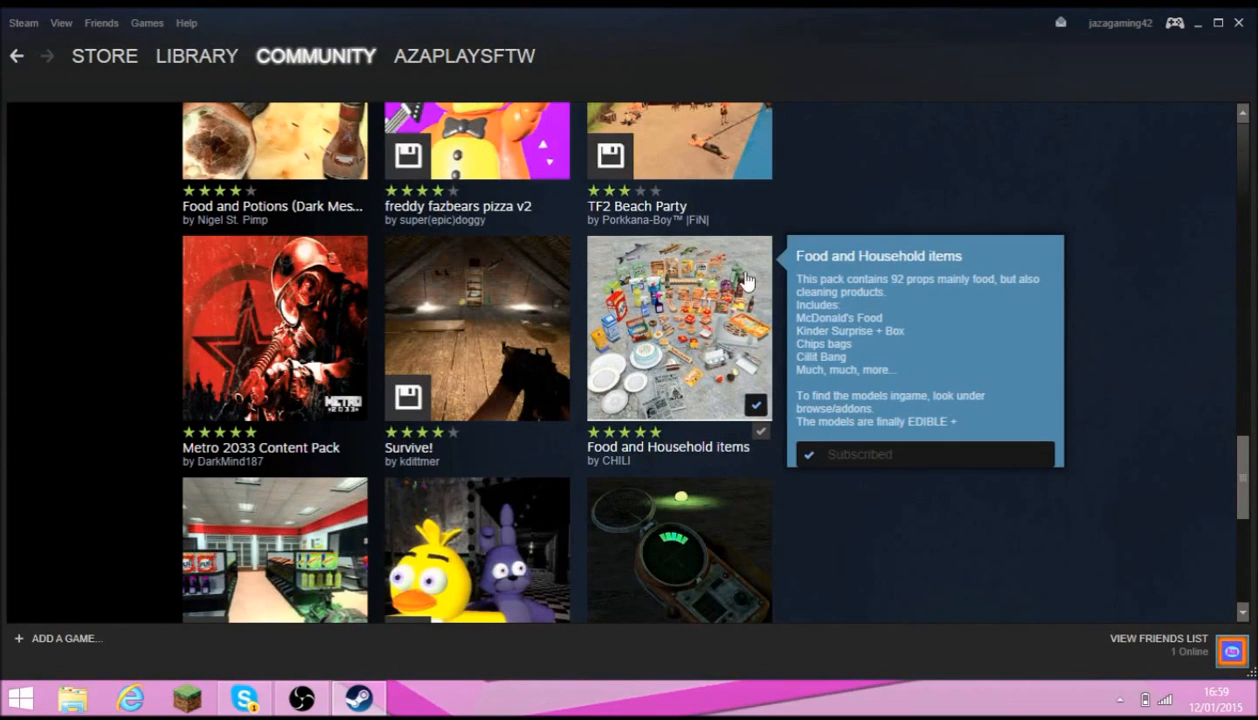
pyautogui.scroll(-3)
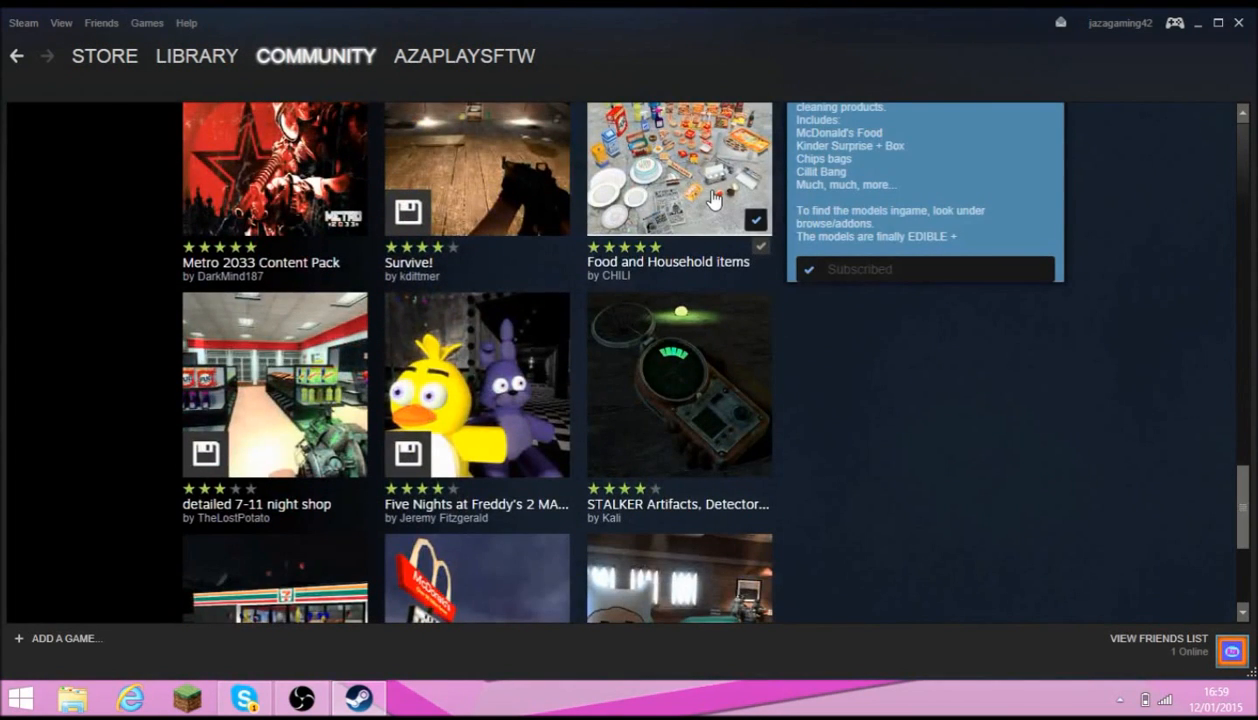
pyautogui.click(678, 168)
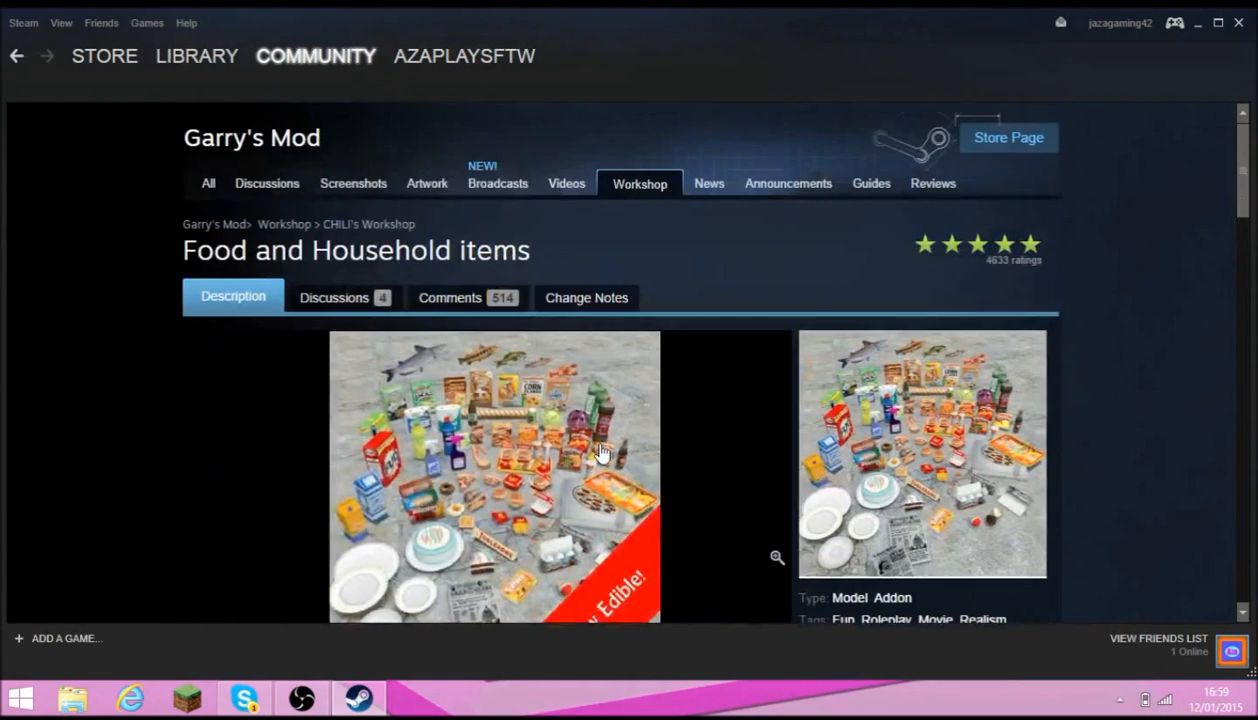
pyautogui.moveTo(1196, 32)
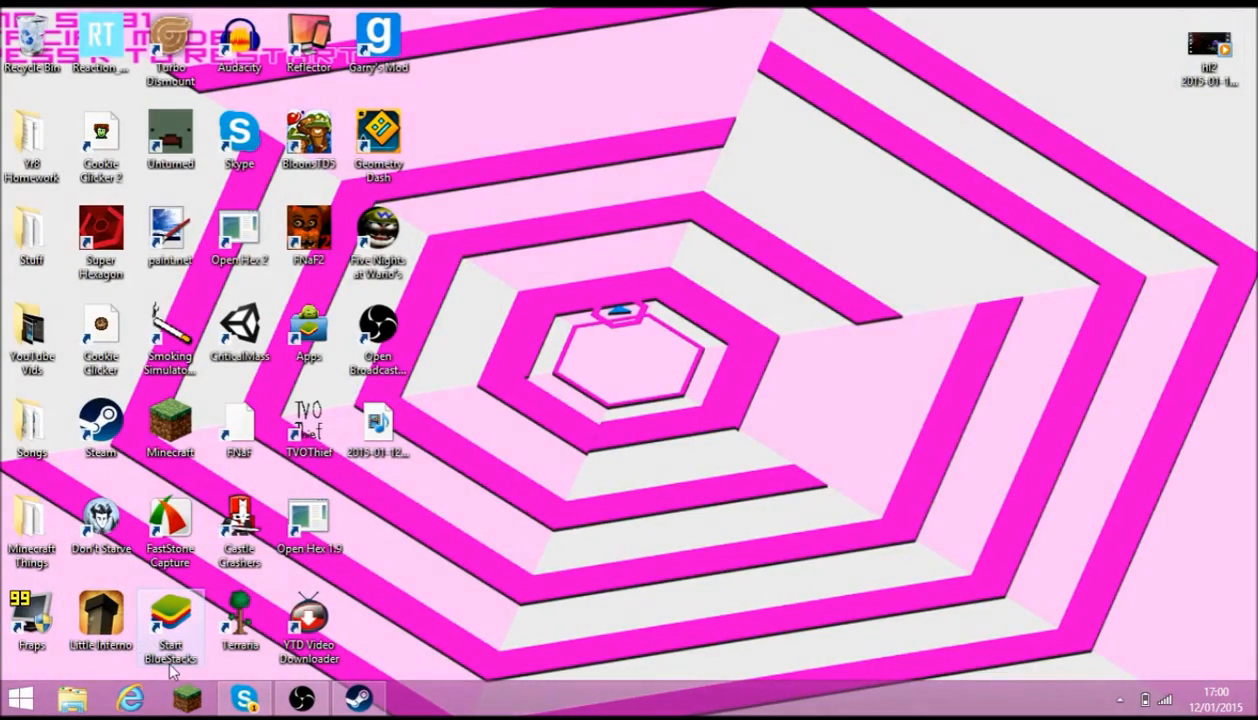
# Google 'cscheater' in Internet Explorer and go to the CsCheater.era.ee website
pyautogui.click(130, 698)
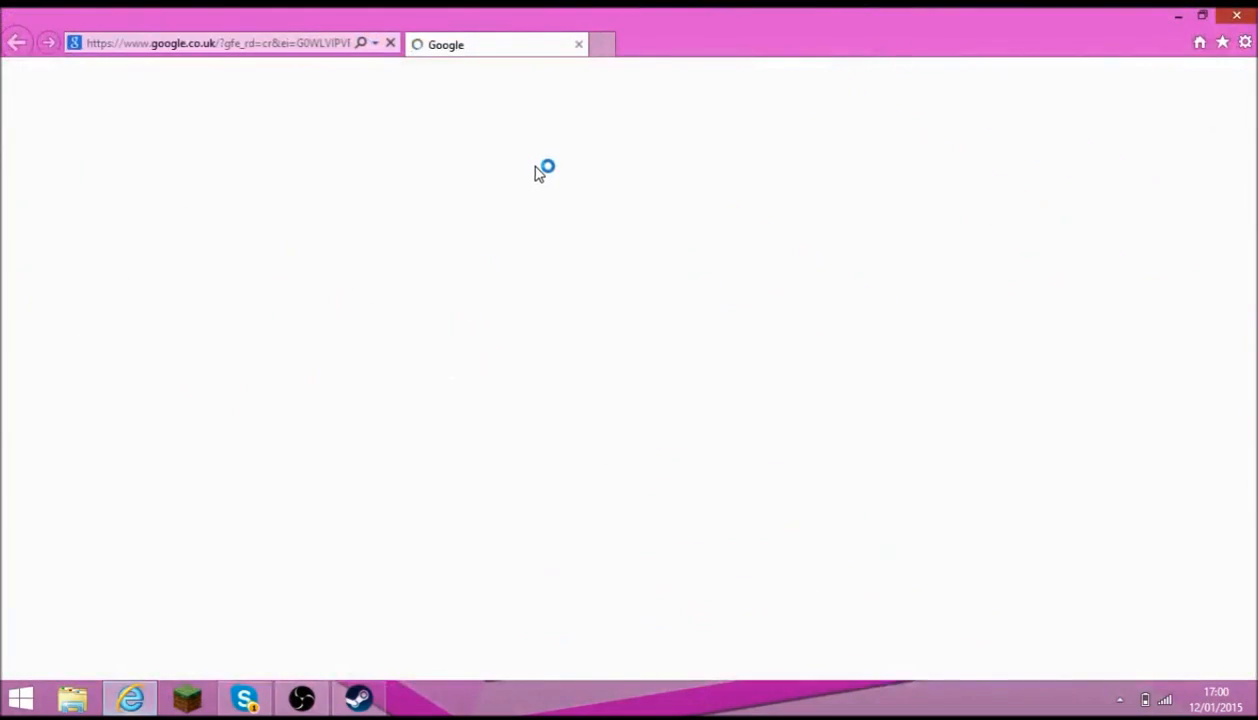
pyautogui.write('cs')
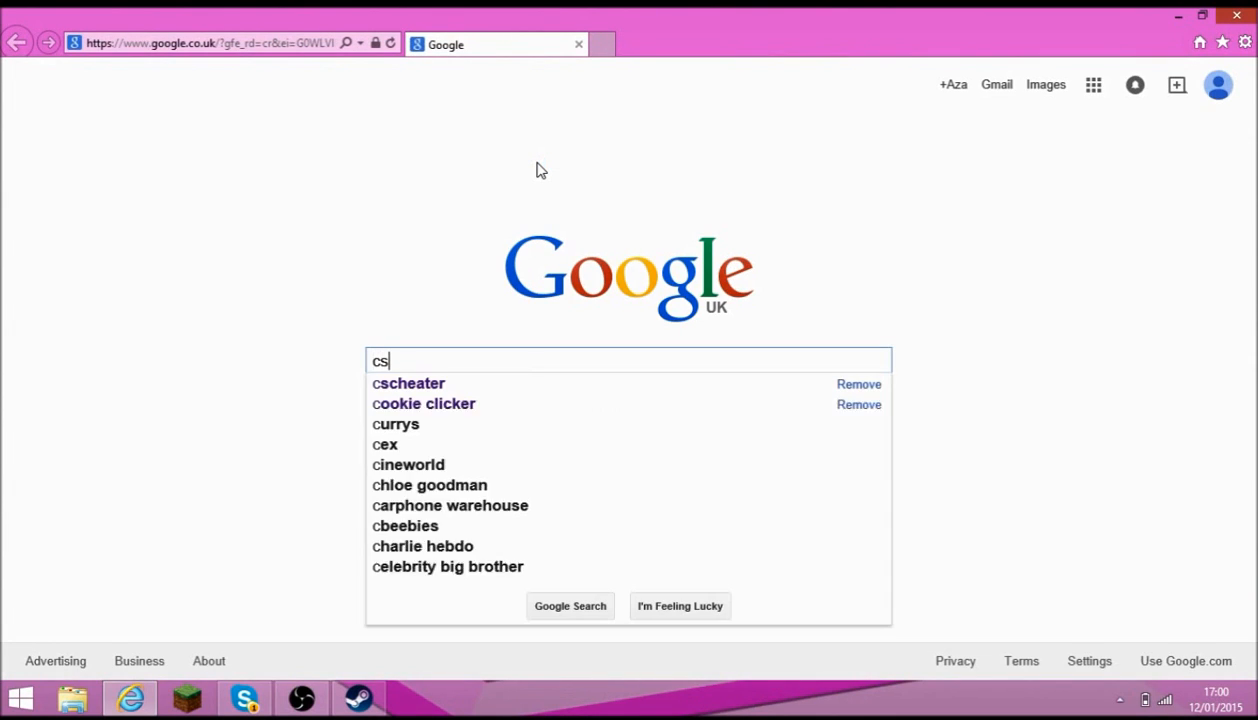
pyautogui.click(408, 384)
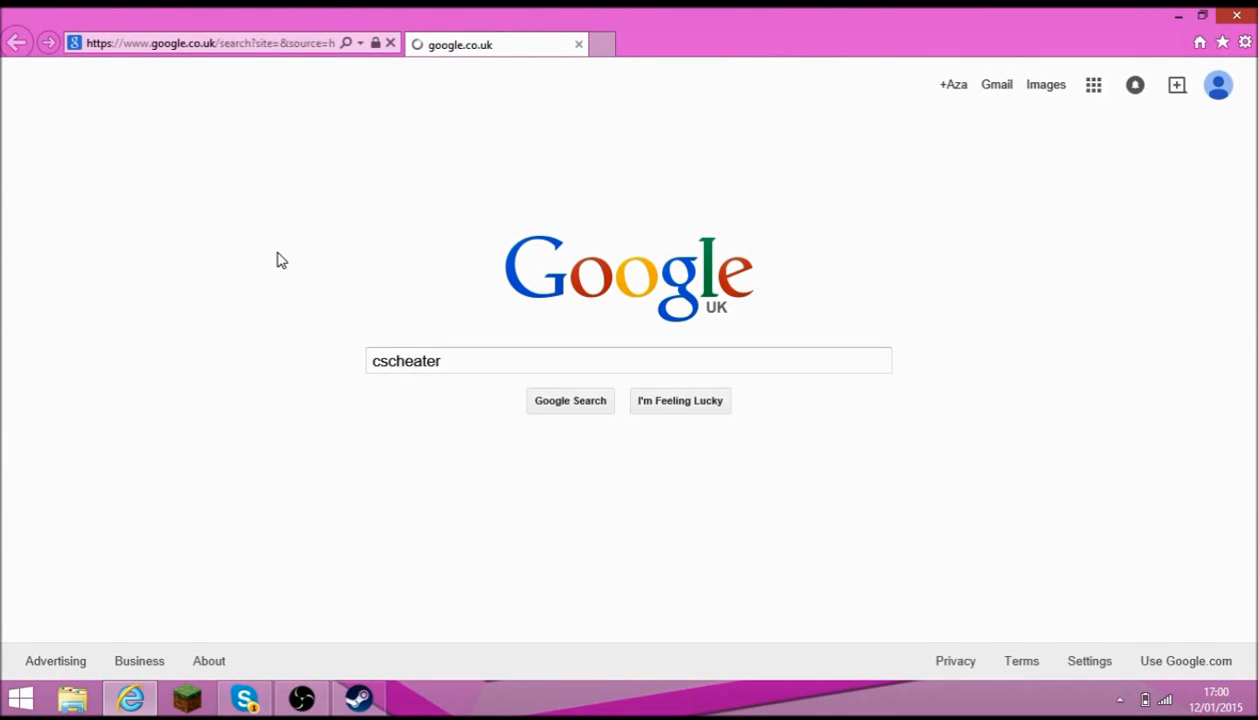
pyautogui.click(570, 400)
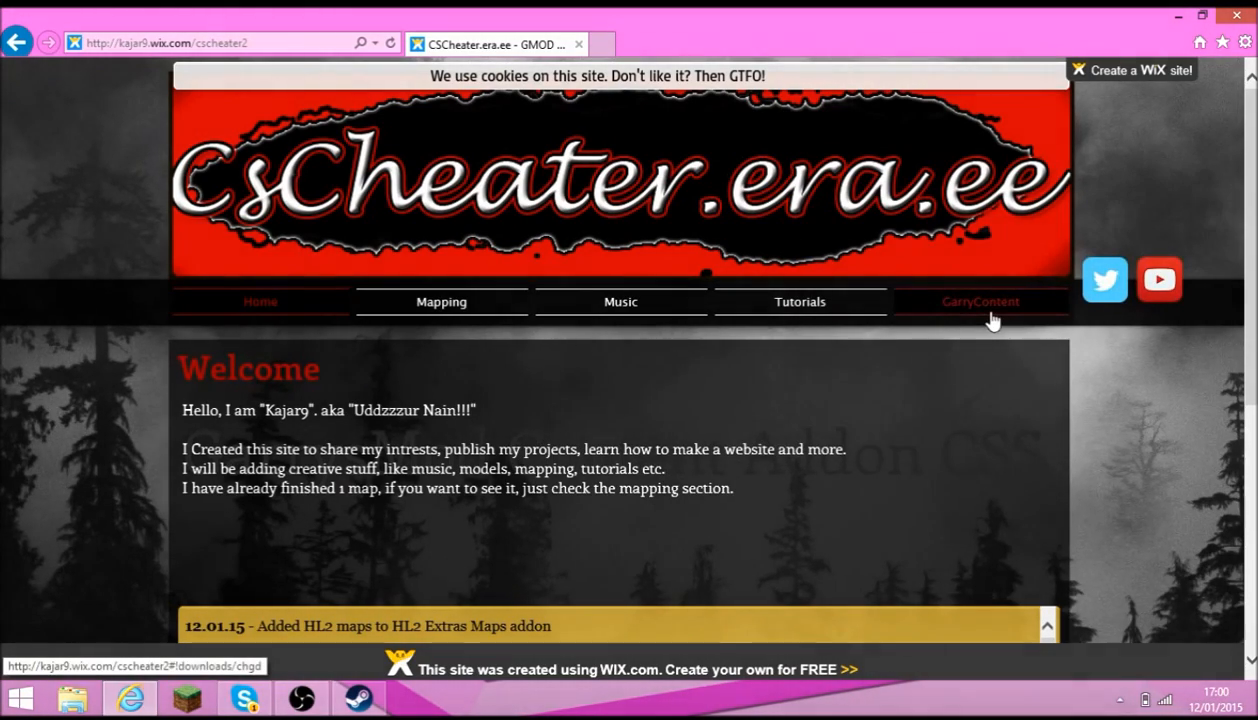
# Reach the GarrysMod Content Addon downloads page on CsCheater and look over it
pyautogui.click(980, 300)
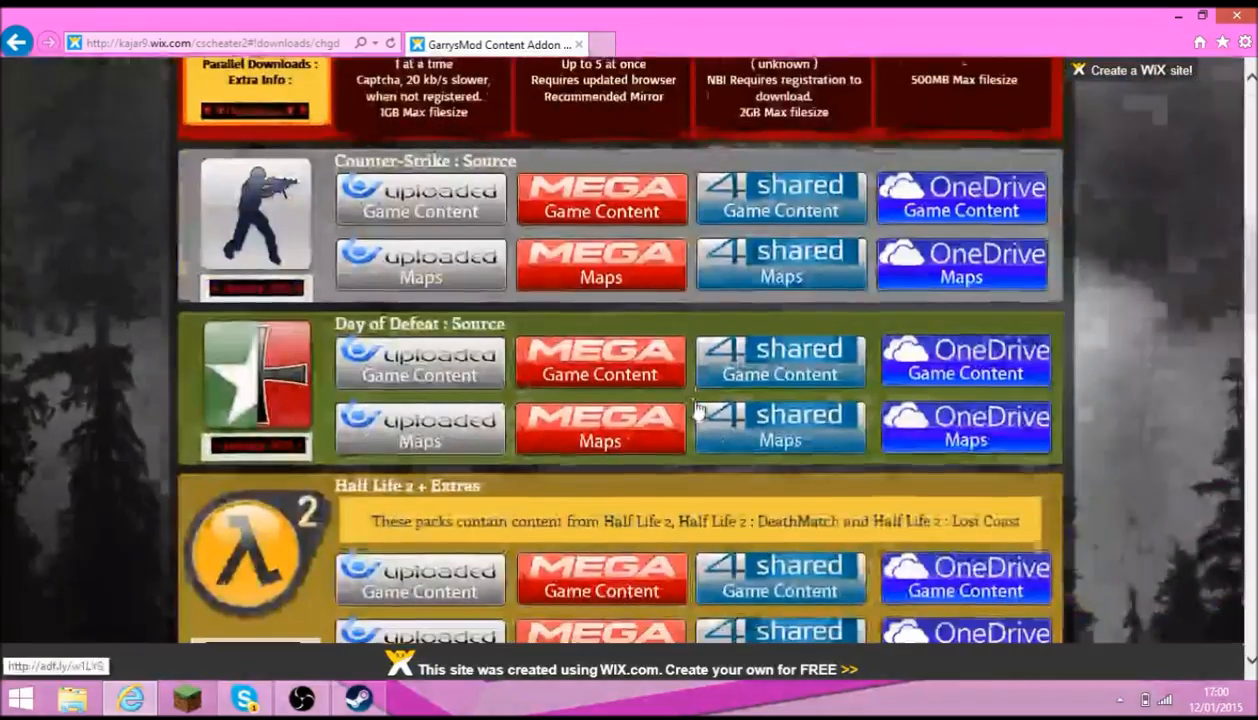
pyautogui.scroll(3)
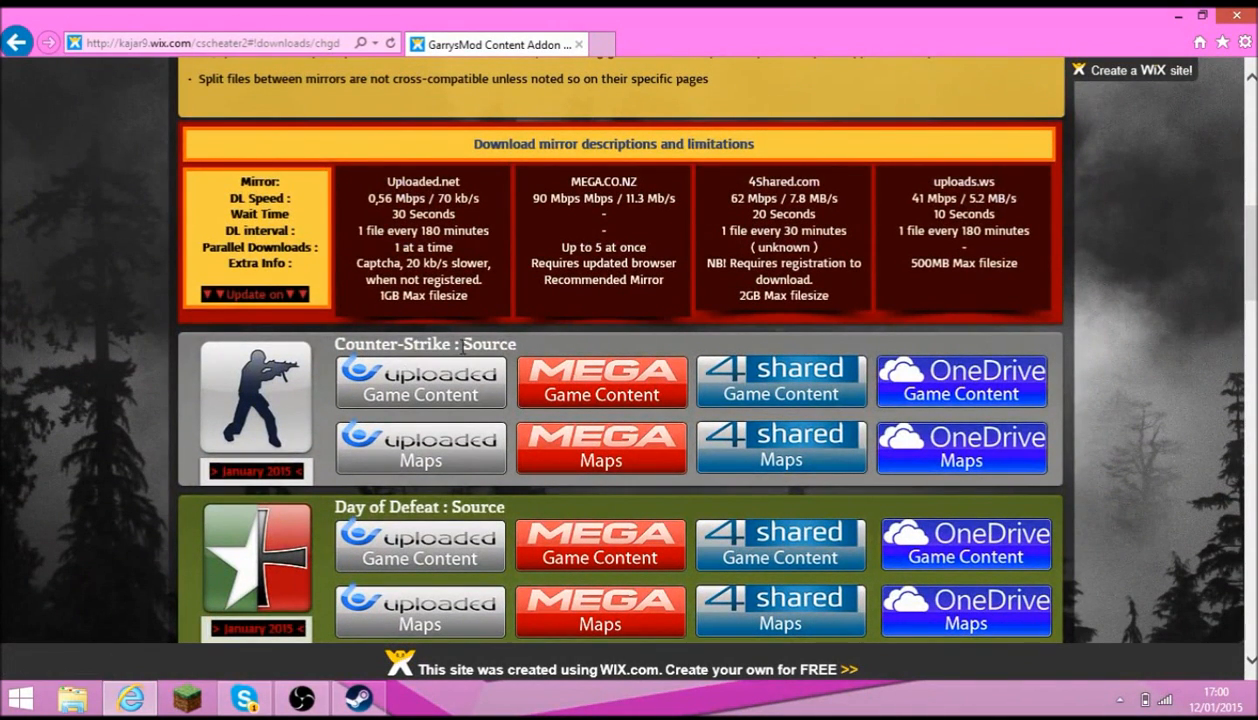
pyautogui.moveTo(584, 378)
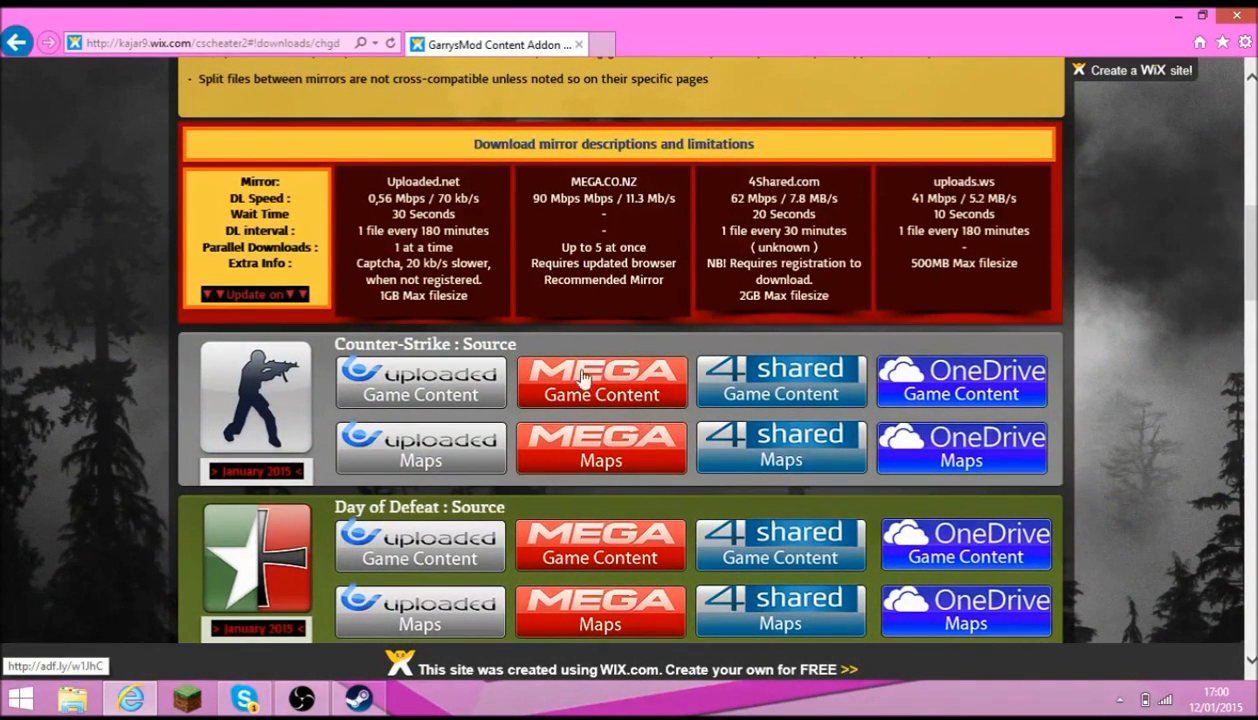
pyautogui.moveTo(600, 376)
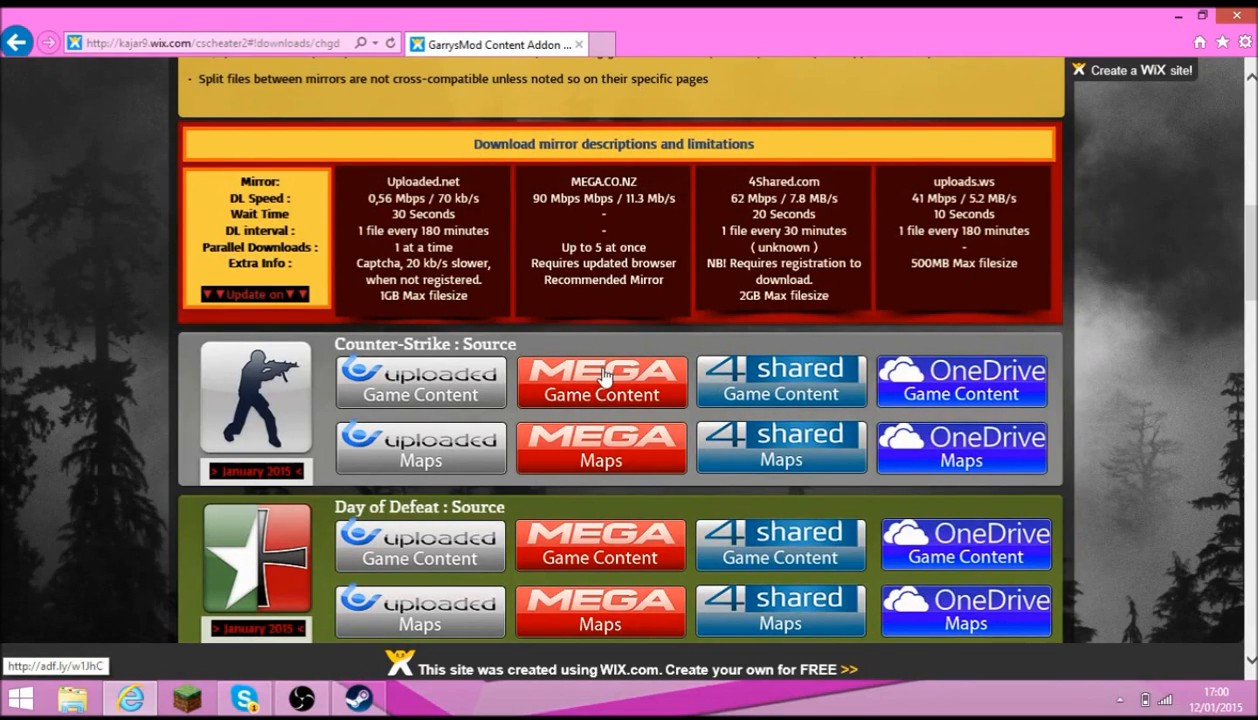
pyautogui.scroll(-3)
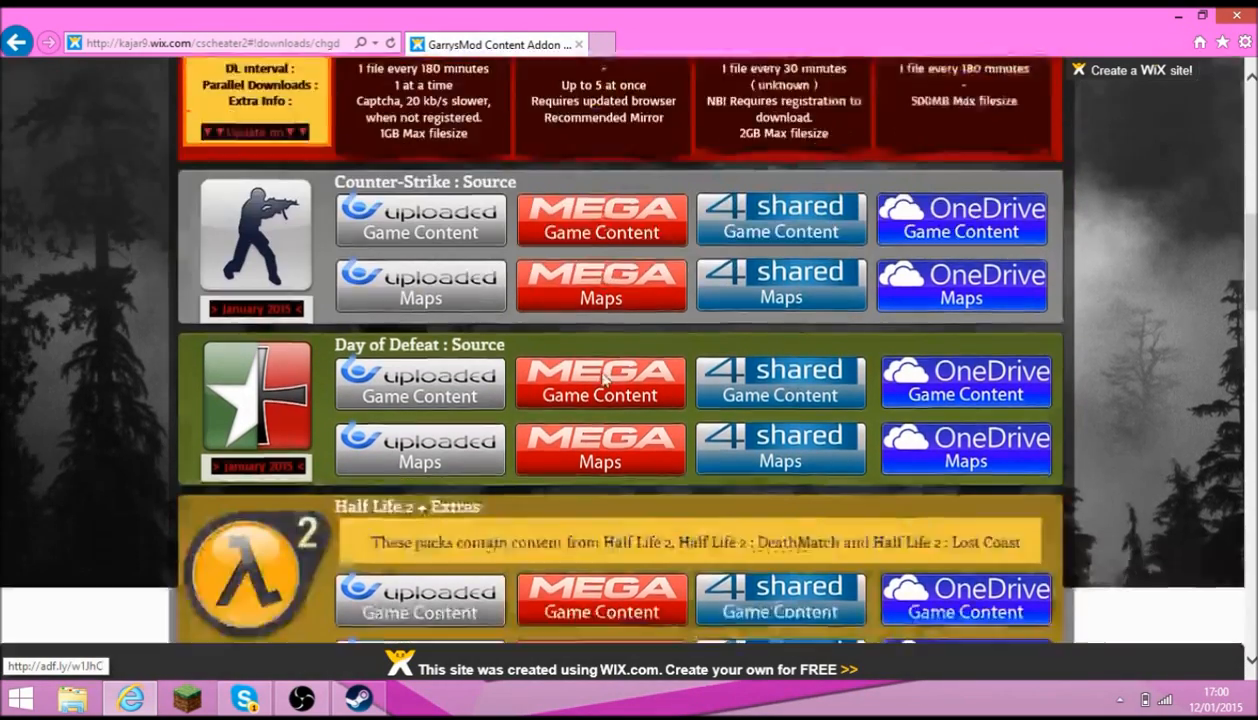
pyautogui.scroll(3)
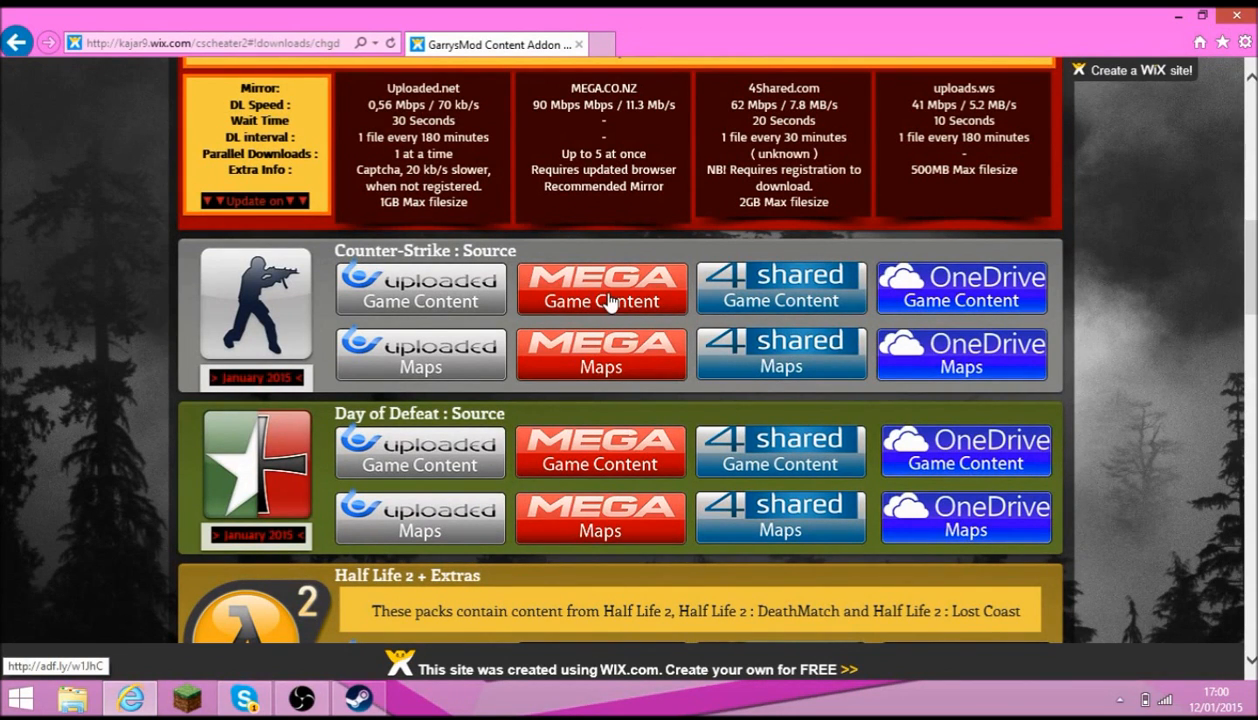
# Choose the Counter-Strike: Source content MEGA download and leave the adf.ly warning for the download site
pyautogui.click(600, 288)
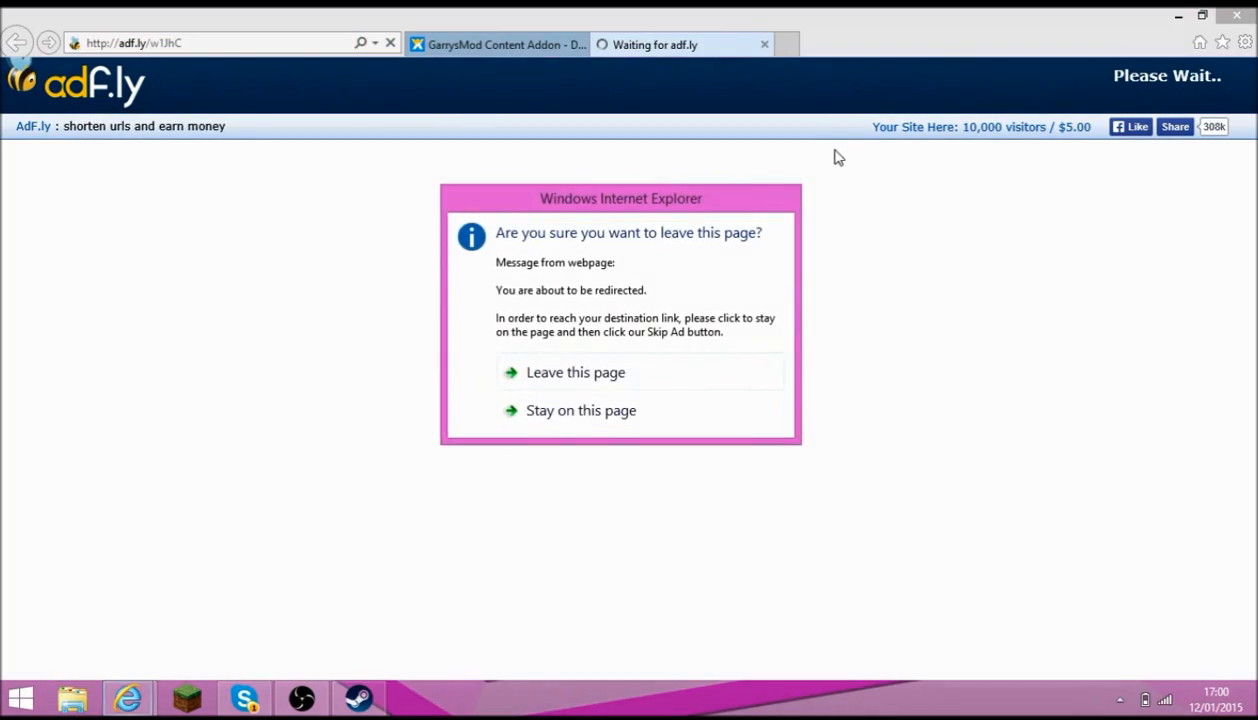
pyautogui.click(576, 372)
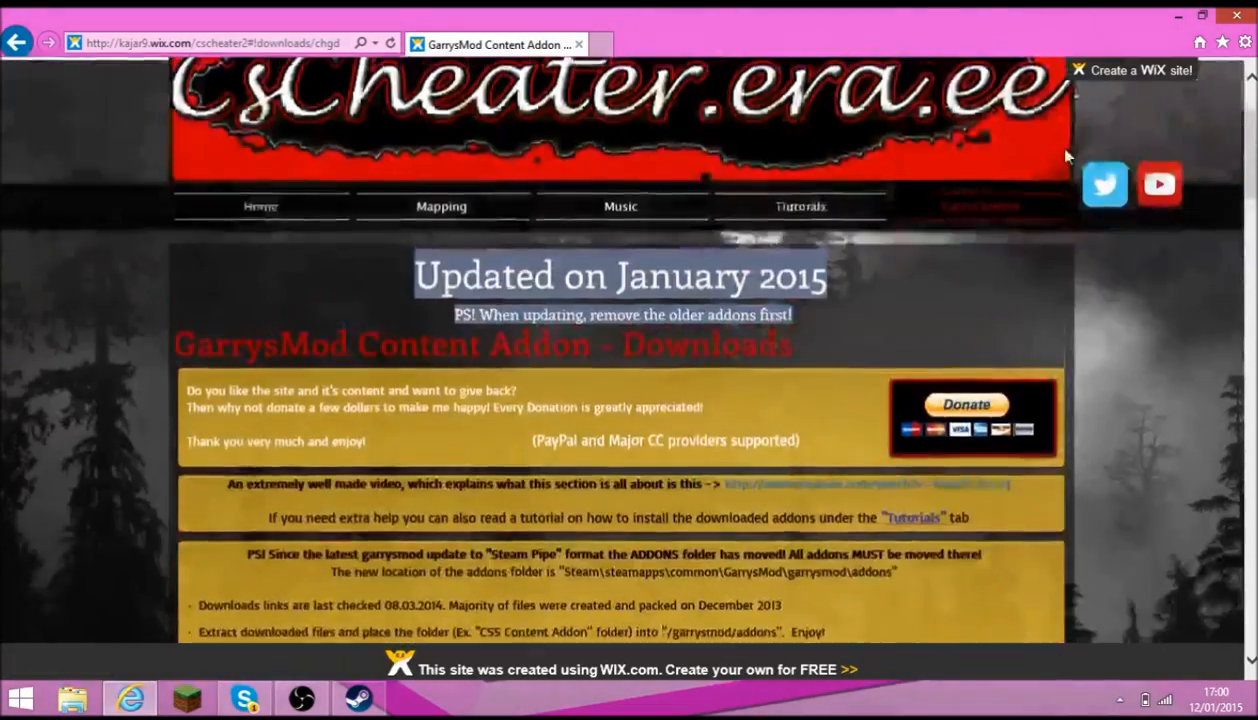
pyautogui.scroll(-3)
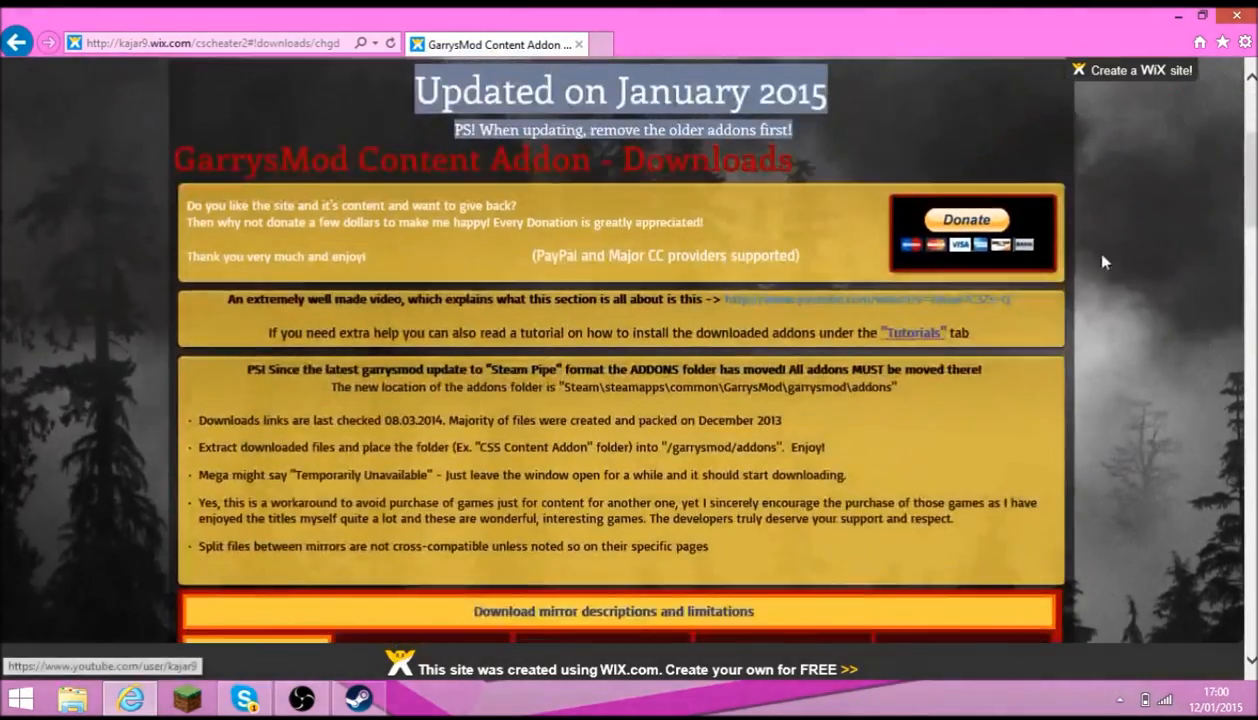
pyautogui.scroll(-3)
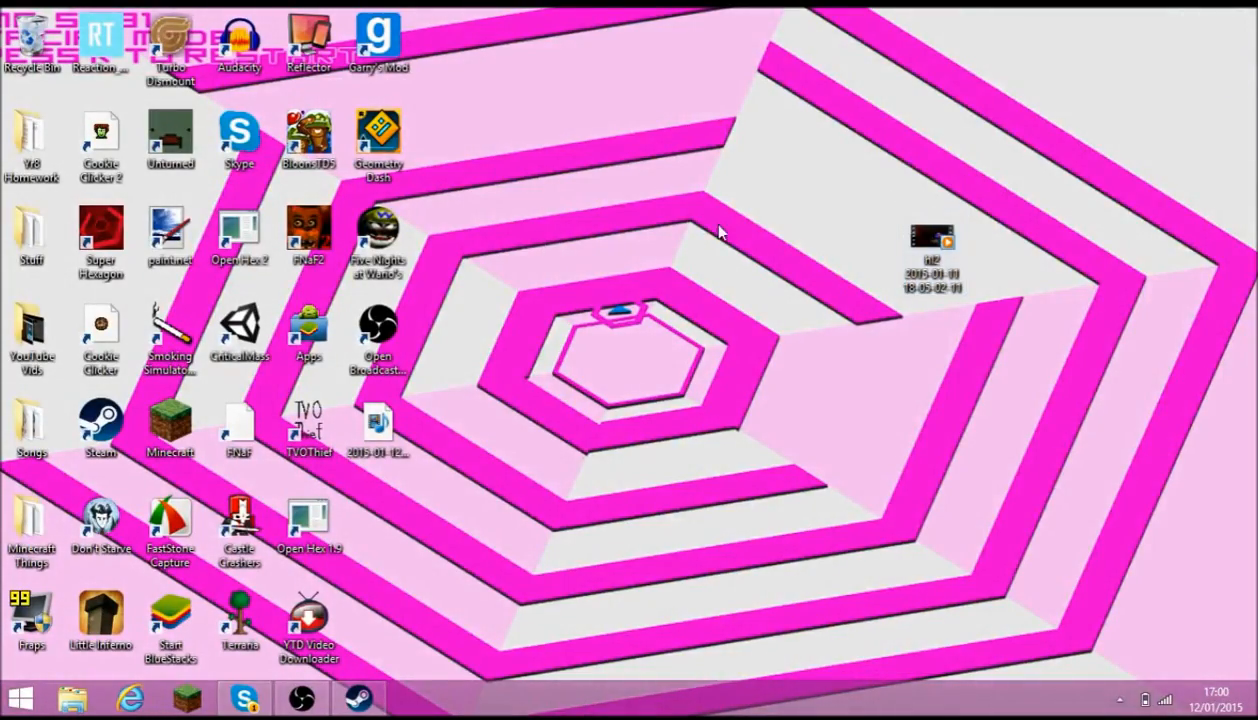
pyautogui.moveTo(464, 230)
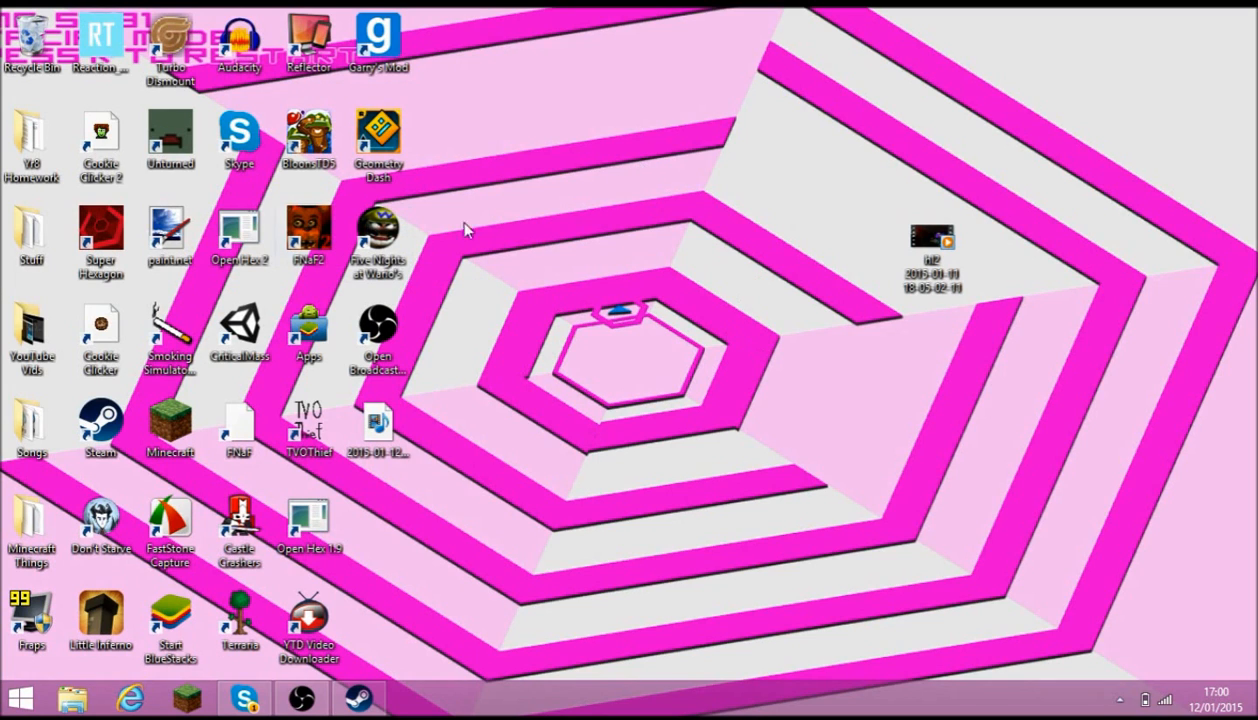
pyautogui.moveTo(28, 206)
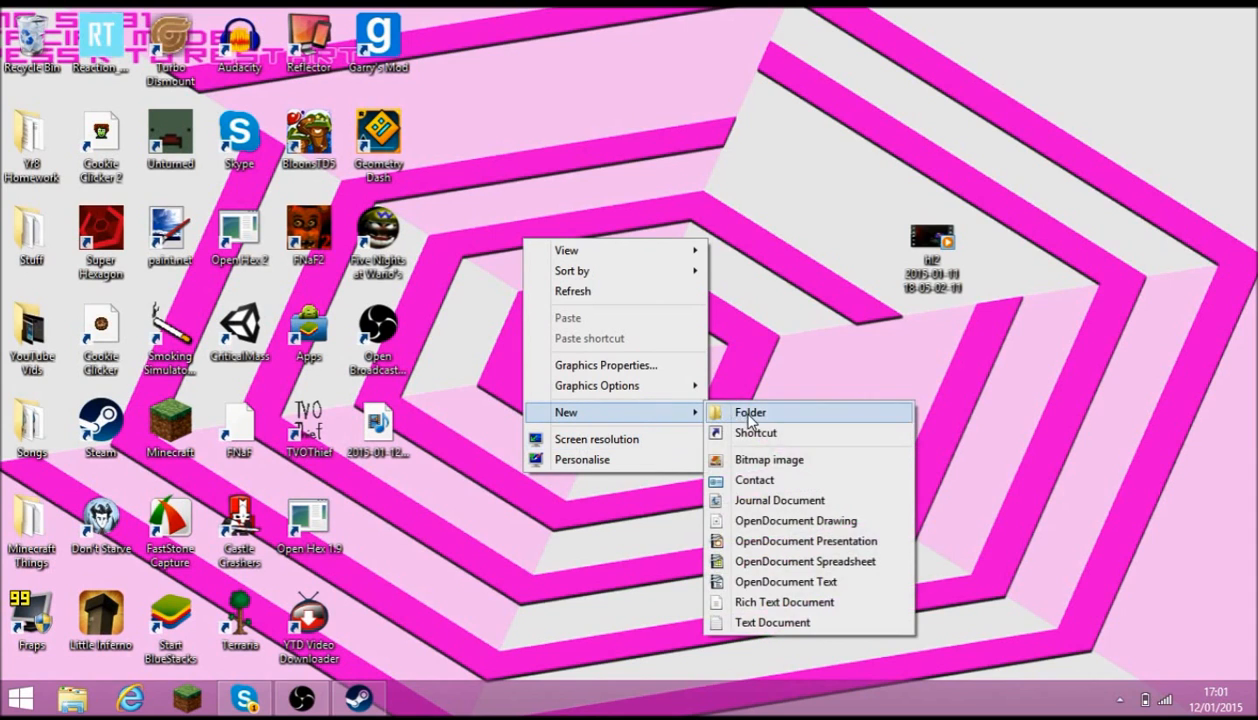
# Create a new folder named cc on the desktop and open This PC
pyautogui.click(748, 412)
pyautogui.write('cc')
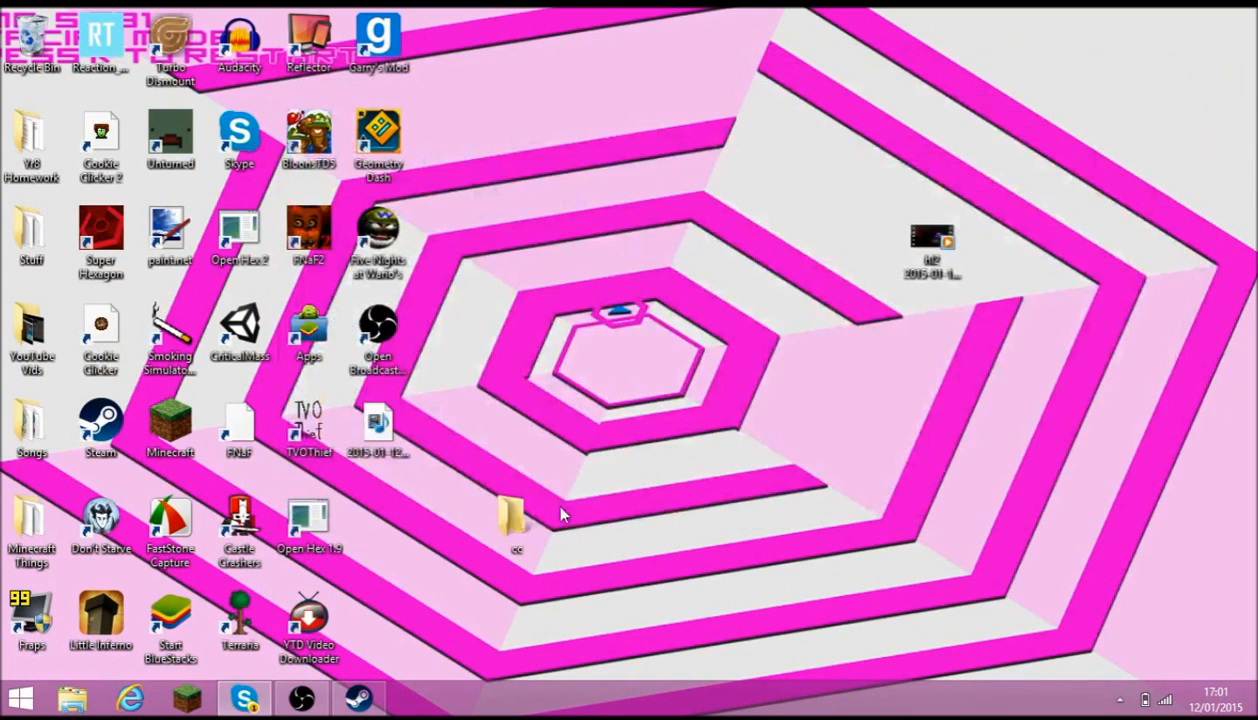
pyautogui.moveTo(516, 524); pyautogui.dragTo(584, 420)
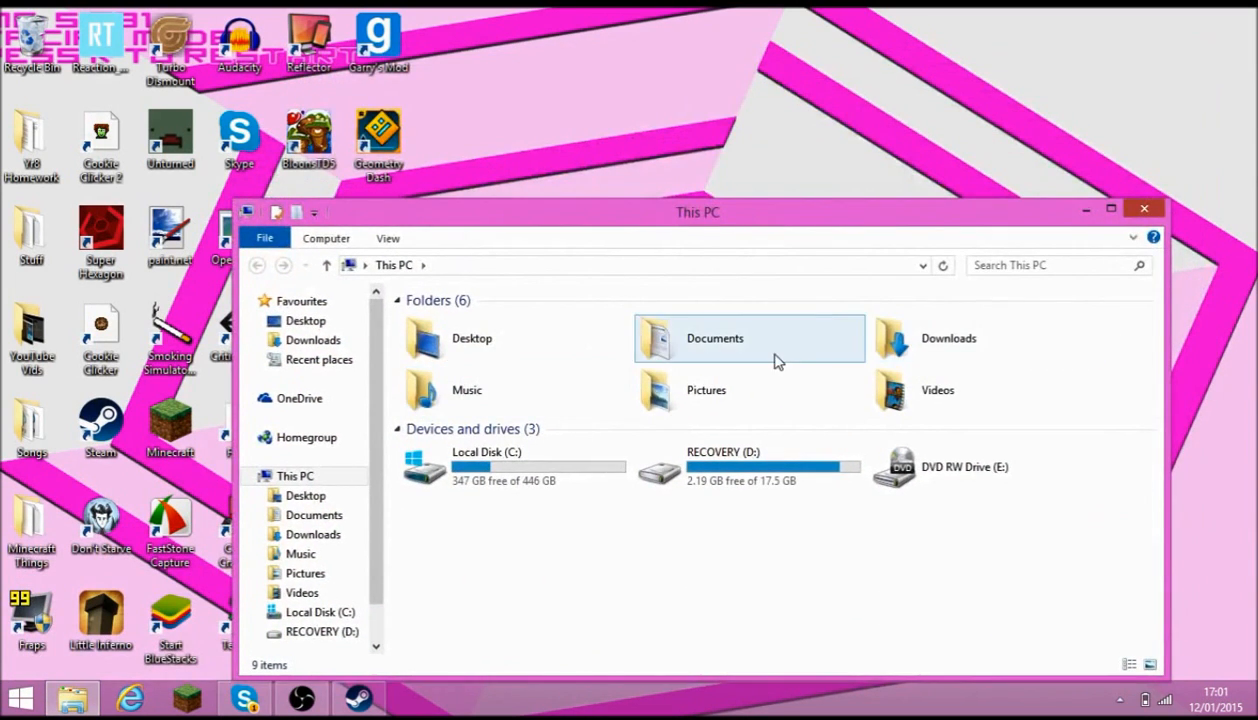
# Navigate into C: > Program Files (x86) > Steam in File Explorer
pyautogui.click(1144, 208)
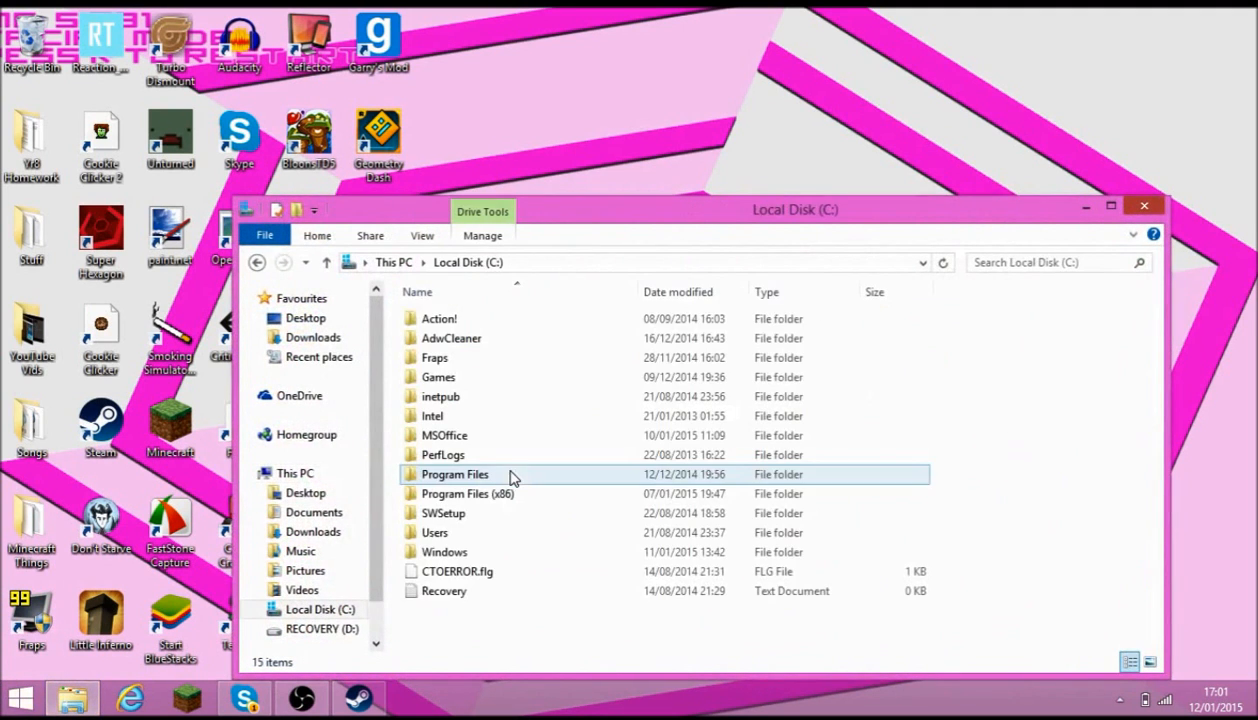
pyautogui.click(468, 492)
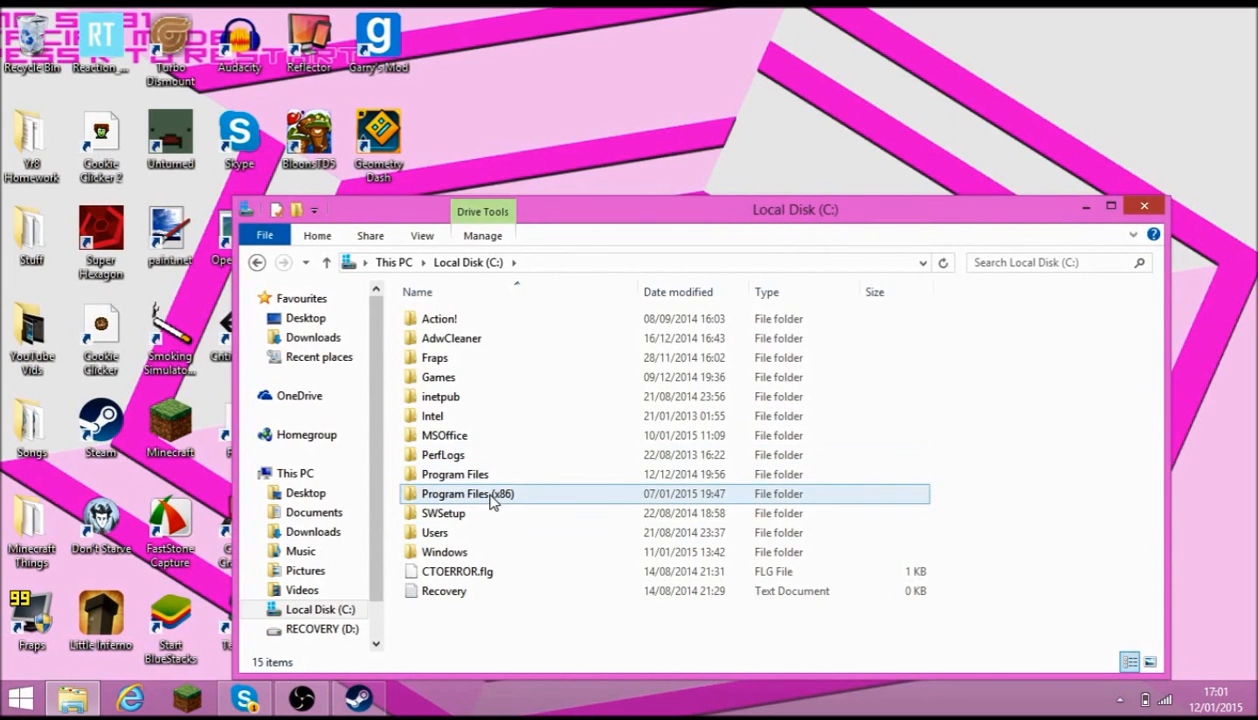
pyautogui.doubleClick(468, 492)
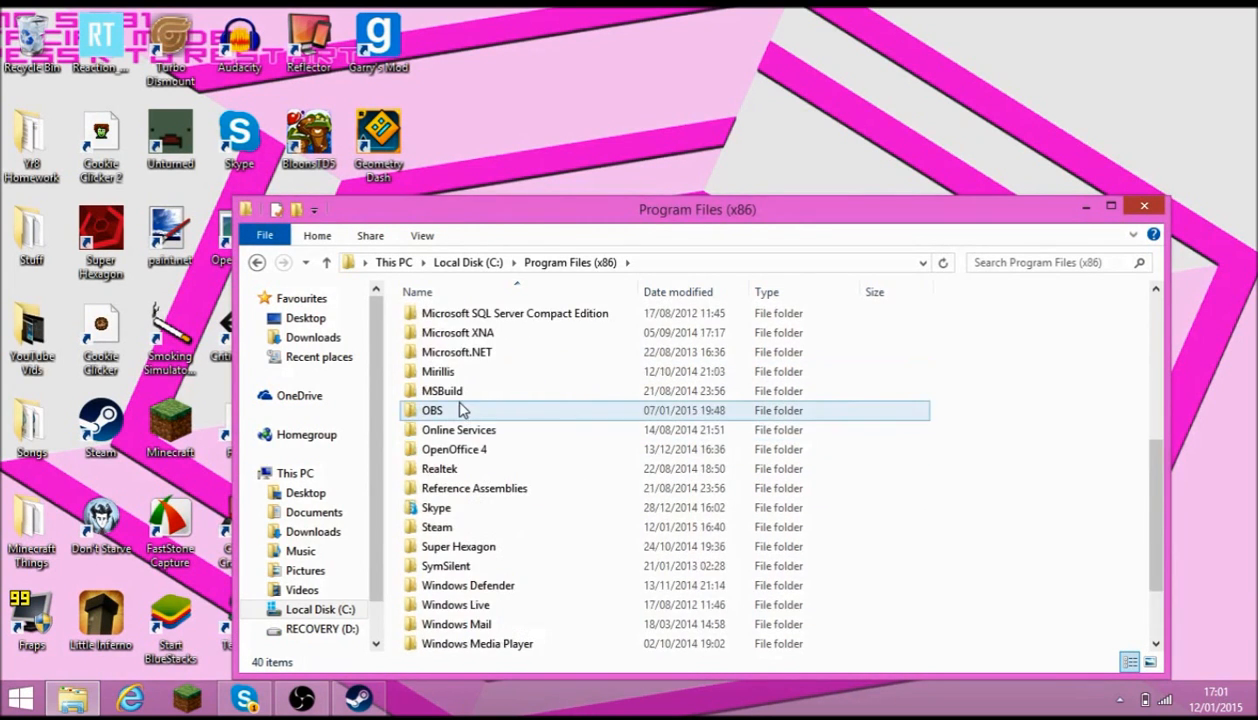
pyautogui.scroll(3)
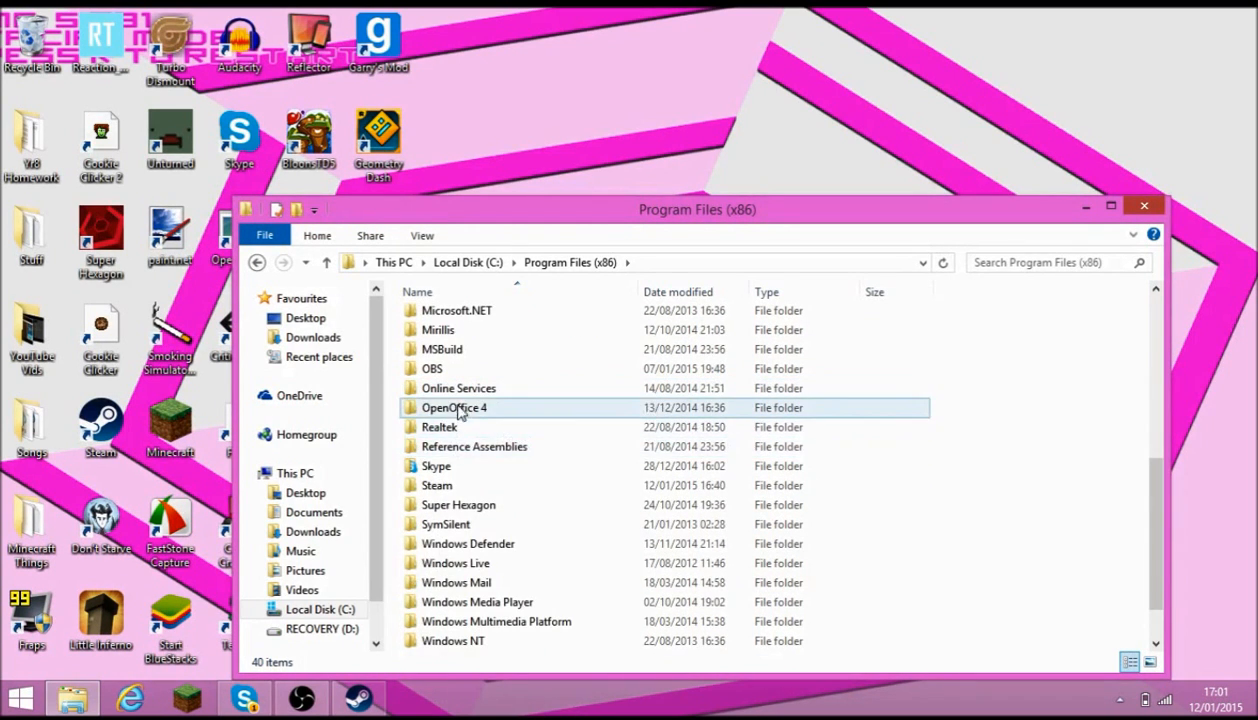
pyautogui.doubleClick(436, 486)
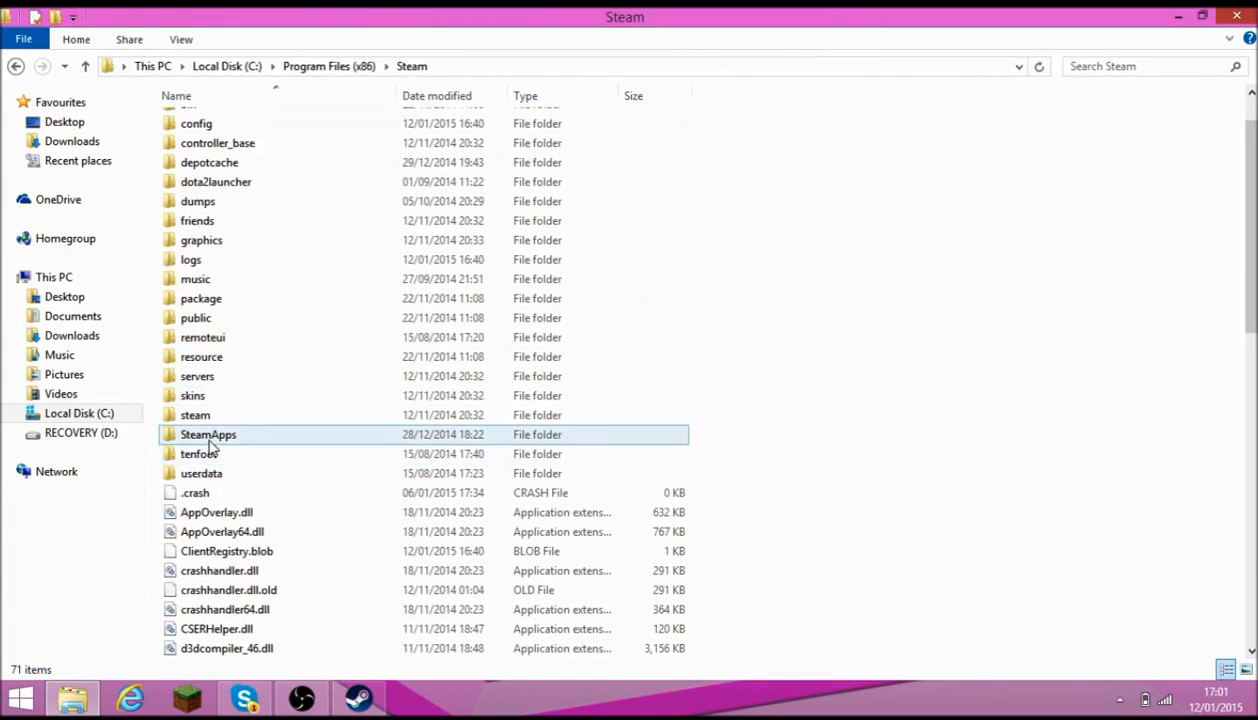
# Navigate SteamApps > common > GarrysMod > garrysmod > addons and confirm CSS_Content_Addon-Jan2015 is present
pyautogui.doubleClick(208, 434)
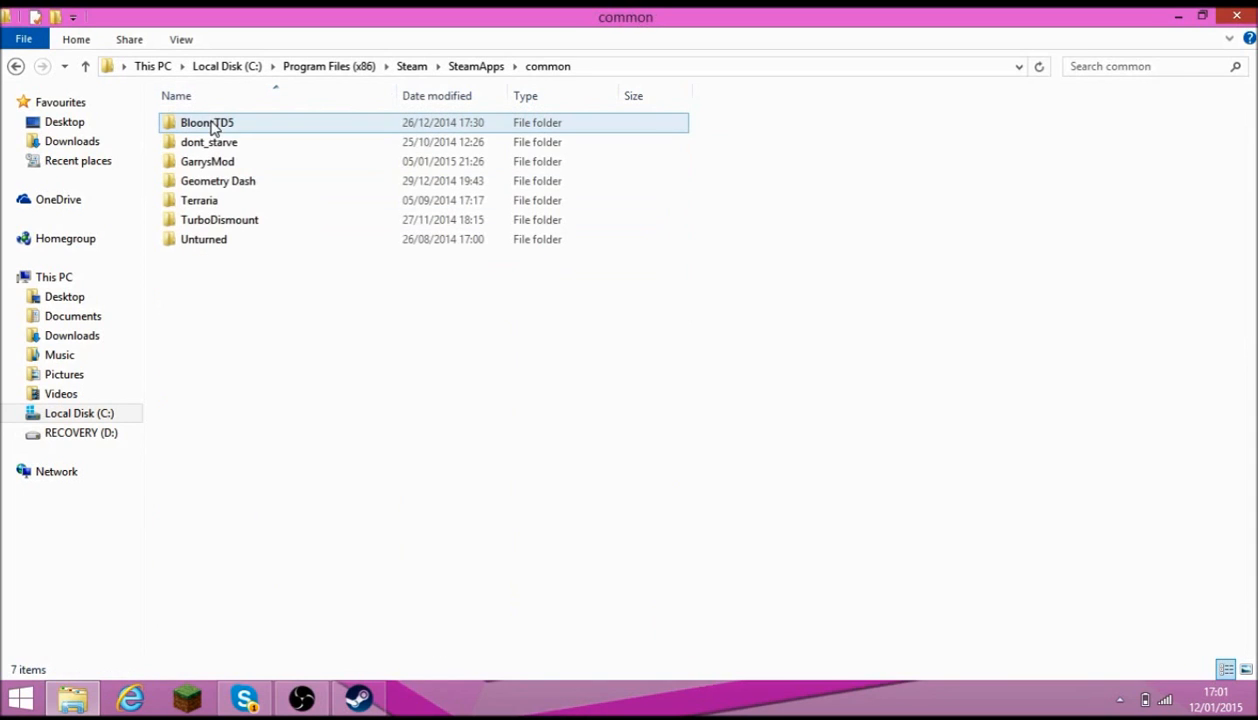
pyautogui.click(200, 200)
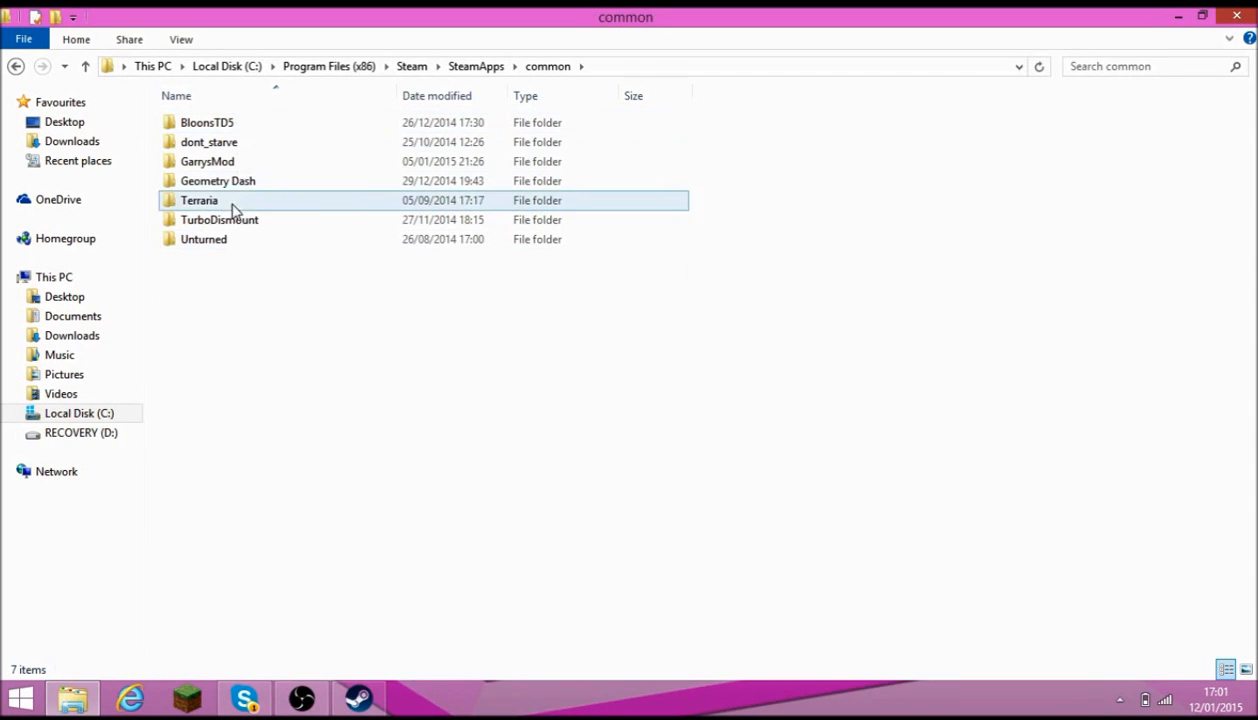
pyautogui.doubleClick(206, 160)
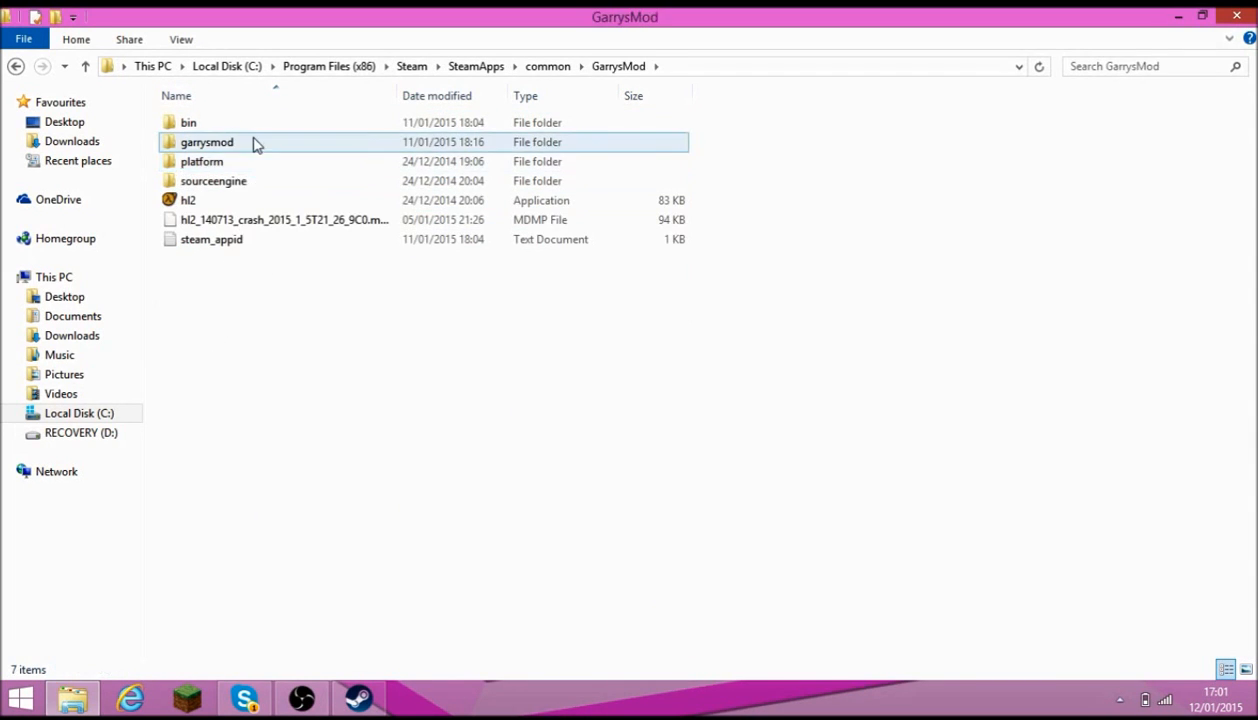
pyautogui.doubleClick(206, 140)
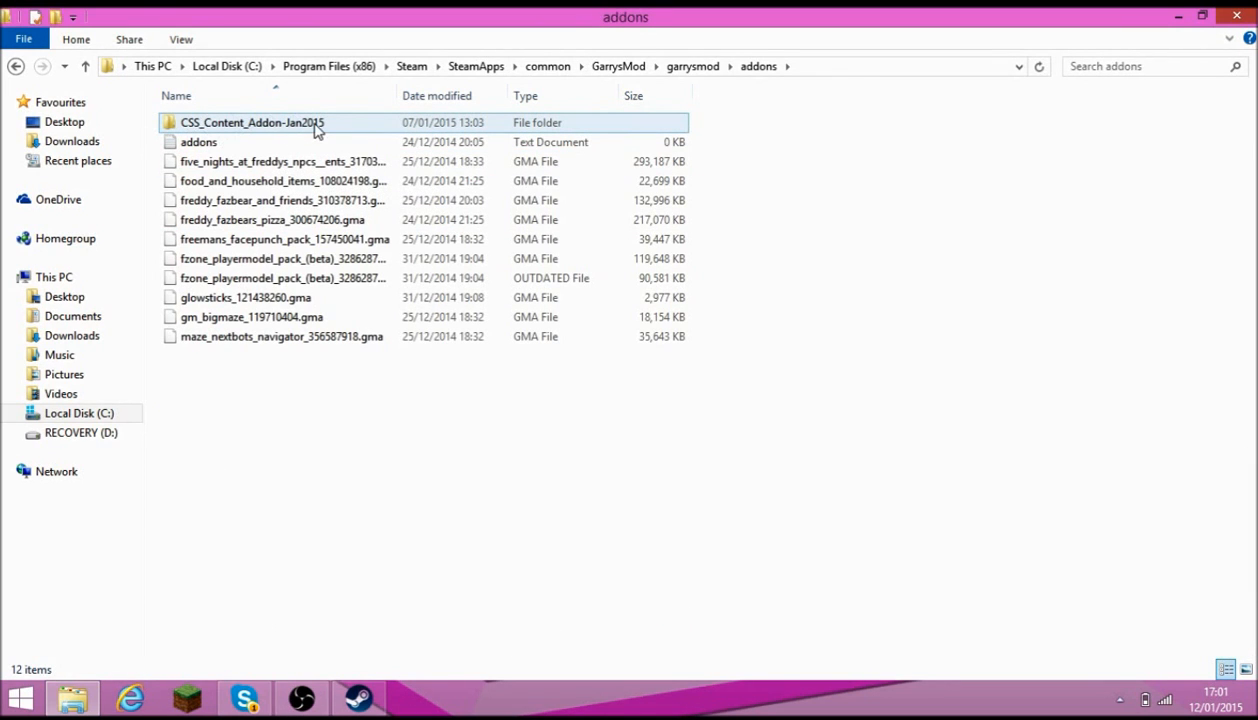
pyautogui.doubleClick(250, 122)
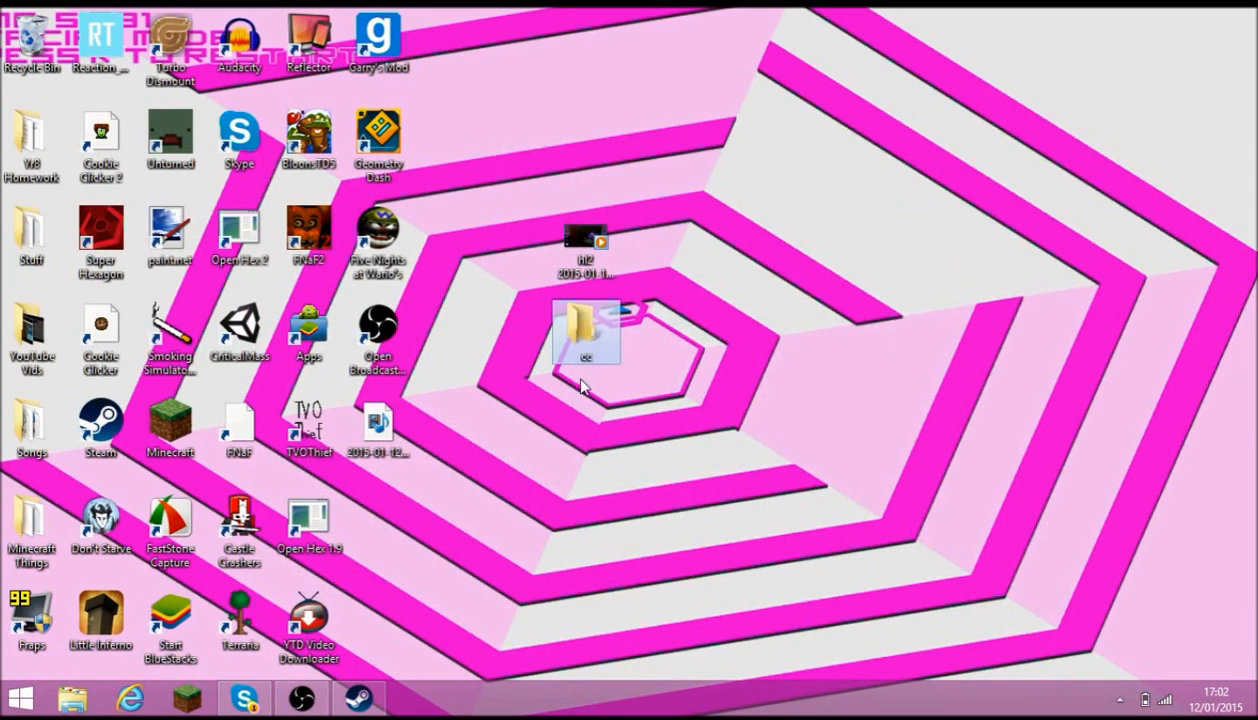
# Delete the cc folder from the desktop and bring up the Open Broadcaster Software window
pyautogui.rightClick(586, 330)
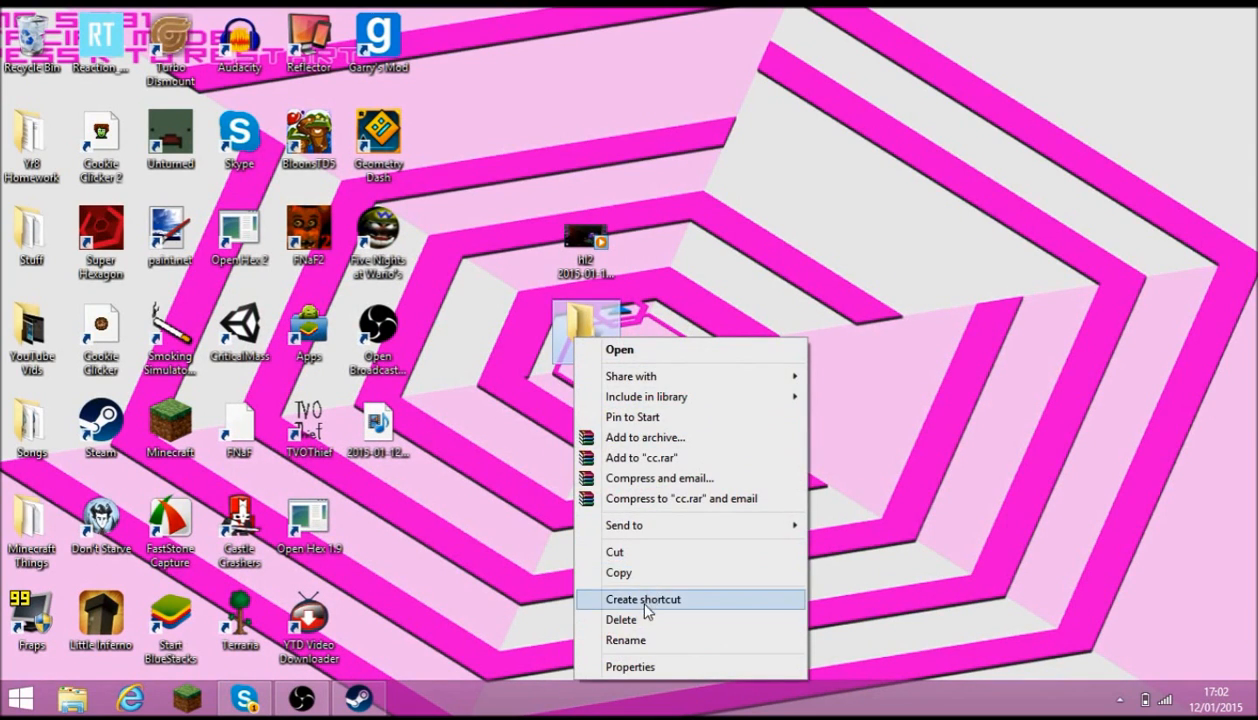
pyautogui.click(644, 600)
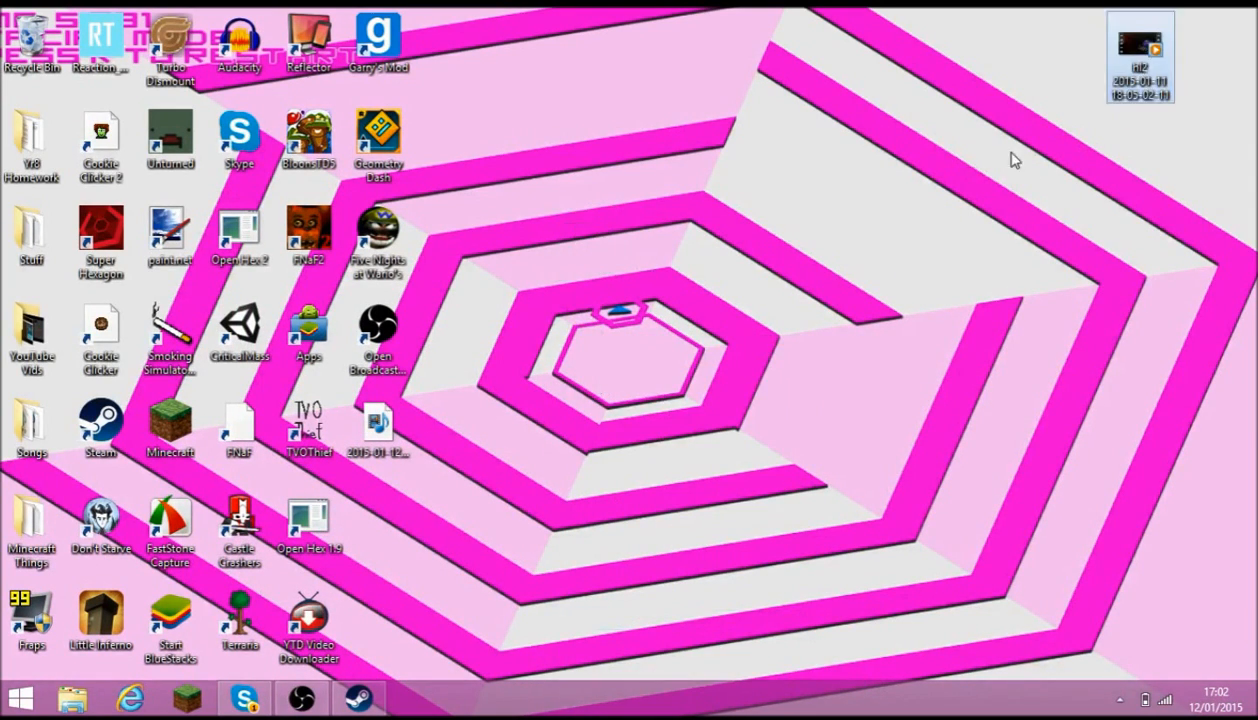
pyautogui.moveTo(456, 548)
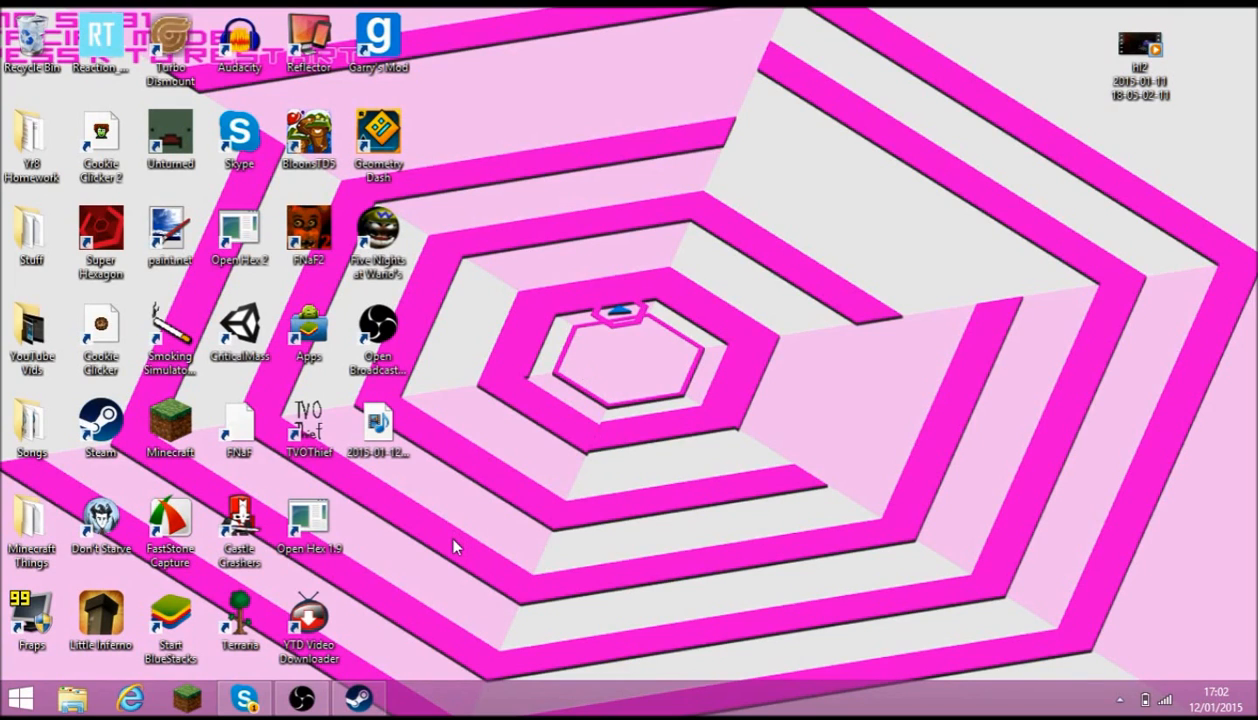
pyautogui.moveTo(480, 84)
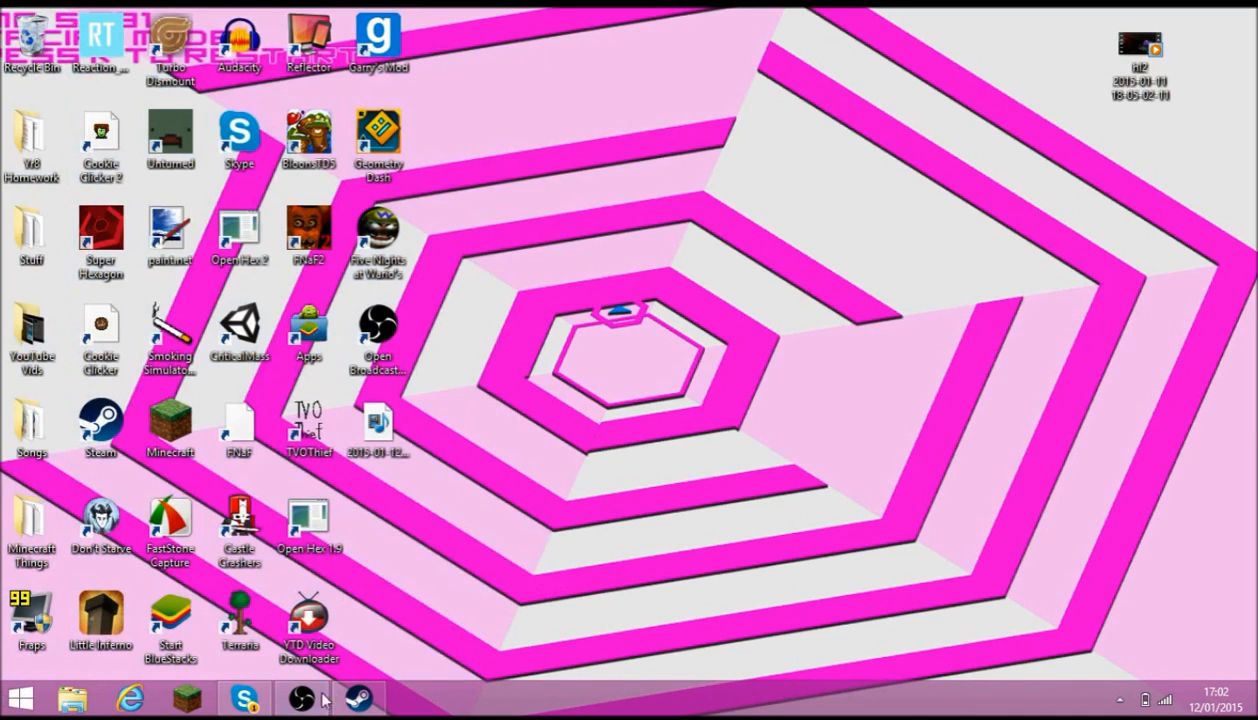
pyautogui.click(304, 696)
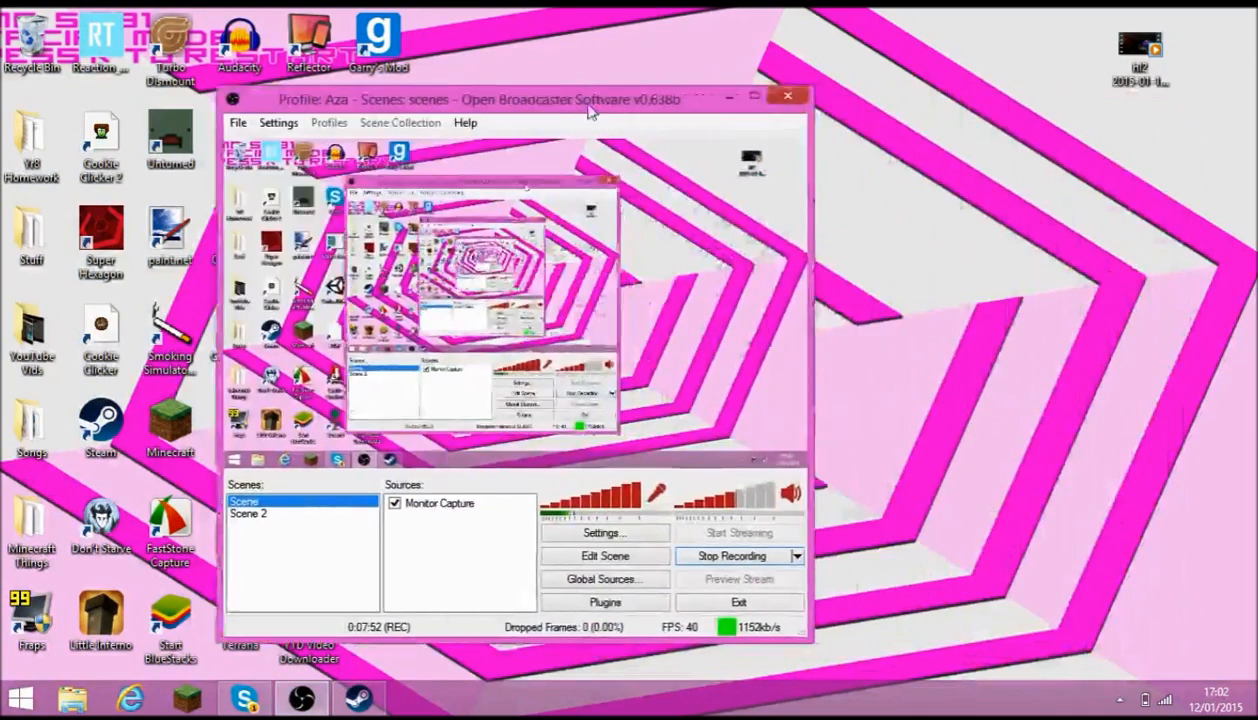